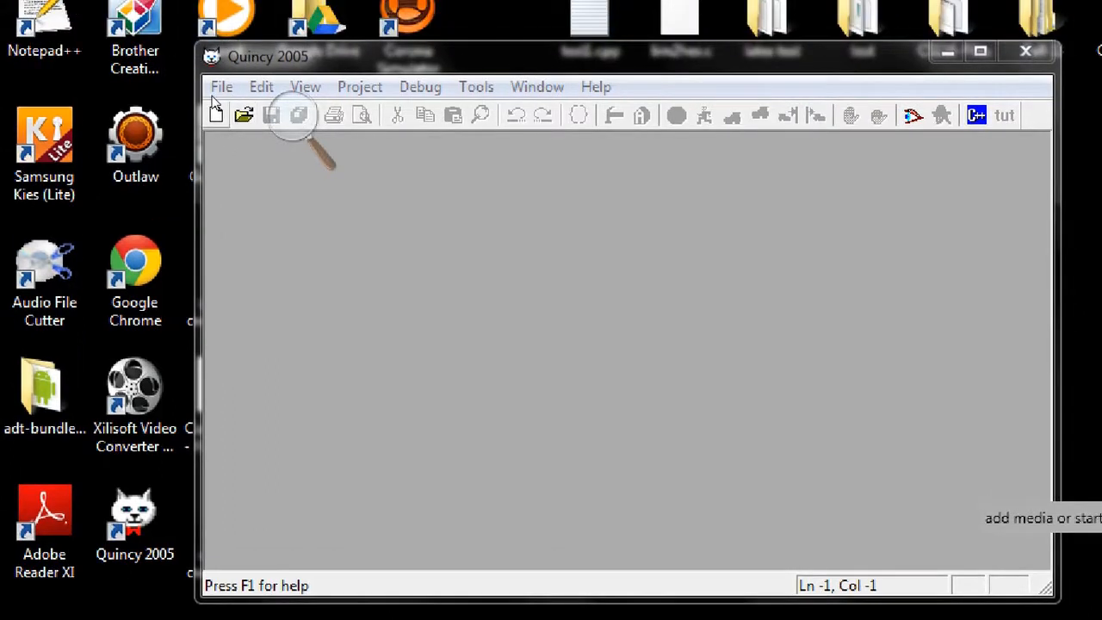
- Create a new C++ source file in Quincy 2005 and maximize its editor window
left_click(217, 113)
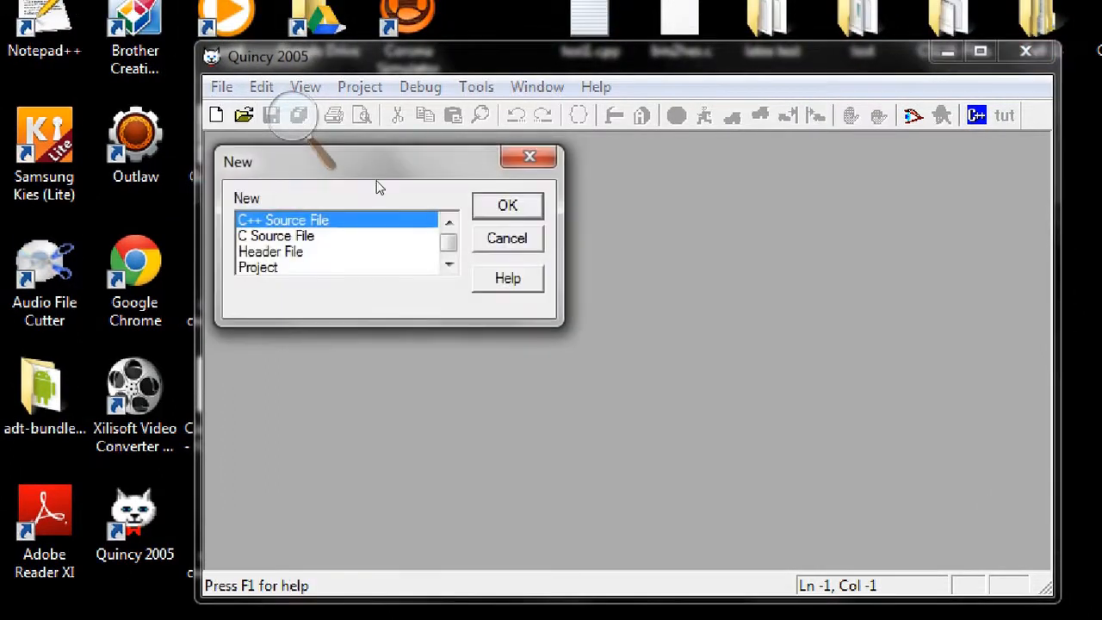
left_click(506, 205)
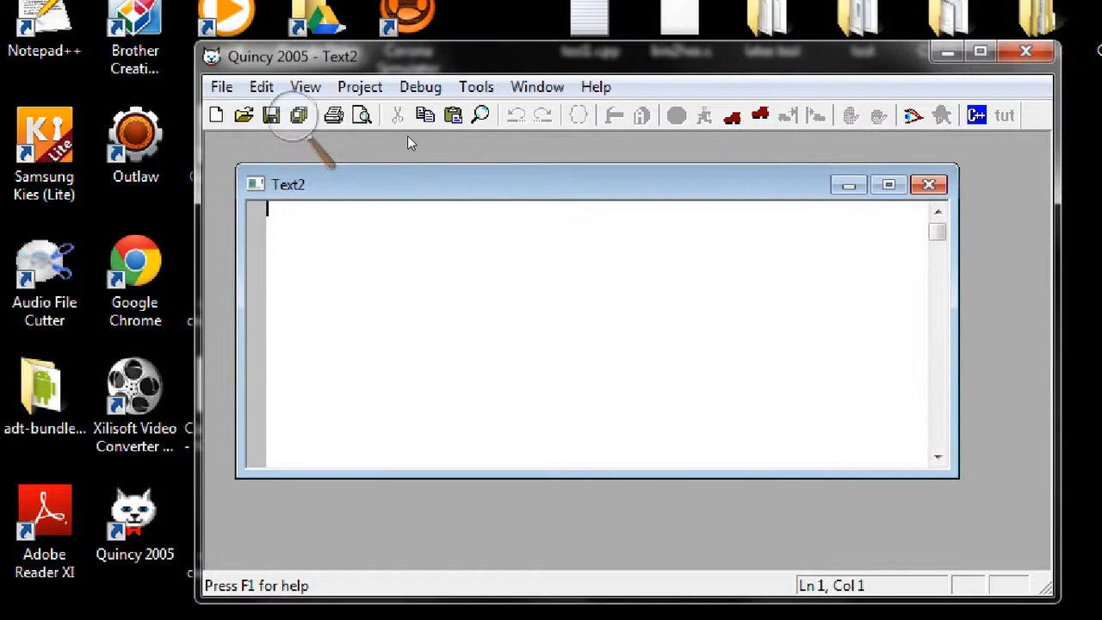
left_click(888, 184)
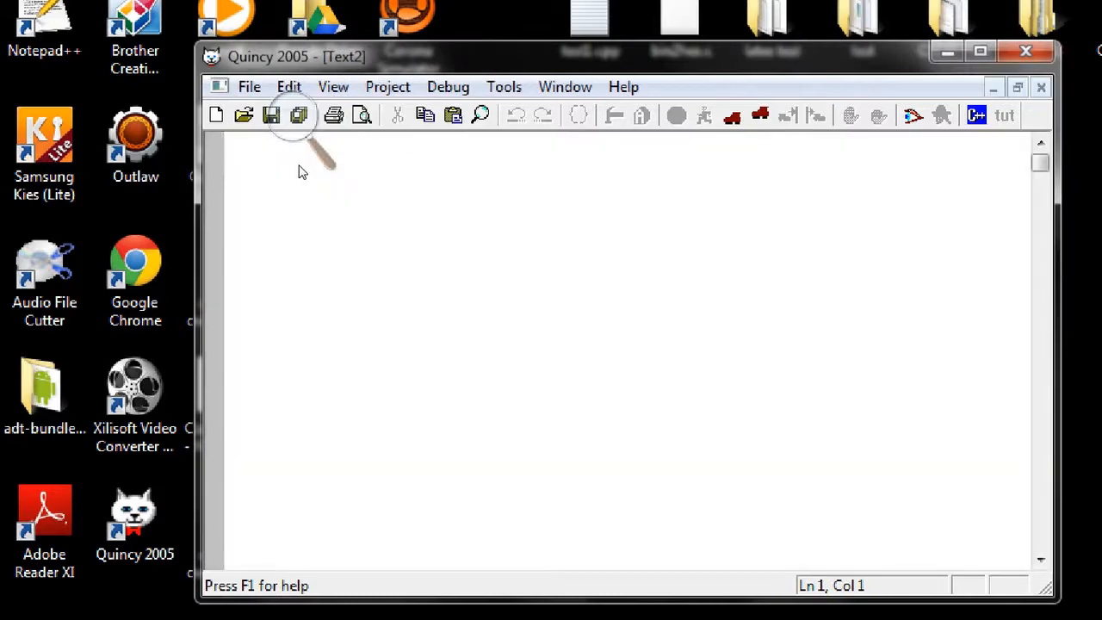
- Write #include<iostream> and using namespace std; at the top of the file
type("#in")
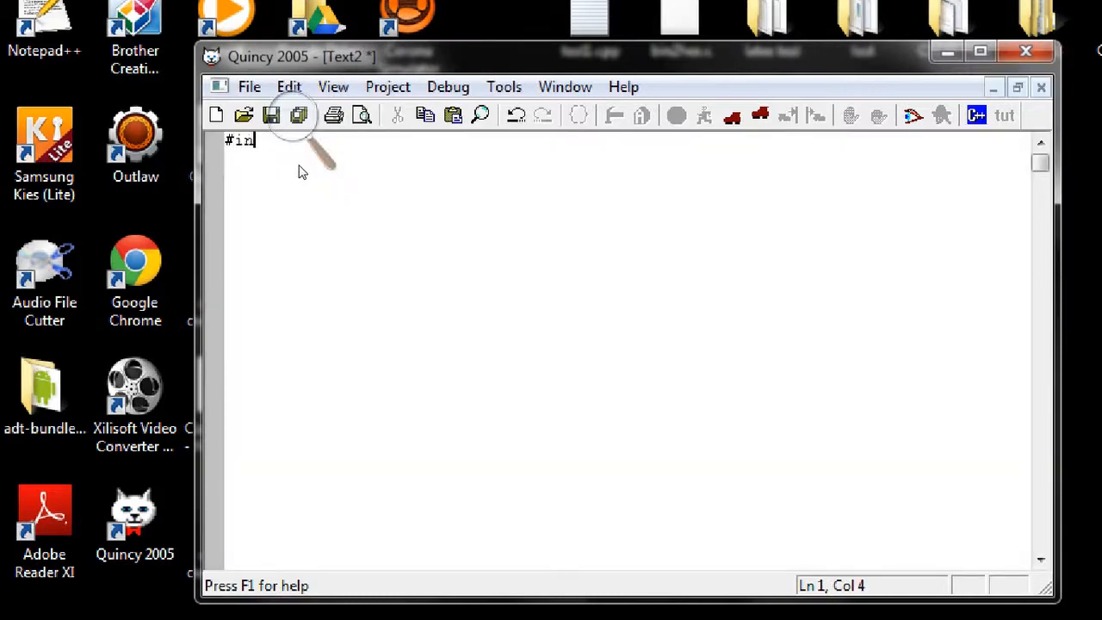
type("clude<>")
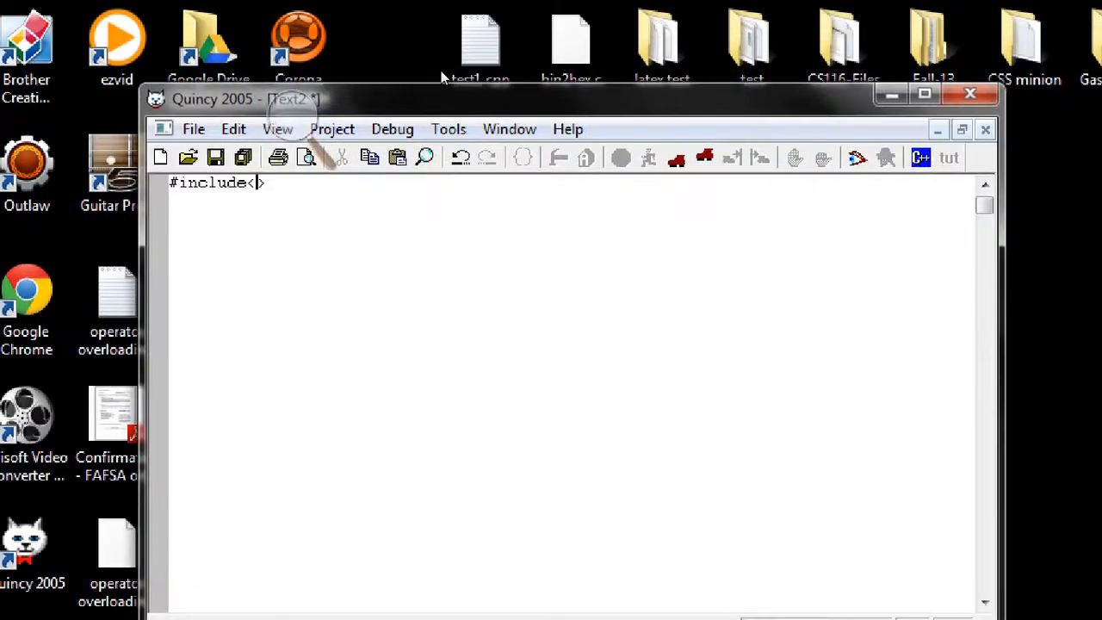
type("iostream")
left_click(570, 214)
type("using")
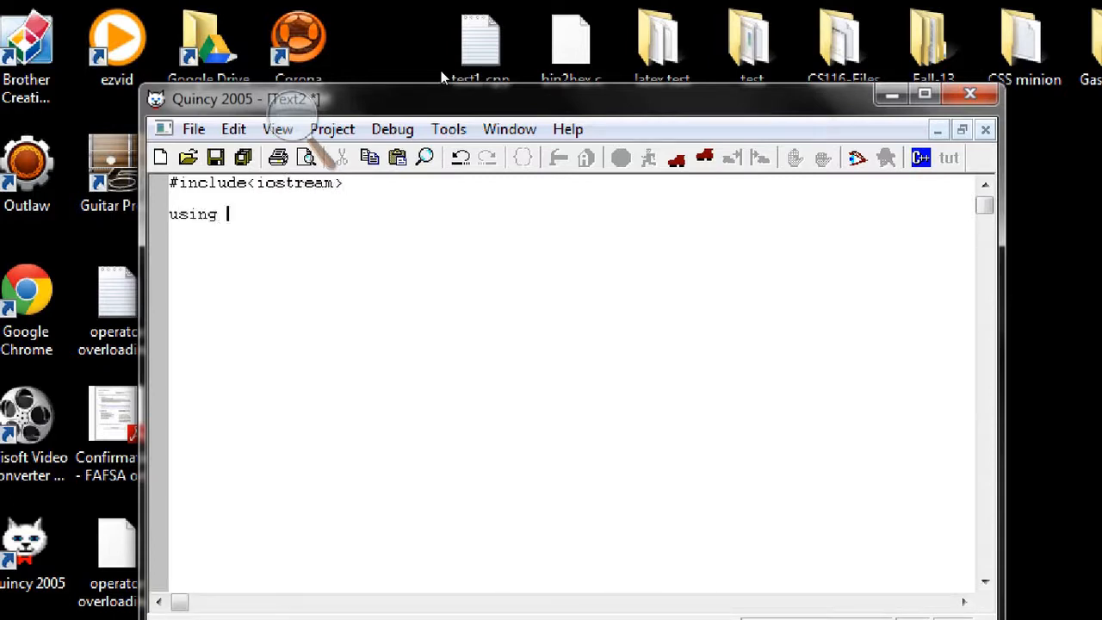
type("namesp")
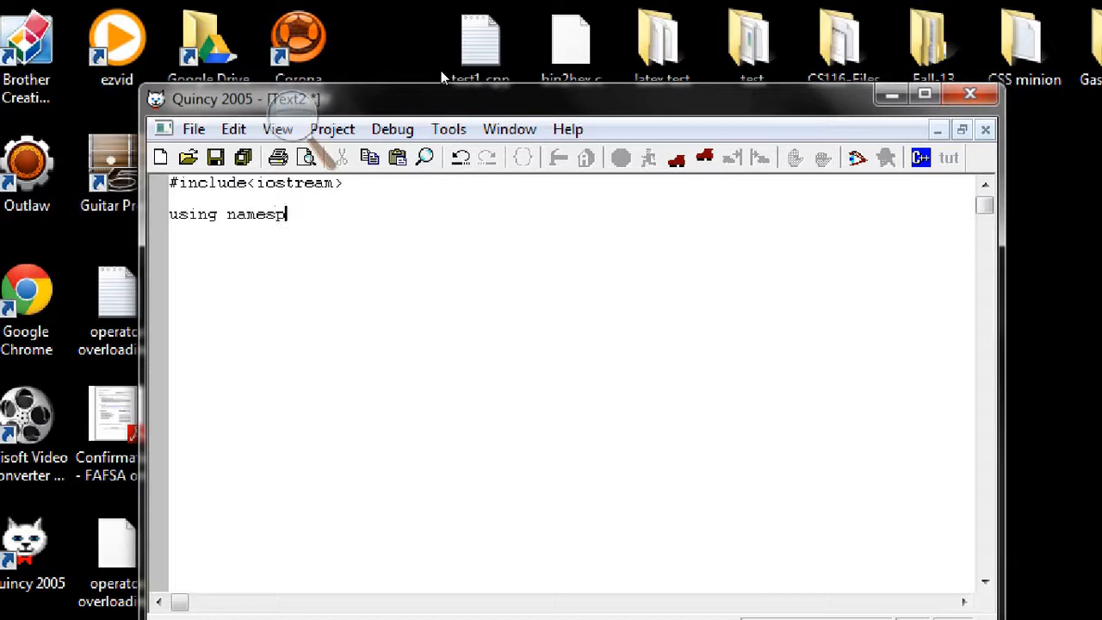
type("ace std;")
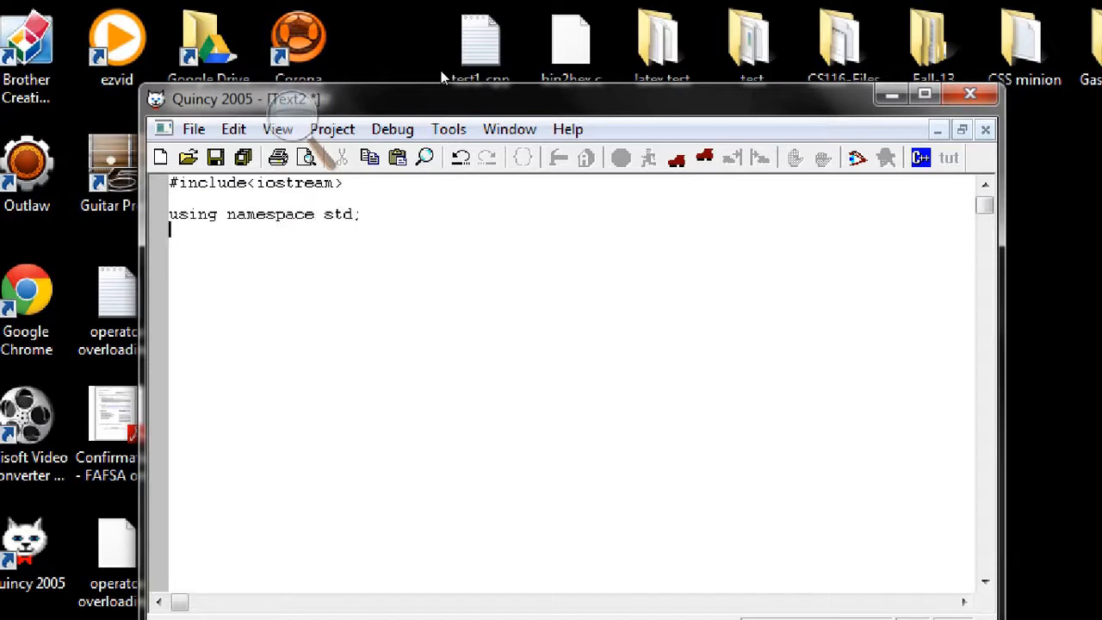
key("Return")
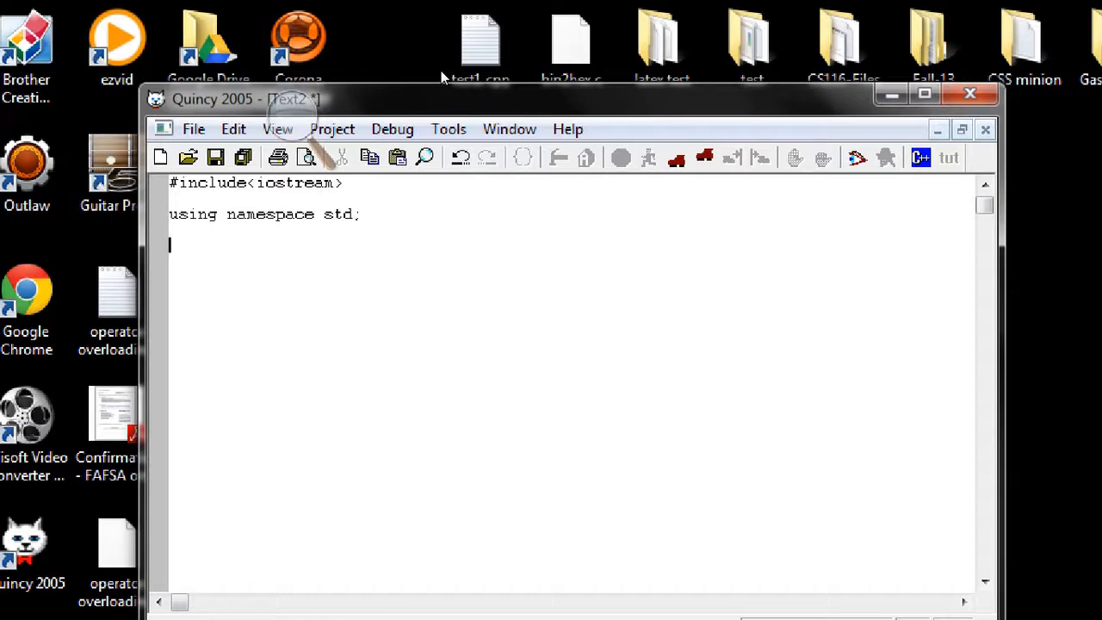
- Write int main() declaring int x = 4, int y = 3 and int z = x + y
type("int main()")
type("{")
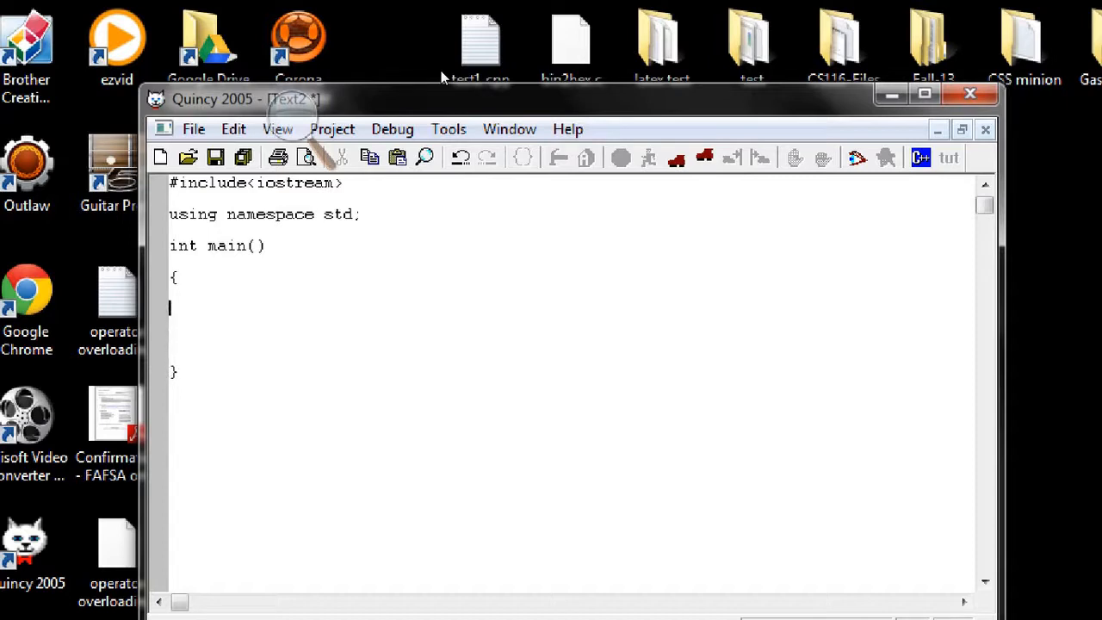
type("int")
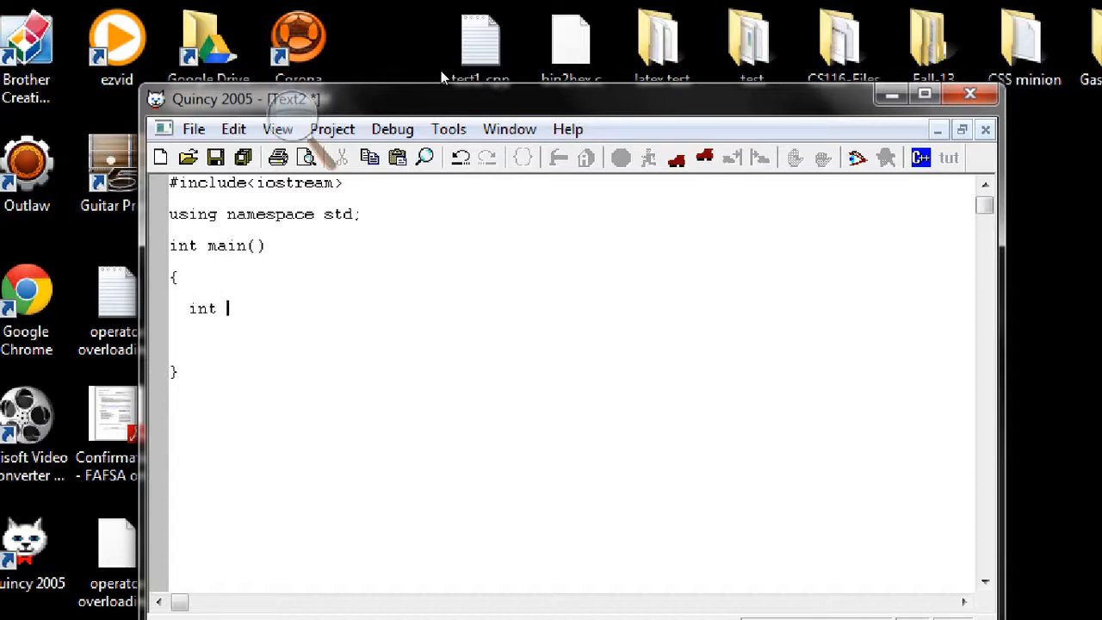
type("x = 4;")
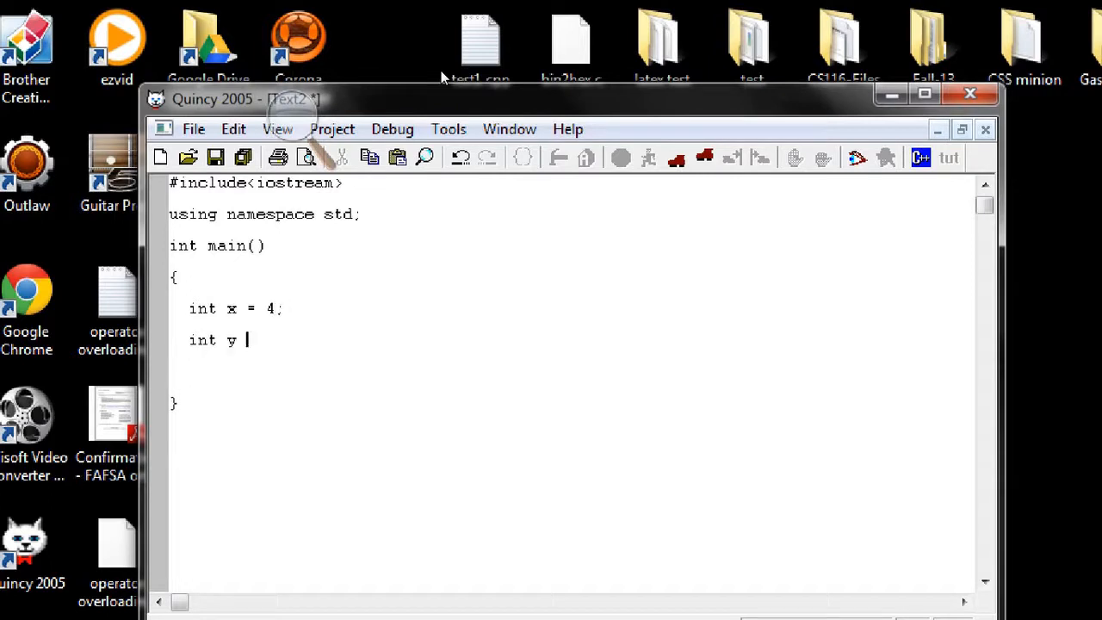
type("= 3")
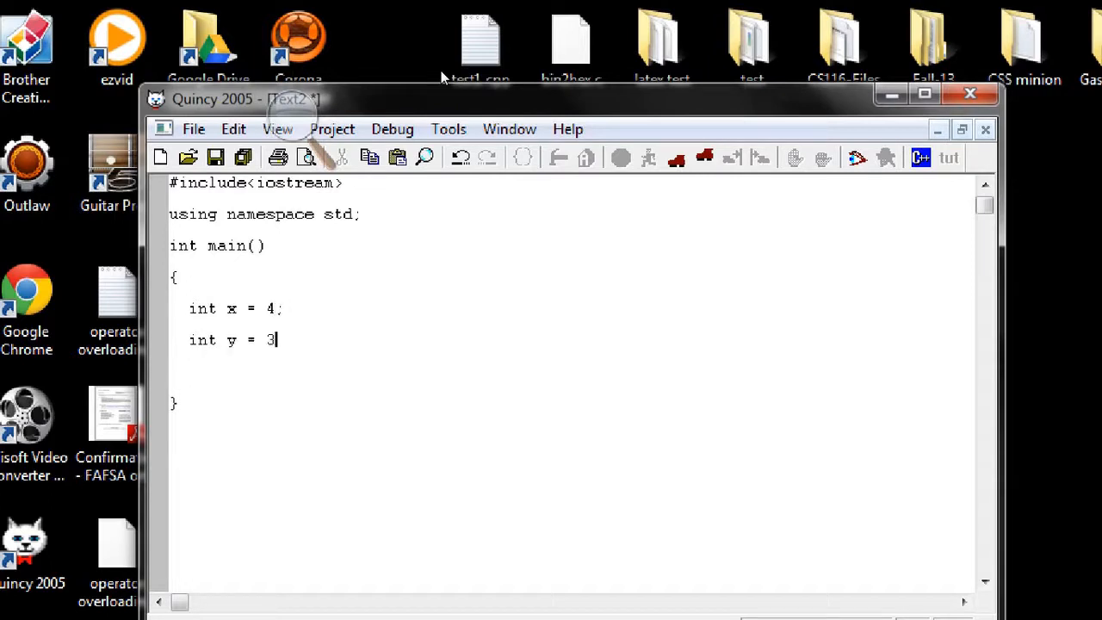
type(";")
type("int z")
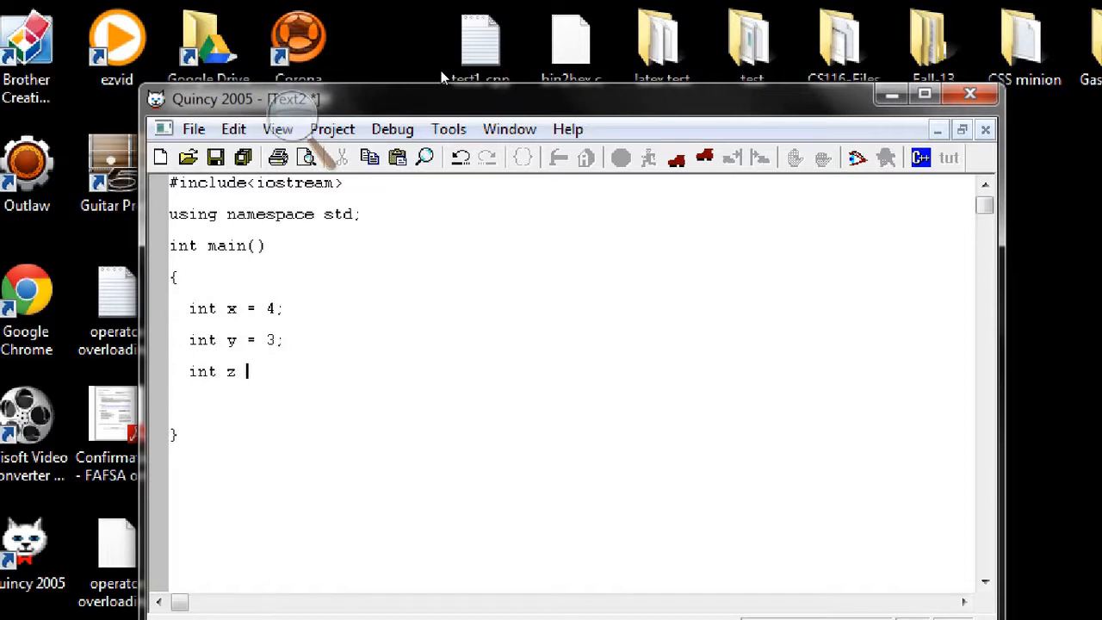
type("= x")
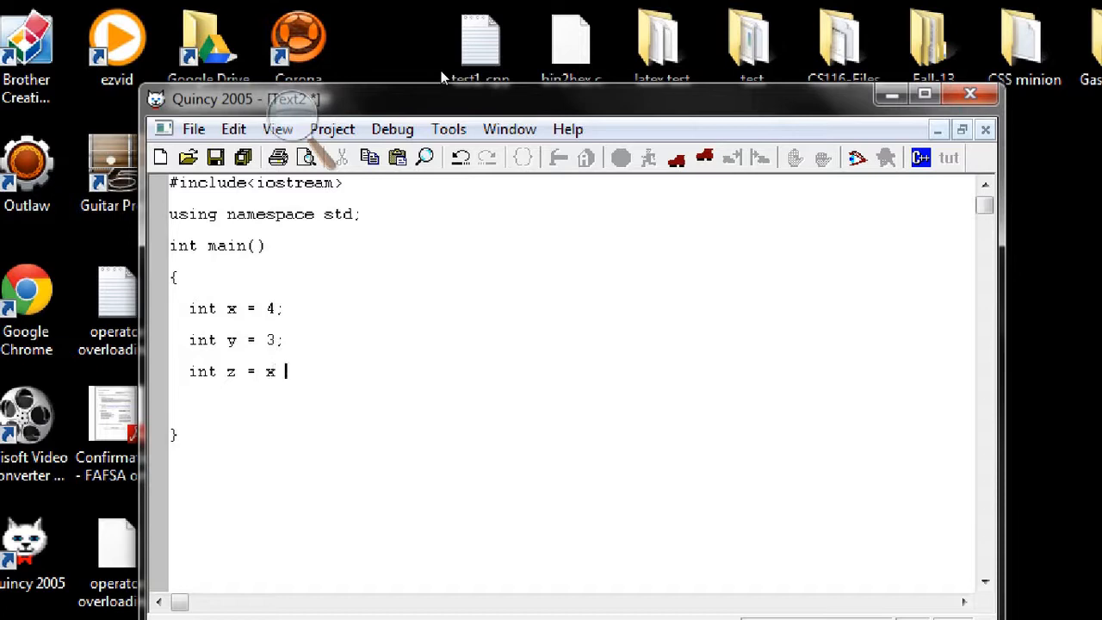
type("+ y;")
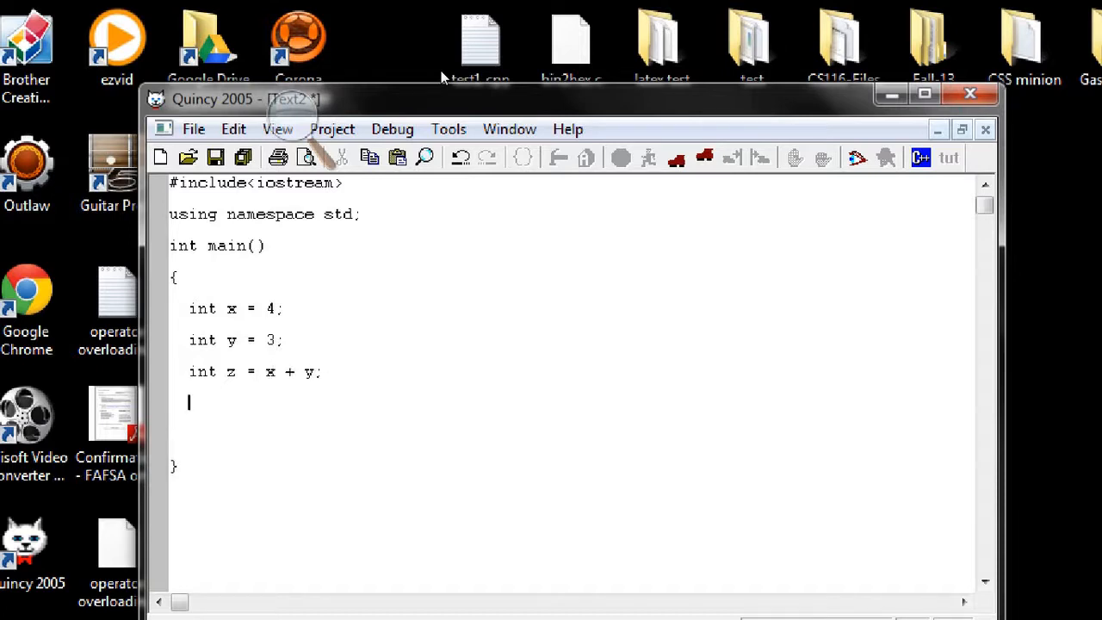
- Add cout<<"the result is "<<z<<endl; to print the sum
type("cout<<\"\"")
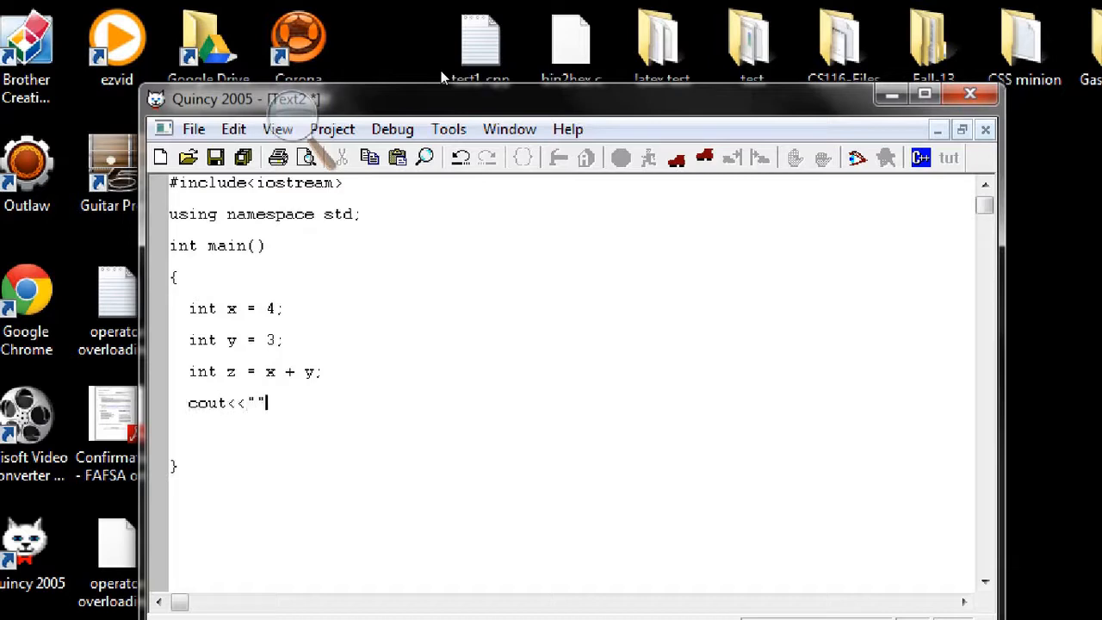
type("the resul")
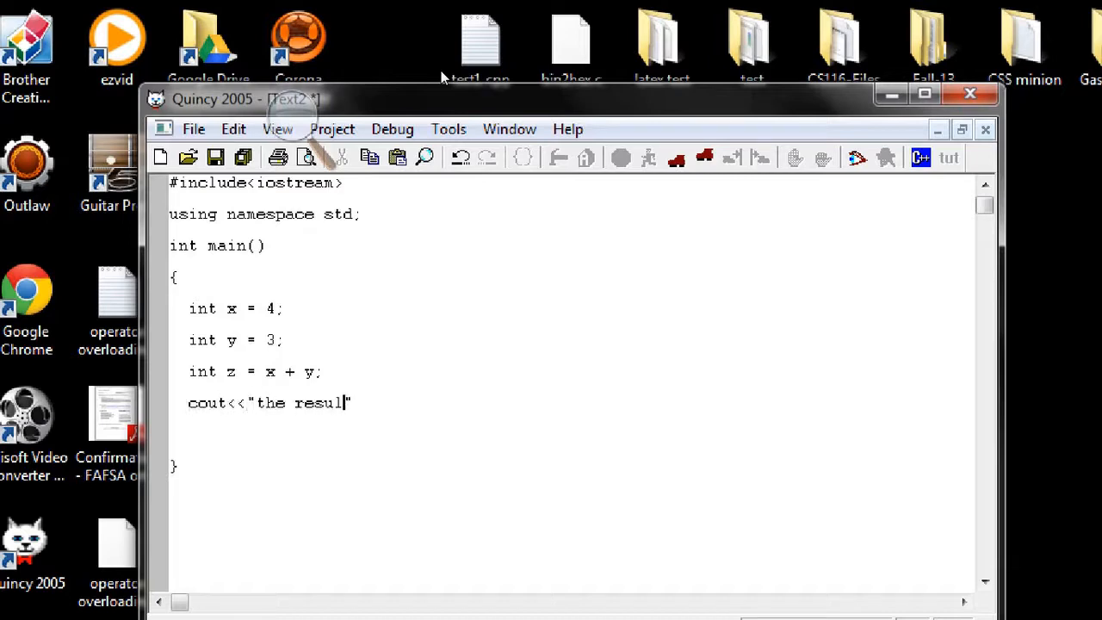
type("t is")
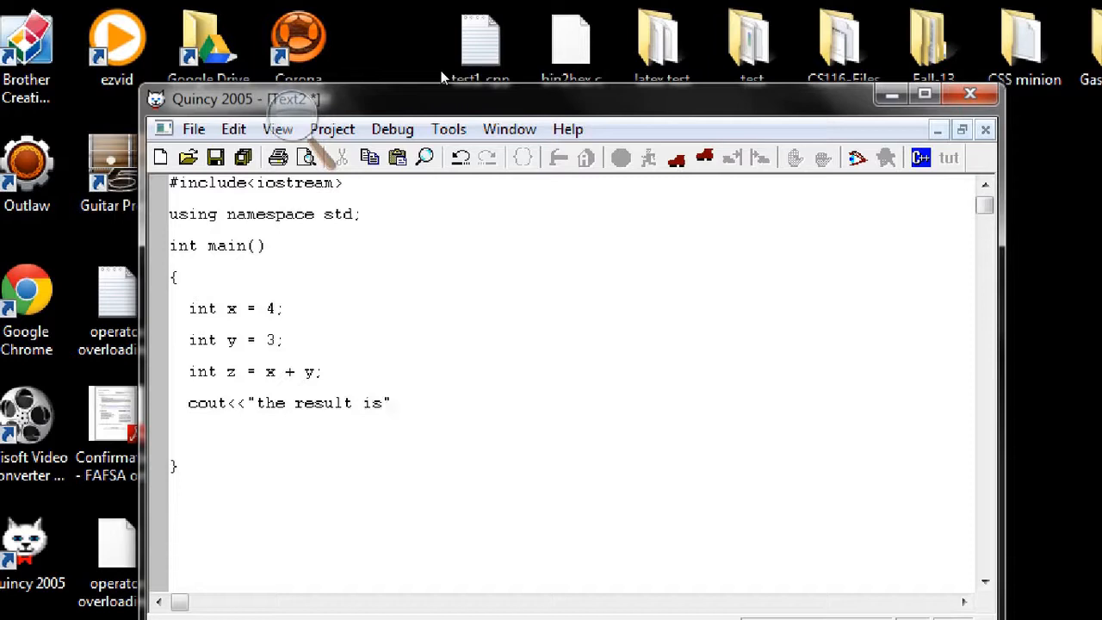
type("<<")
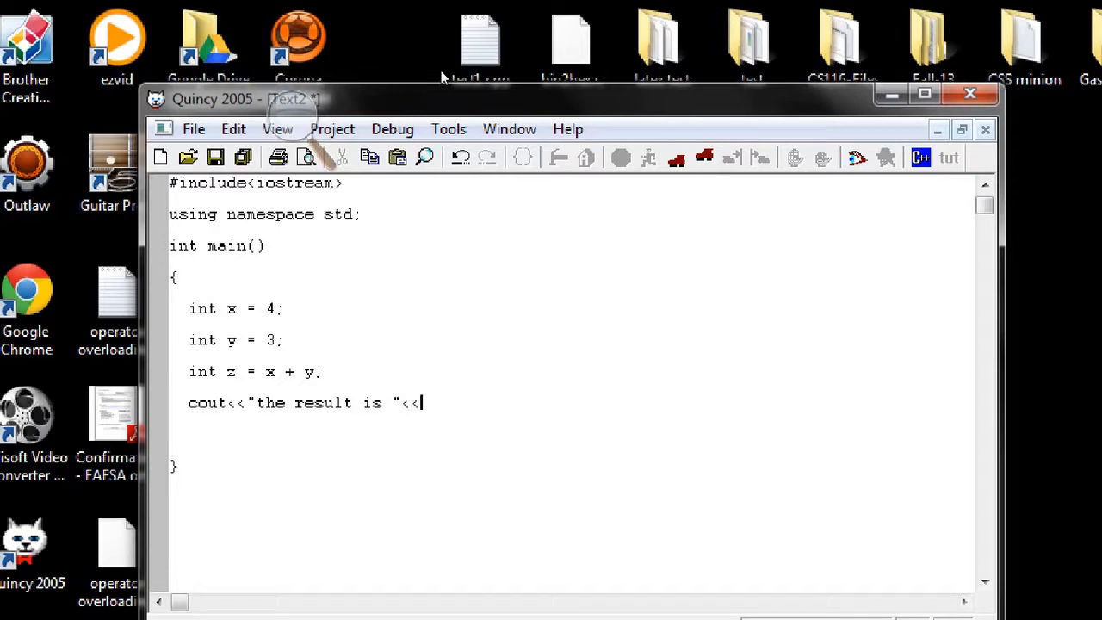
type("endl")
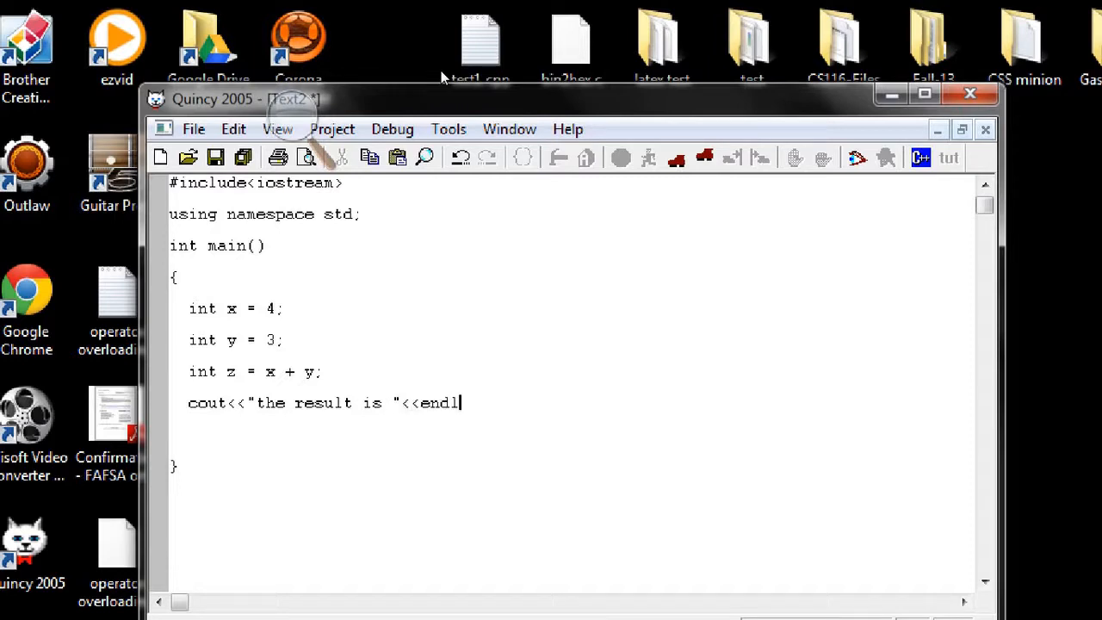
type("<<")
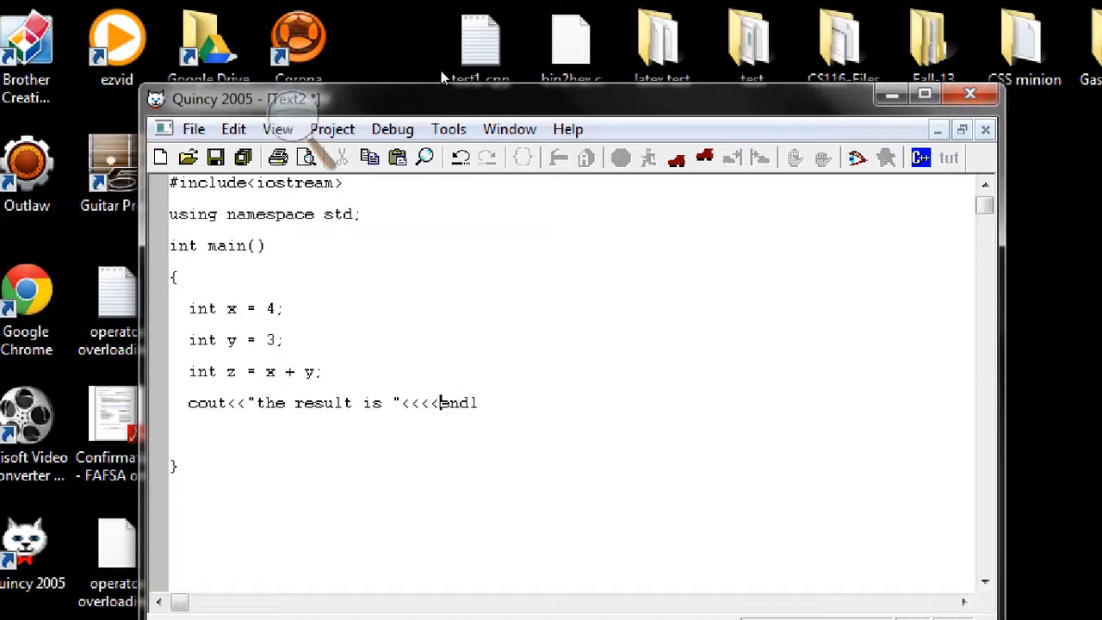
type("z")
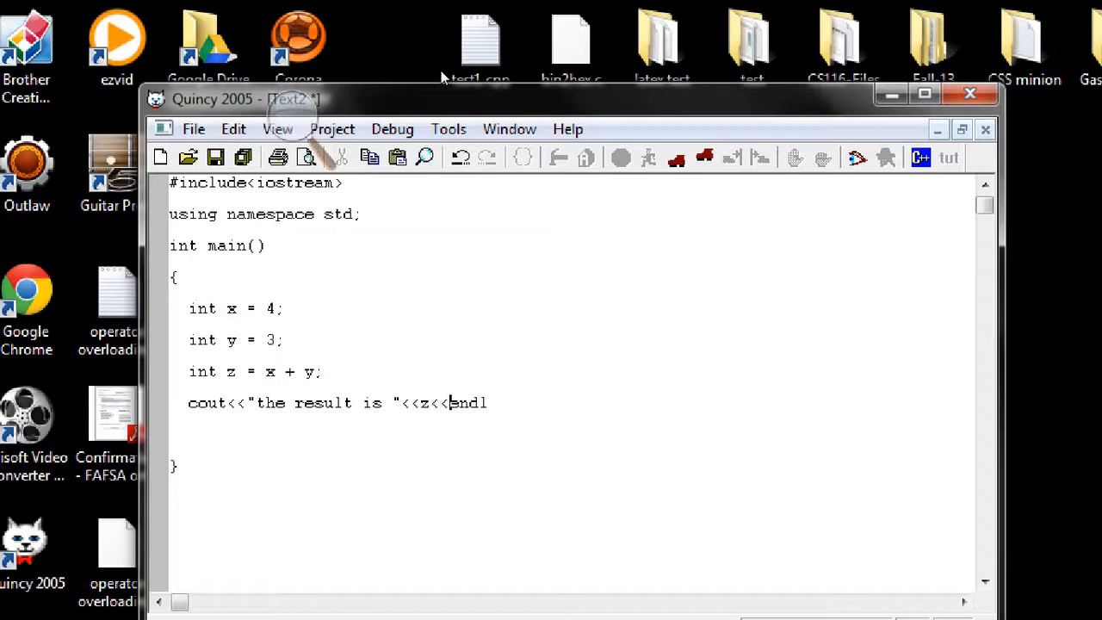
type(";")
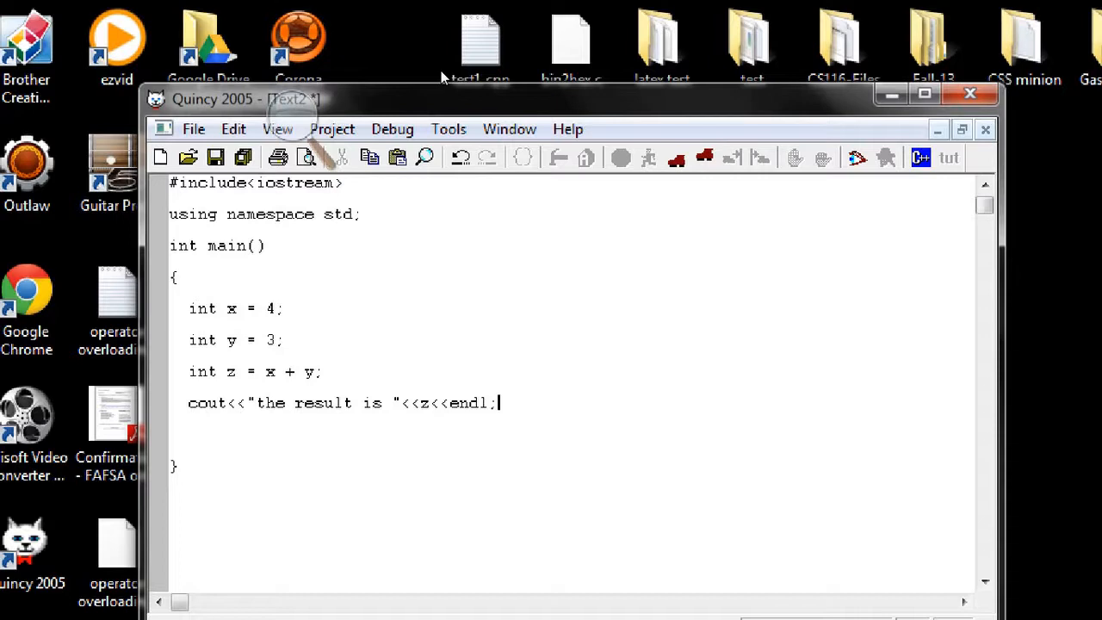
- Run the program, agree to build Text2.exe, and dismiss the successful build report
left_click(215, 157)
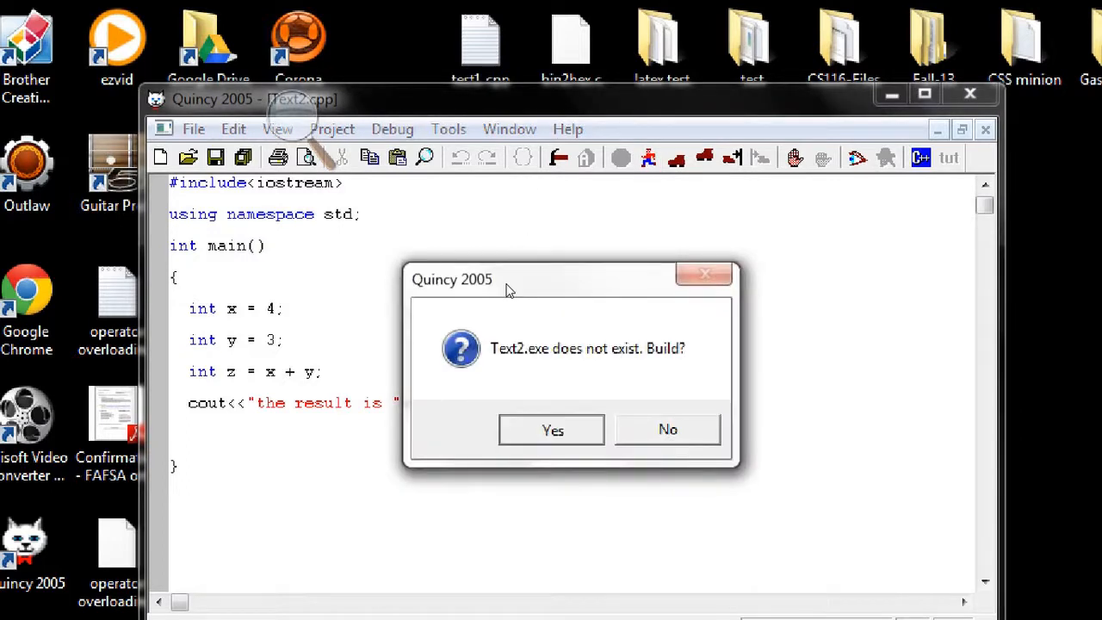
left_click(550, 431)
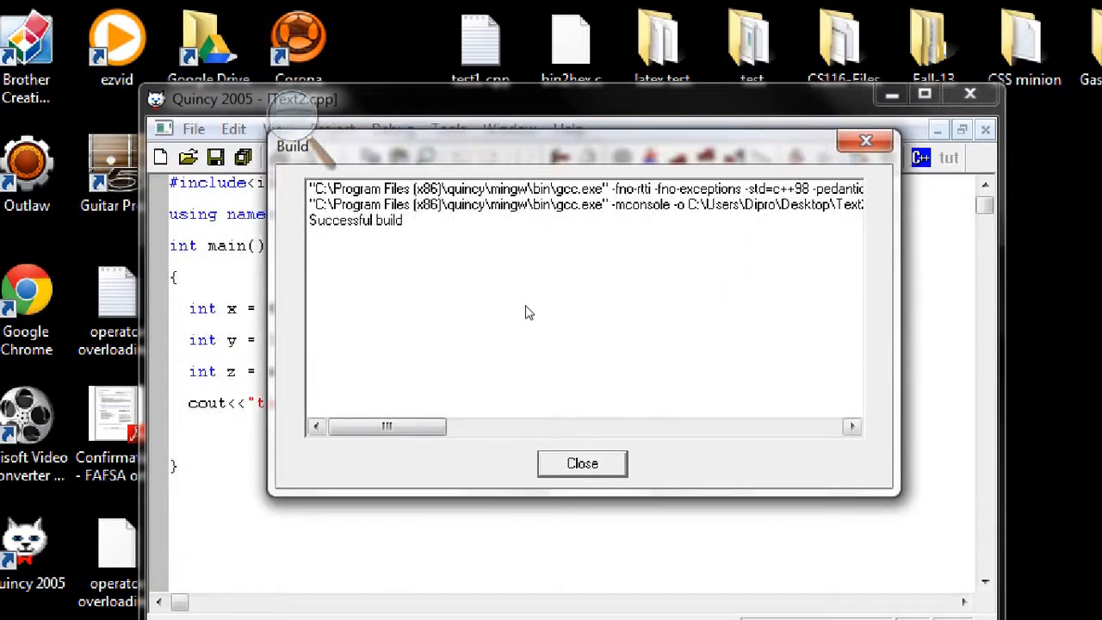
left_click(582, 463)
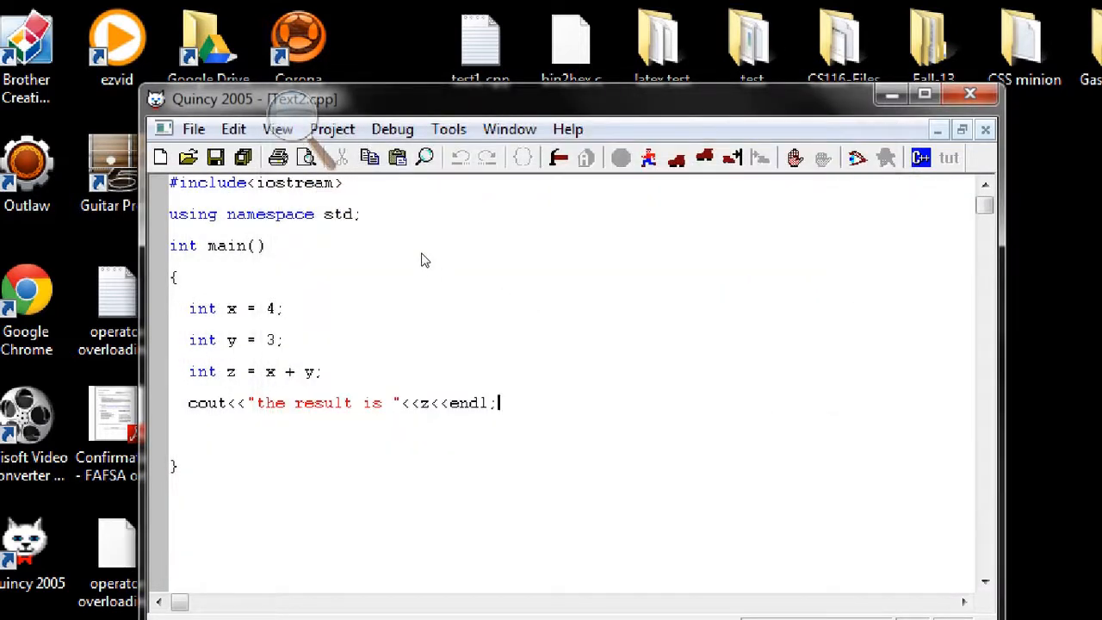
mouse_move(262, 317)
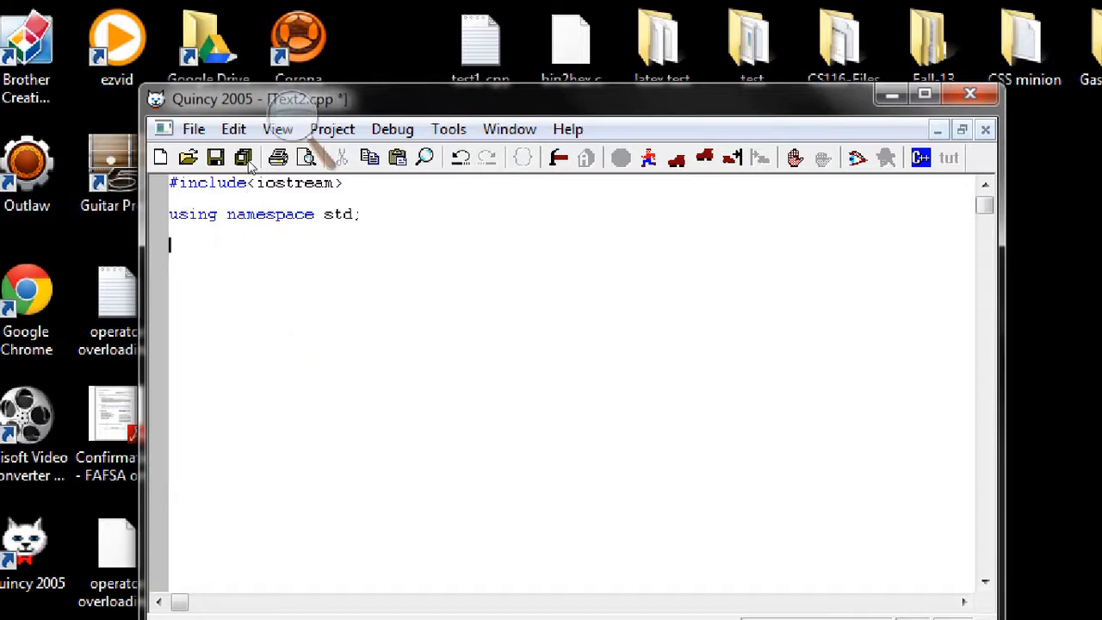
- Define struct Object { int x; int y; int z; }; below the using namespace line
type("struct")
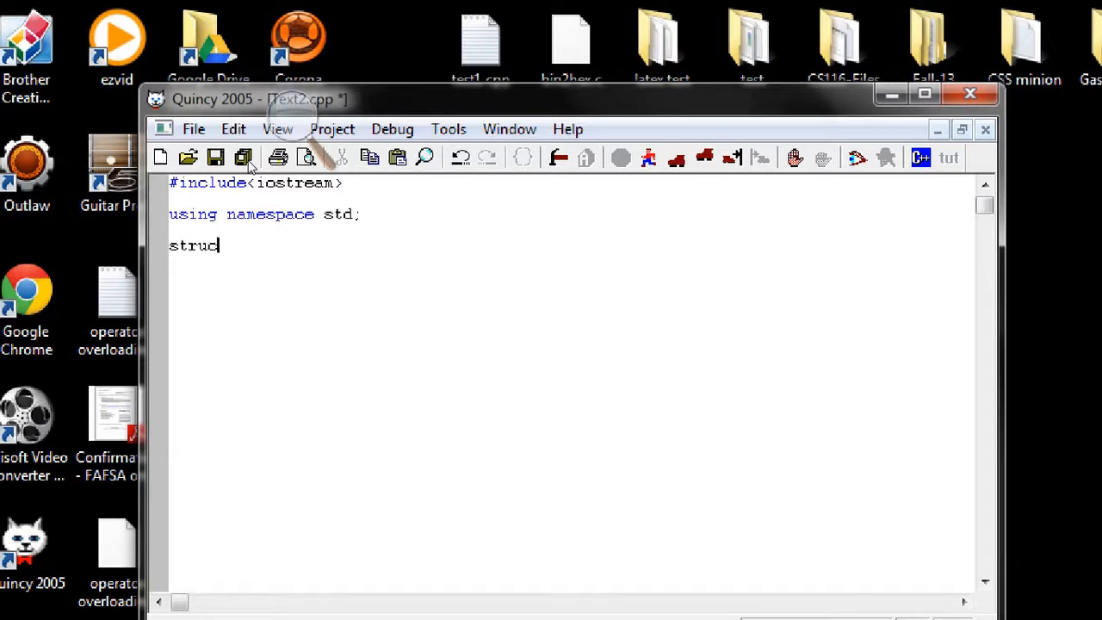
type("Obj")
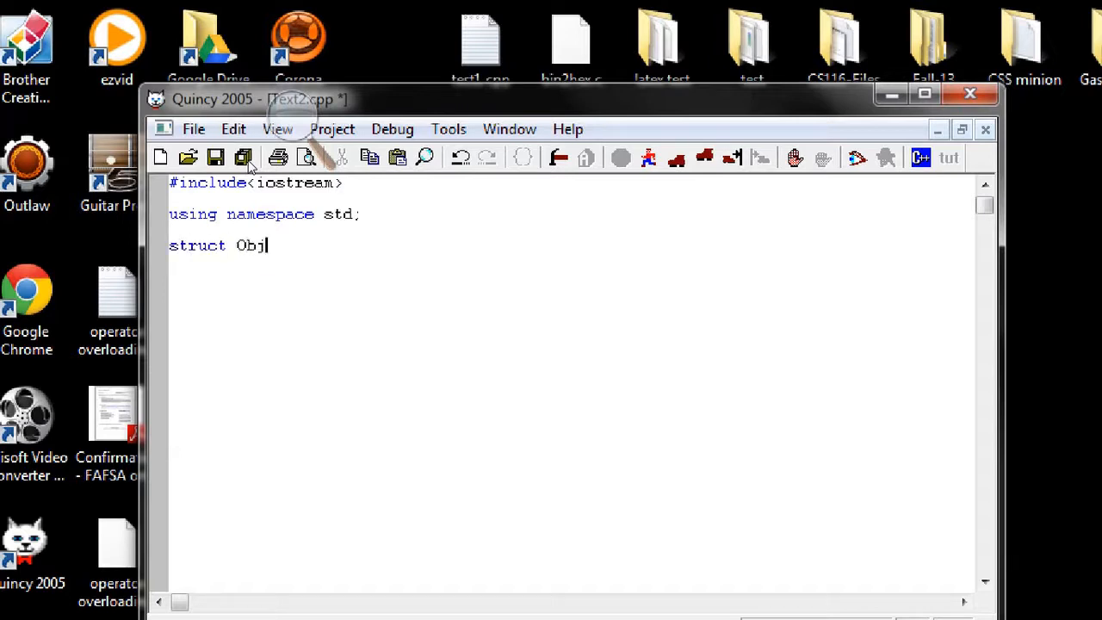
type("ect")
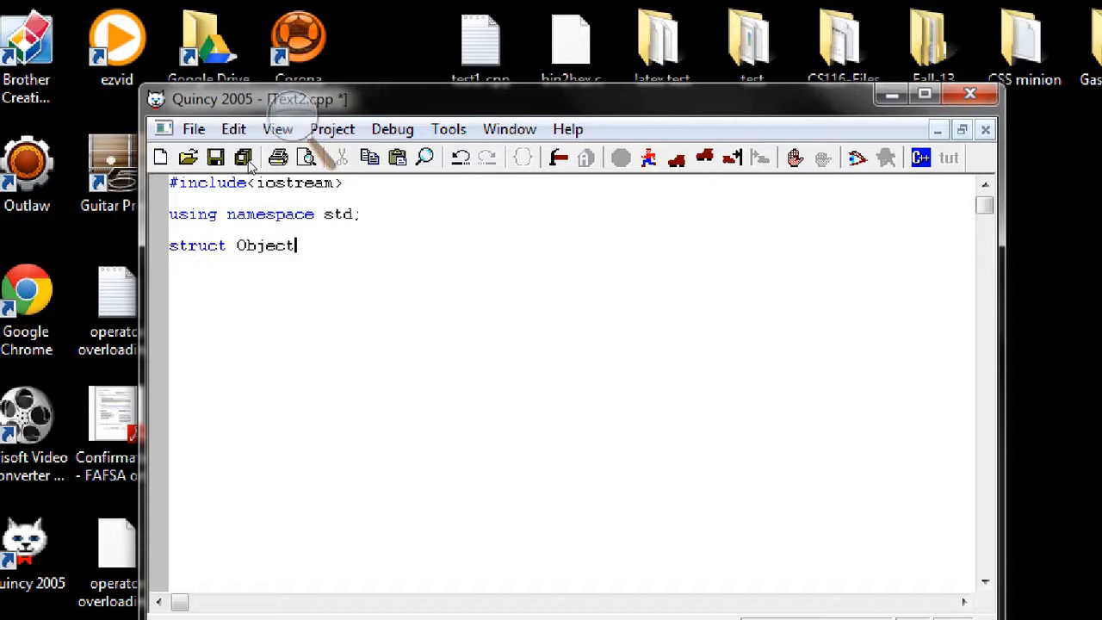
key("Return")
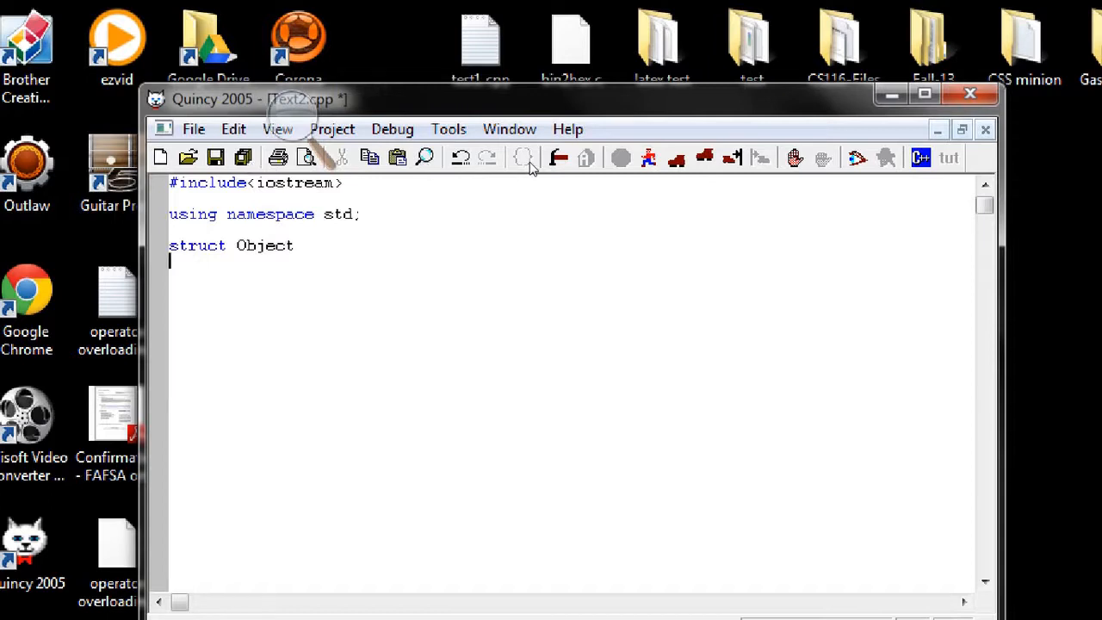
type("{};")
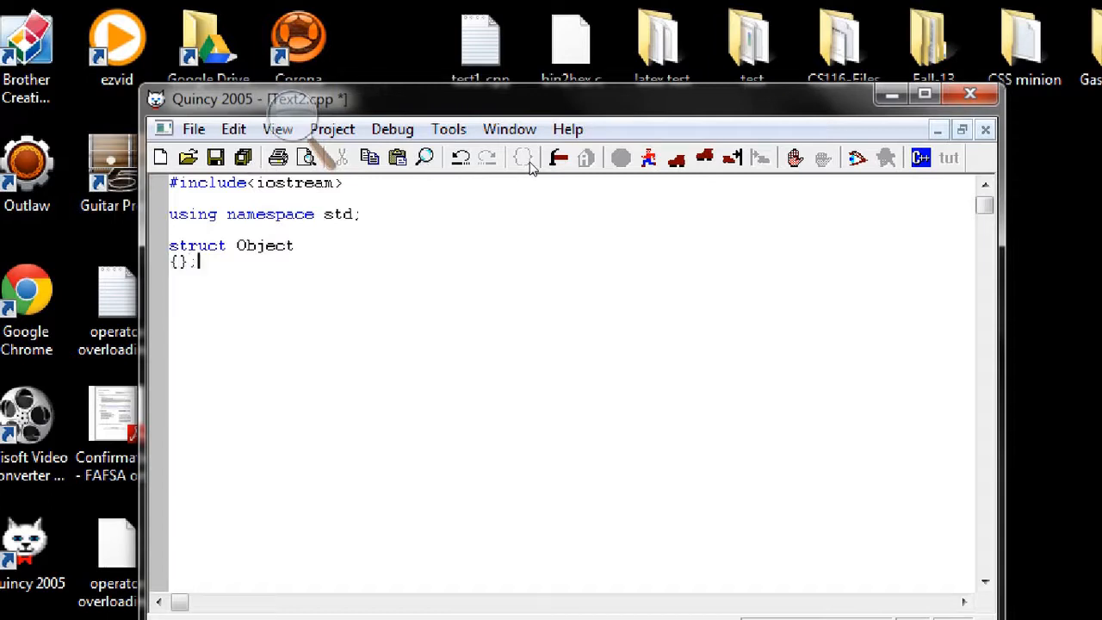
key("Return")
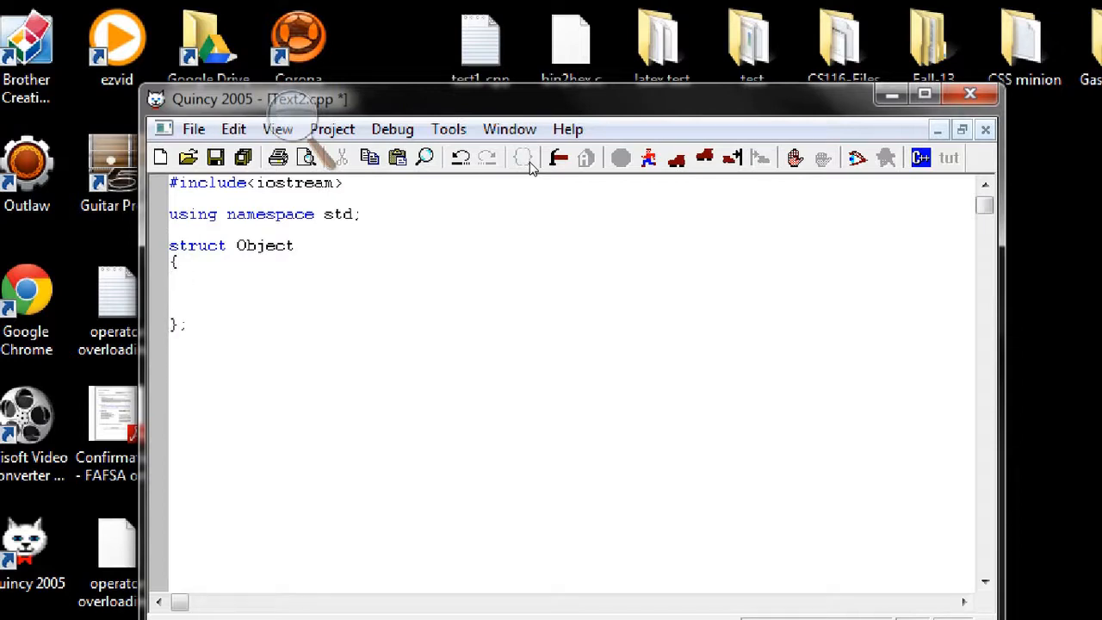
type("int x;")
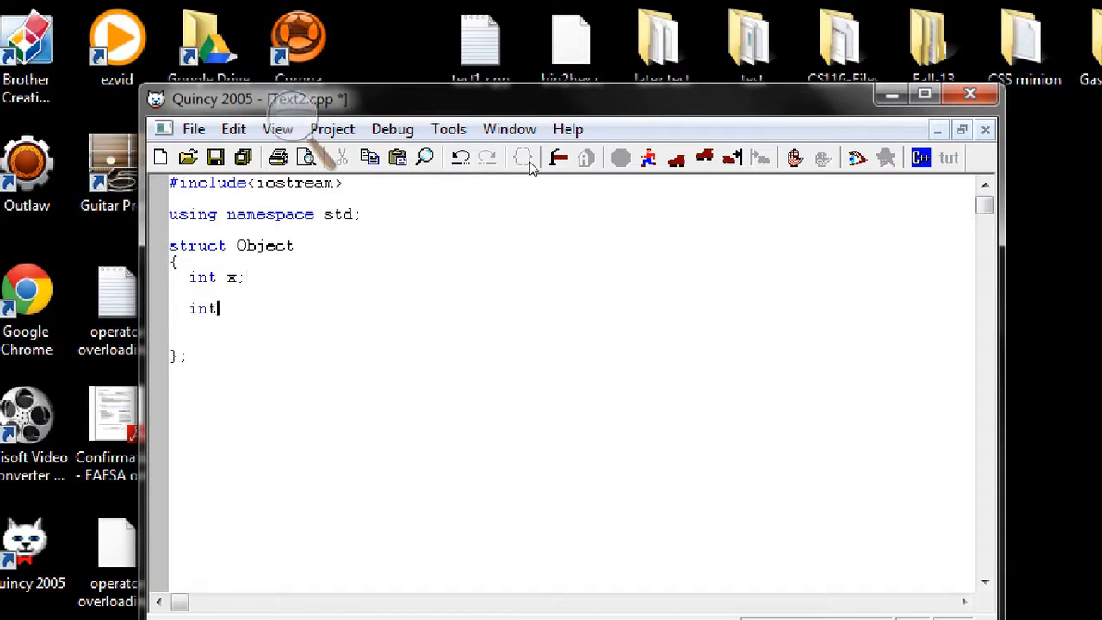
type("y;")
type("int z")
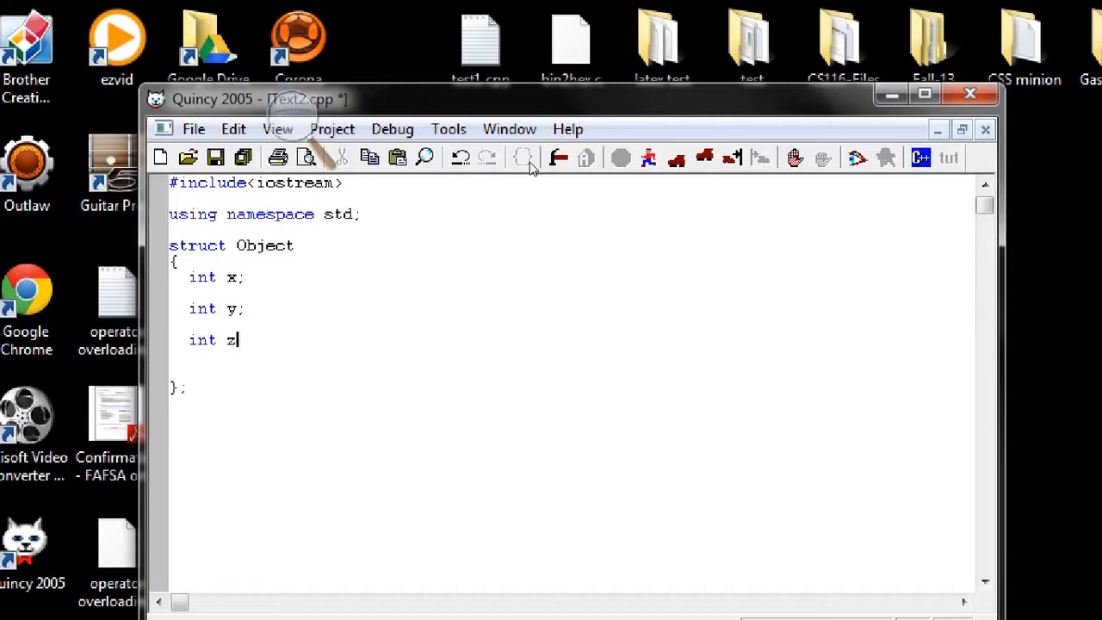
type(";")
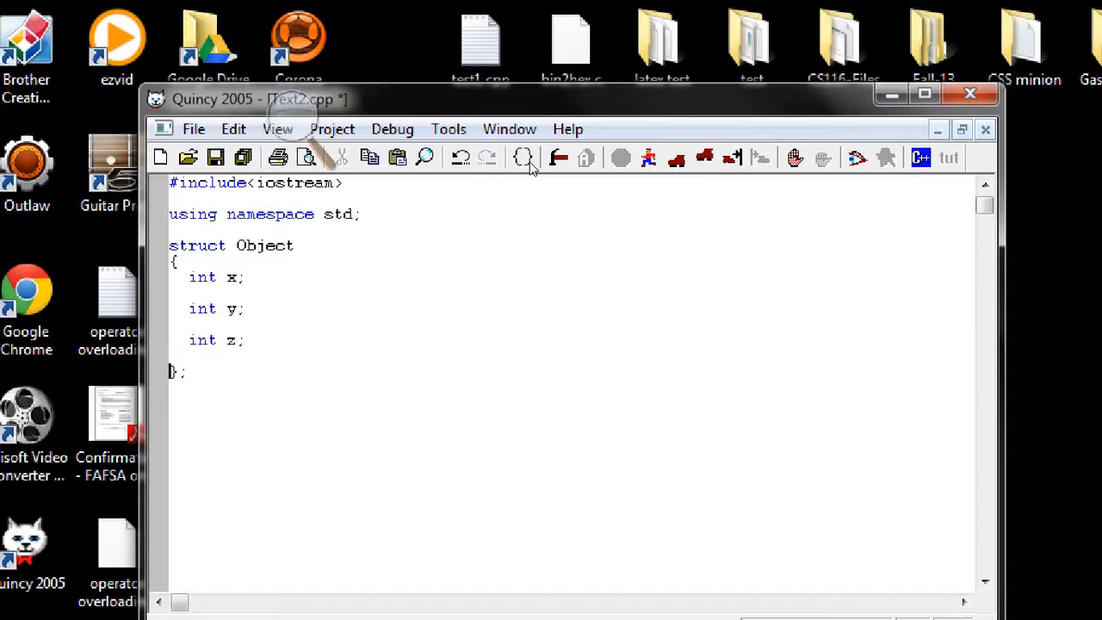
- Write int main() below the struct declaring Object b1, b2 and b3
left_click(182, 370)
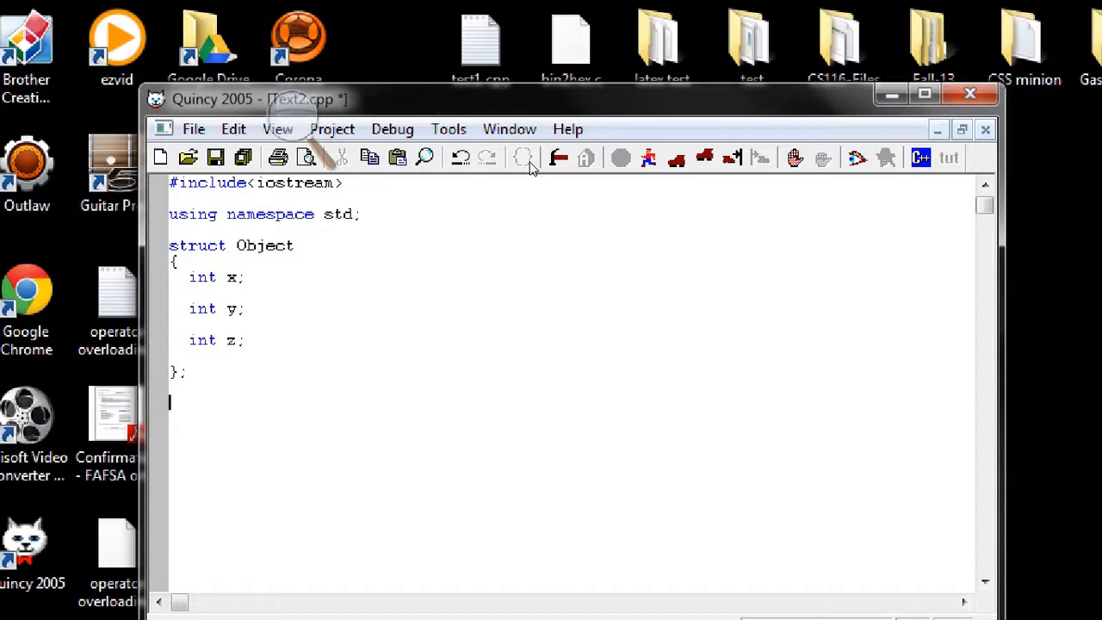
type("int mai")
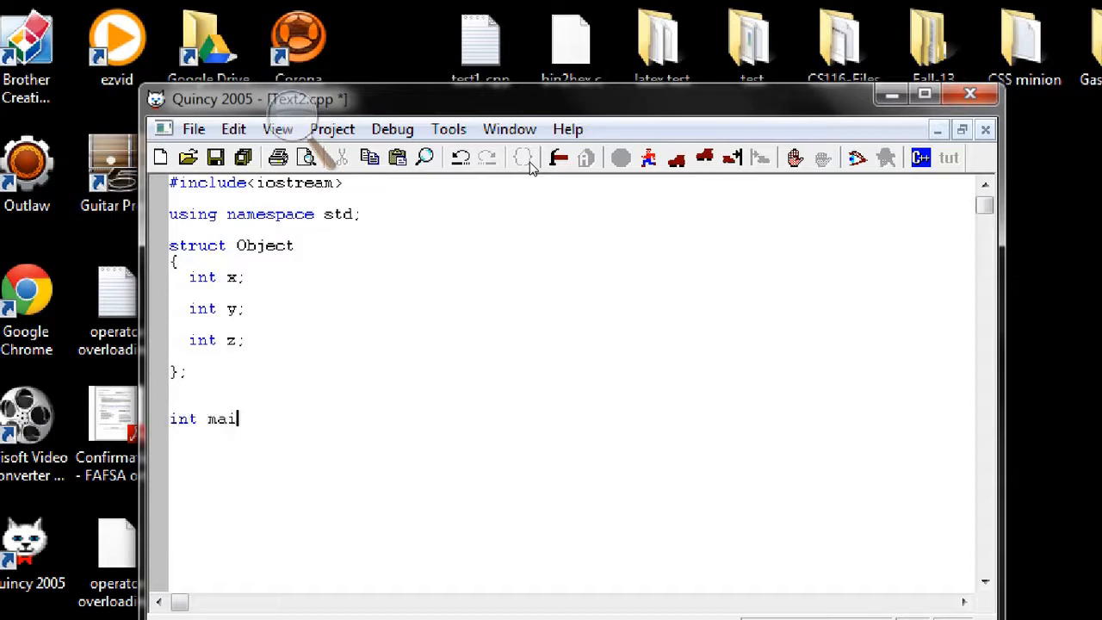
type("n()")
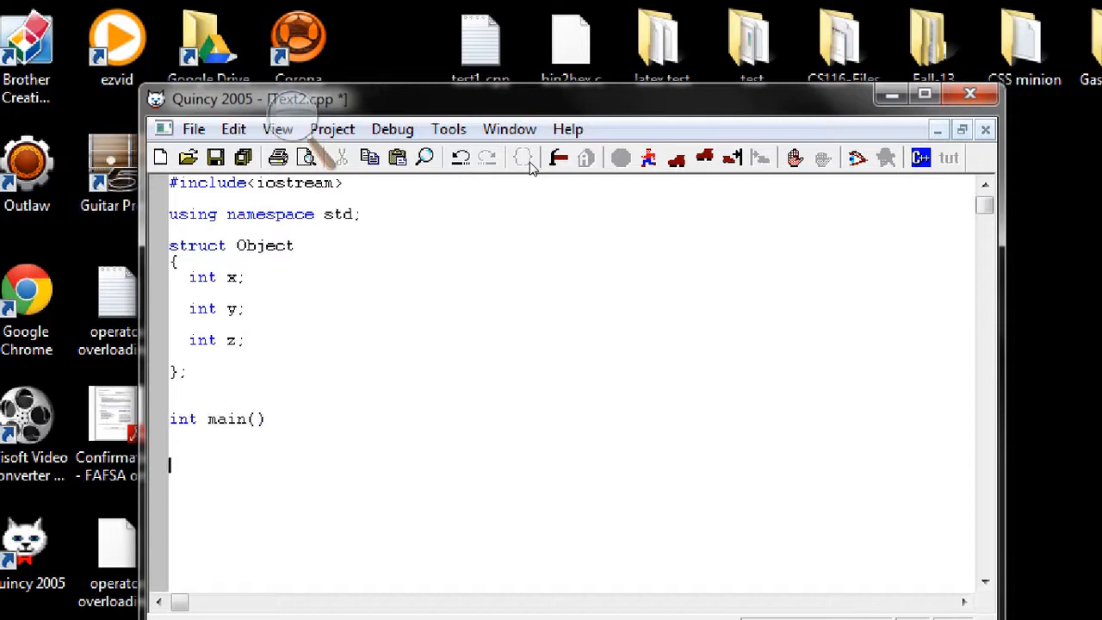
type("{")
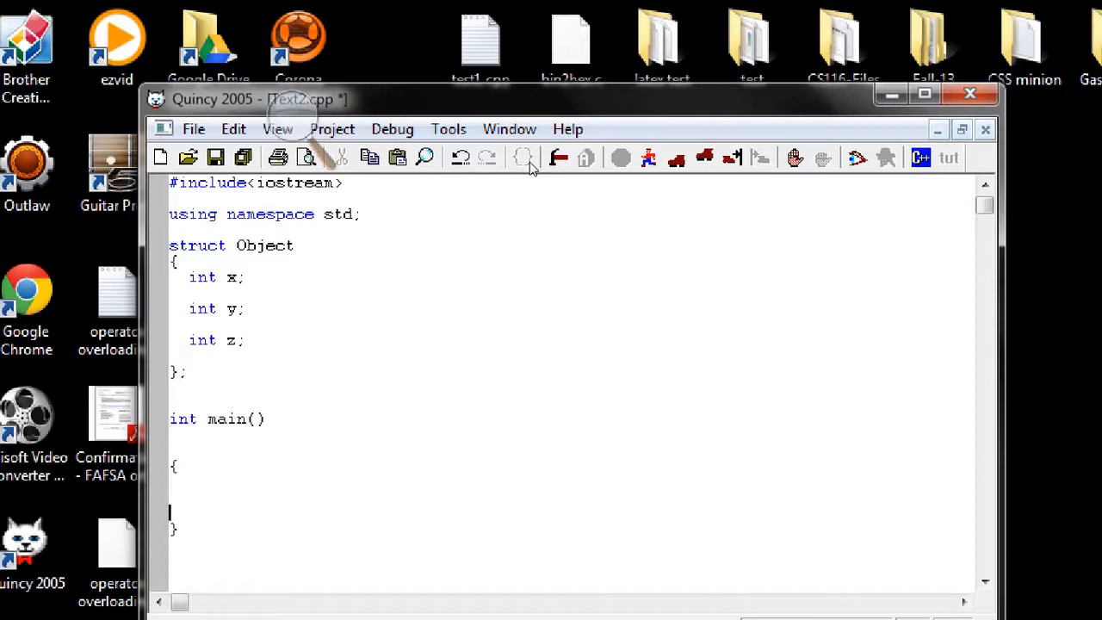
left_click(175, 478)
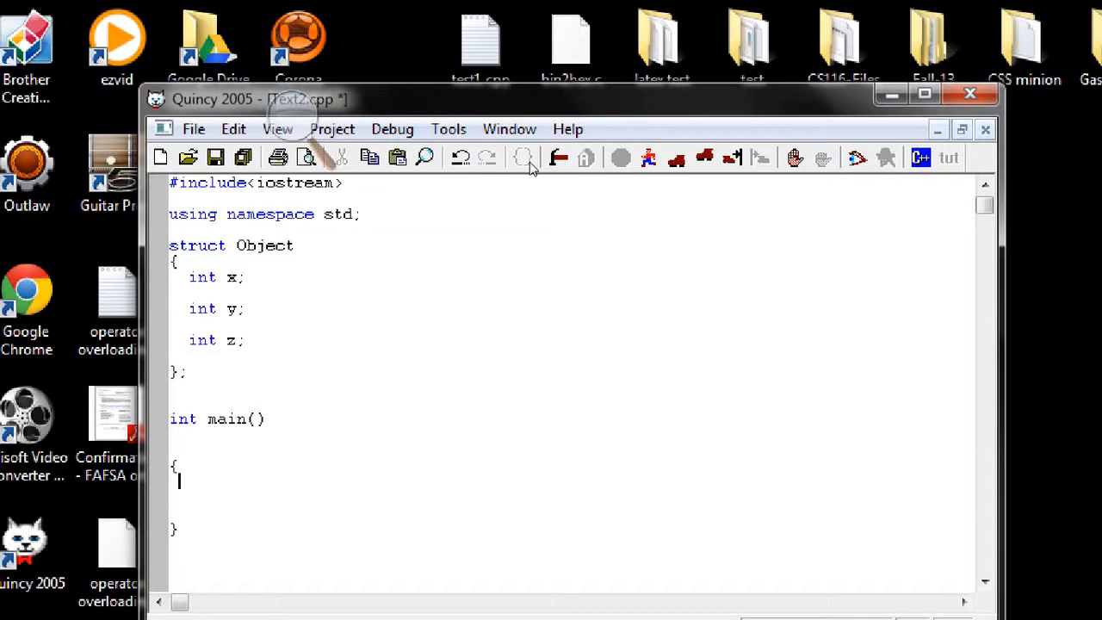
type("o")
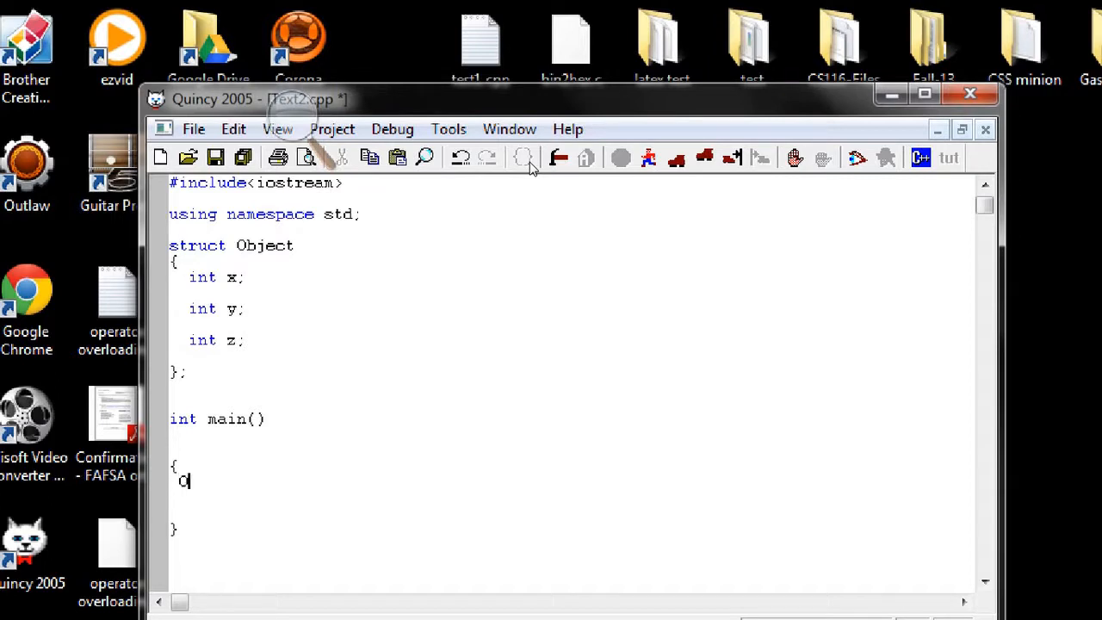
type("bject b1")
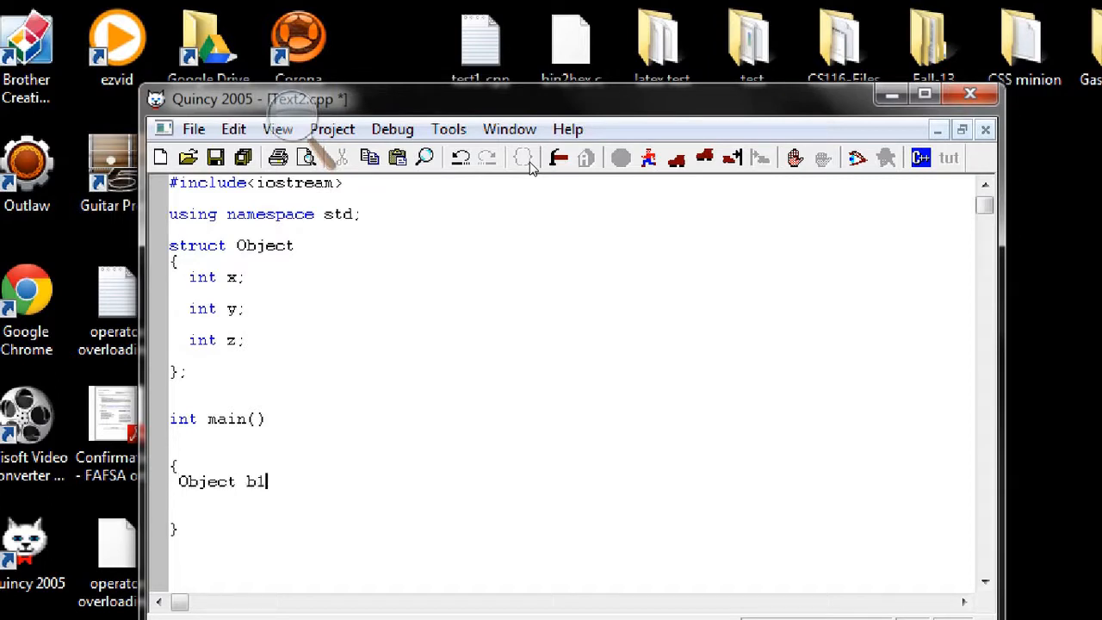
type(";")
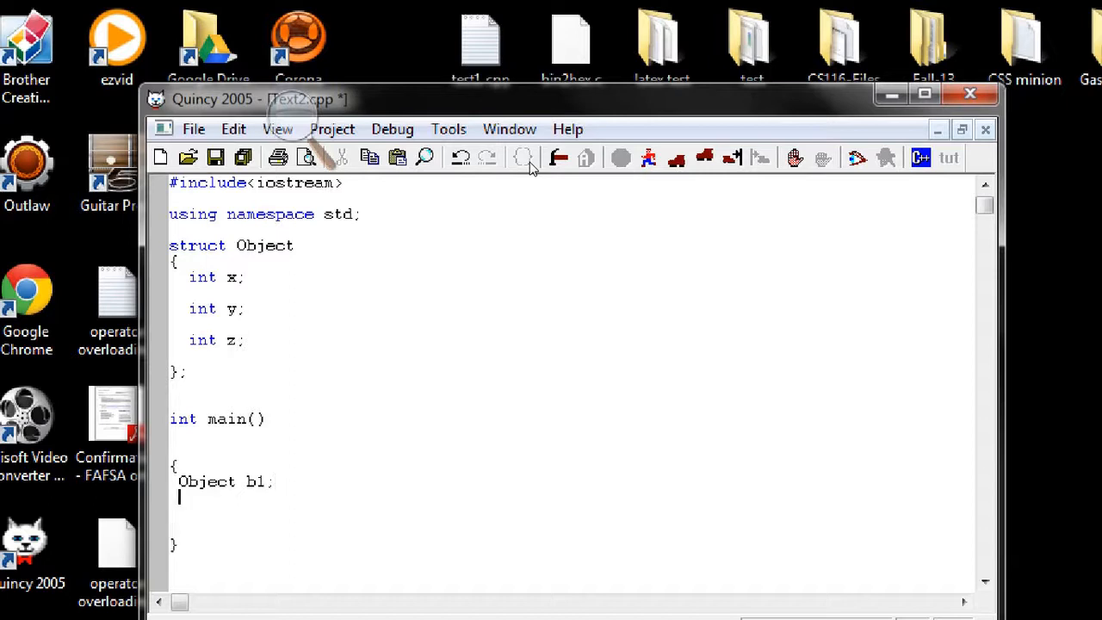
type("Object")
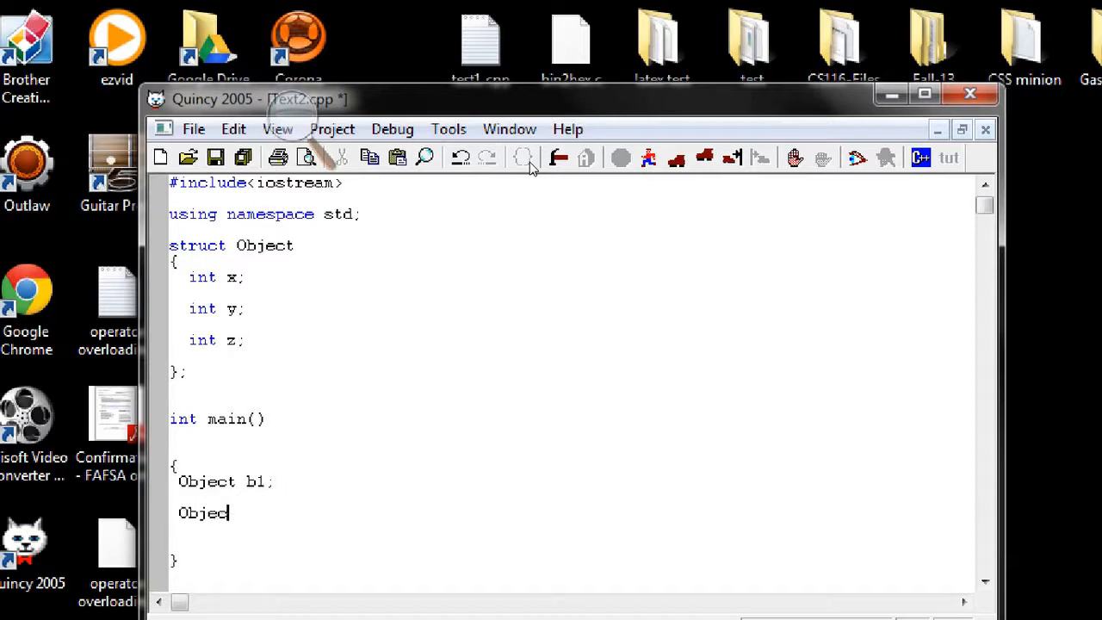
type("t b2;")
type("Obje")
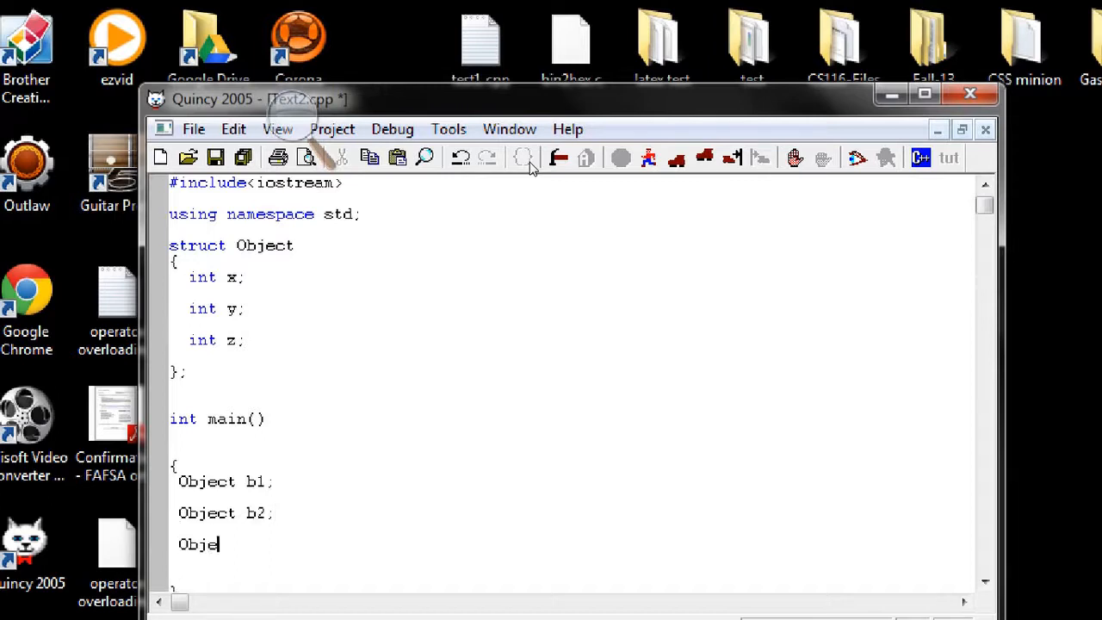
type("ct b3;")
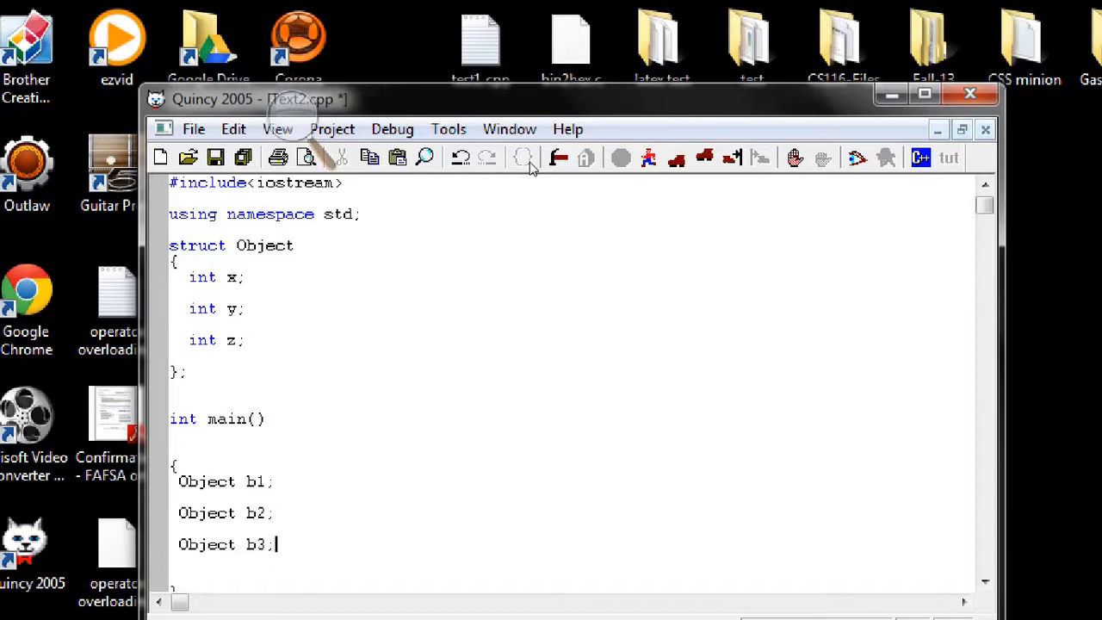
key("Return")
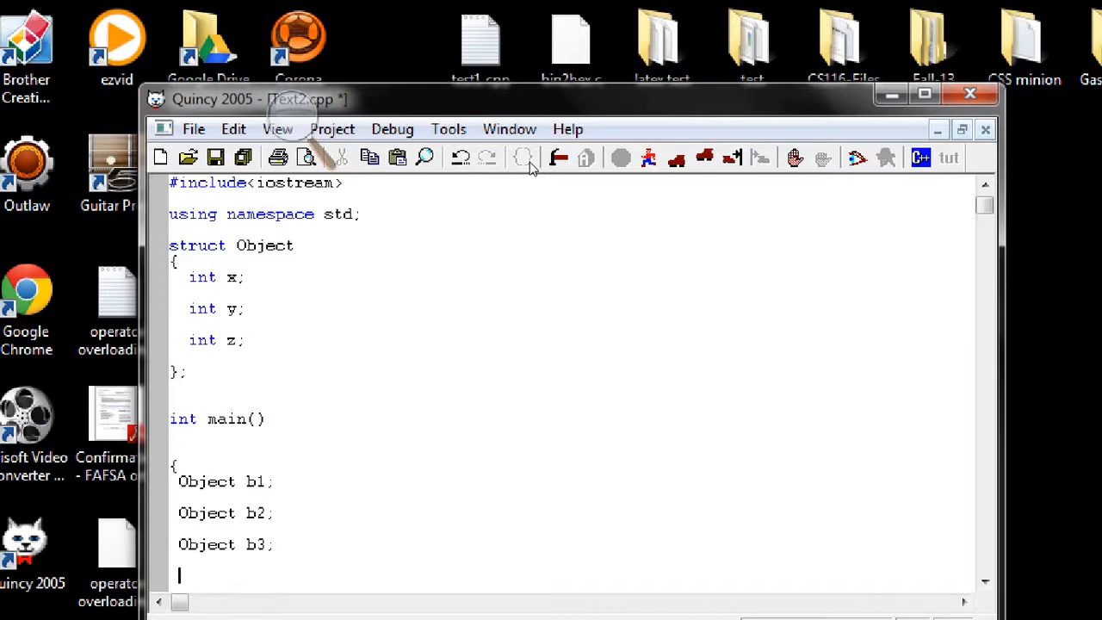
- Add cout<<"The result is "<<b3<<endl; inside main
type("cout<<\"")
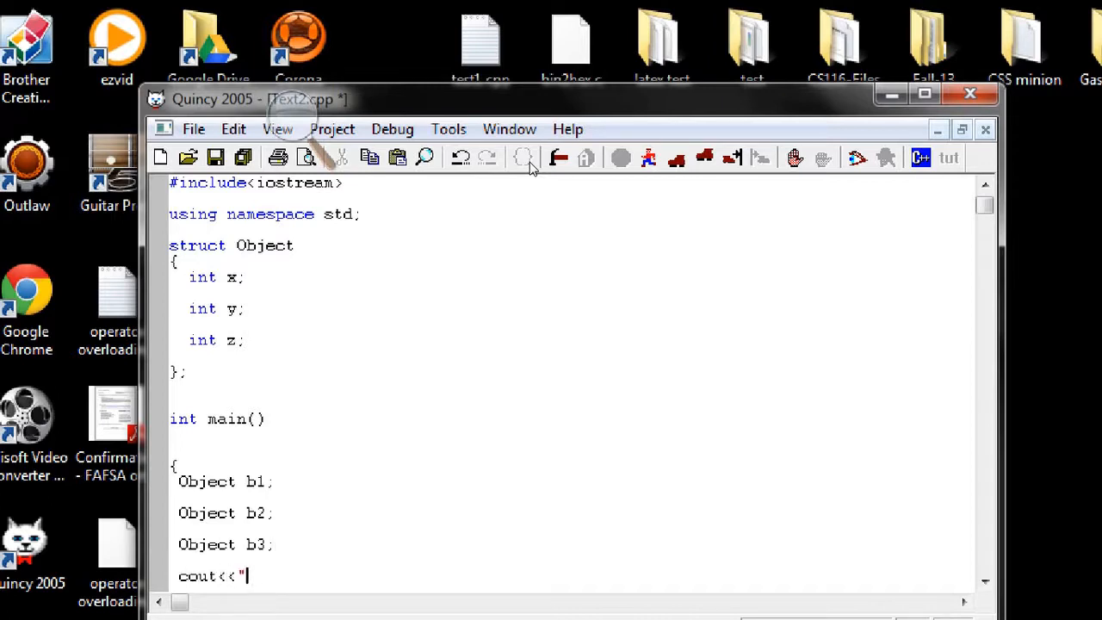
type("\"")
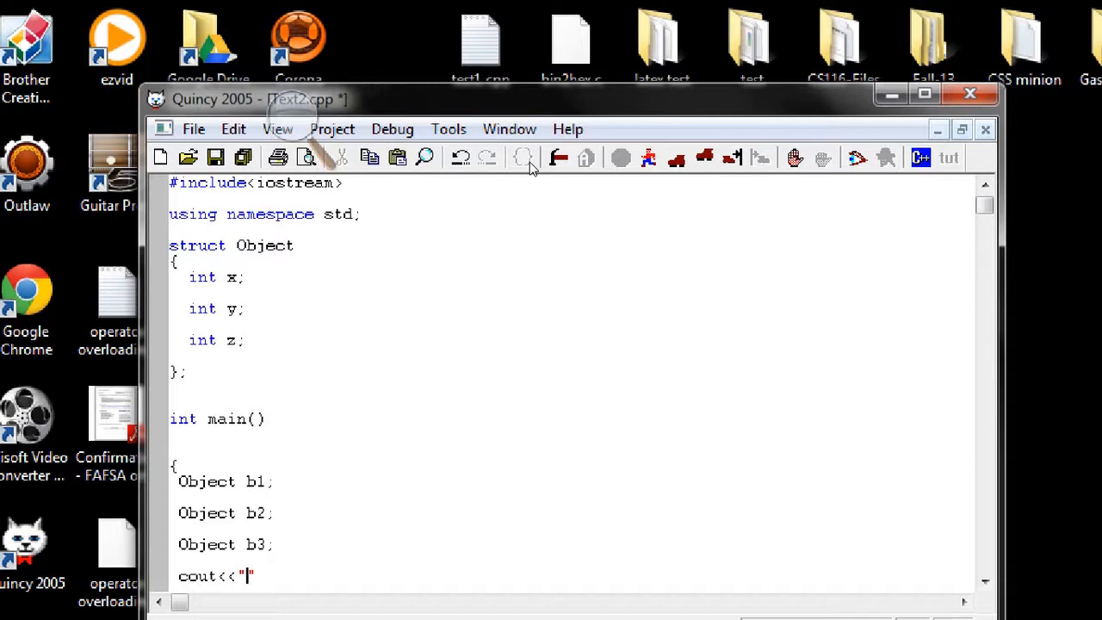
type("The")
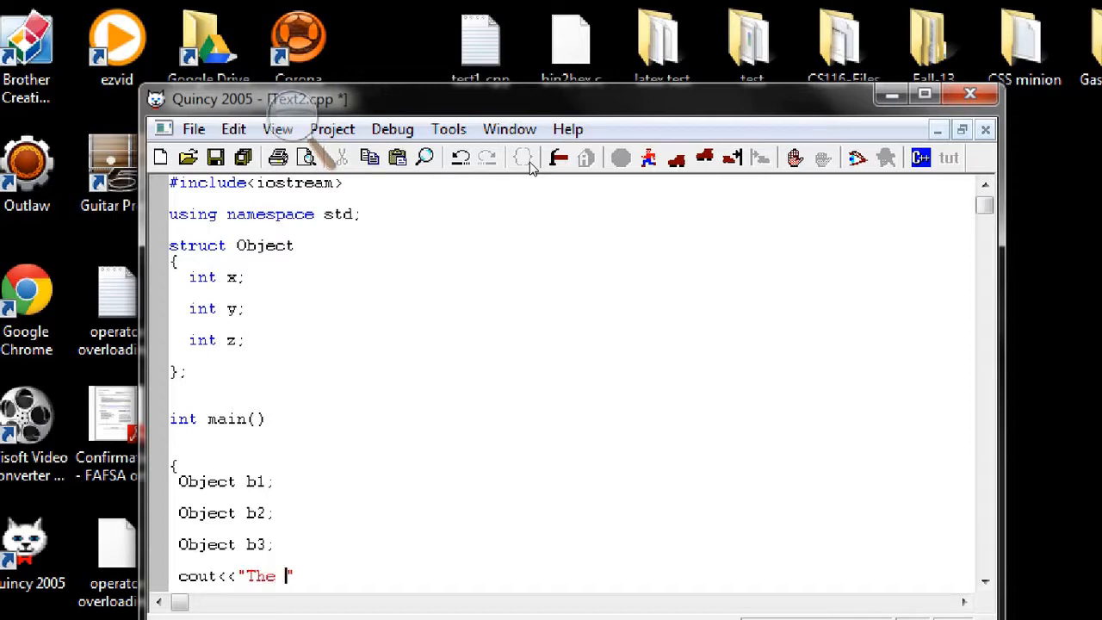
type("result is")
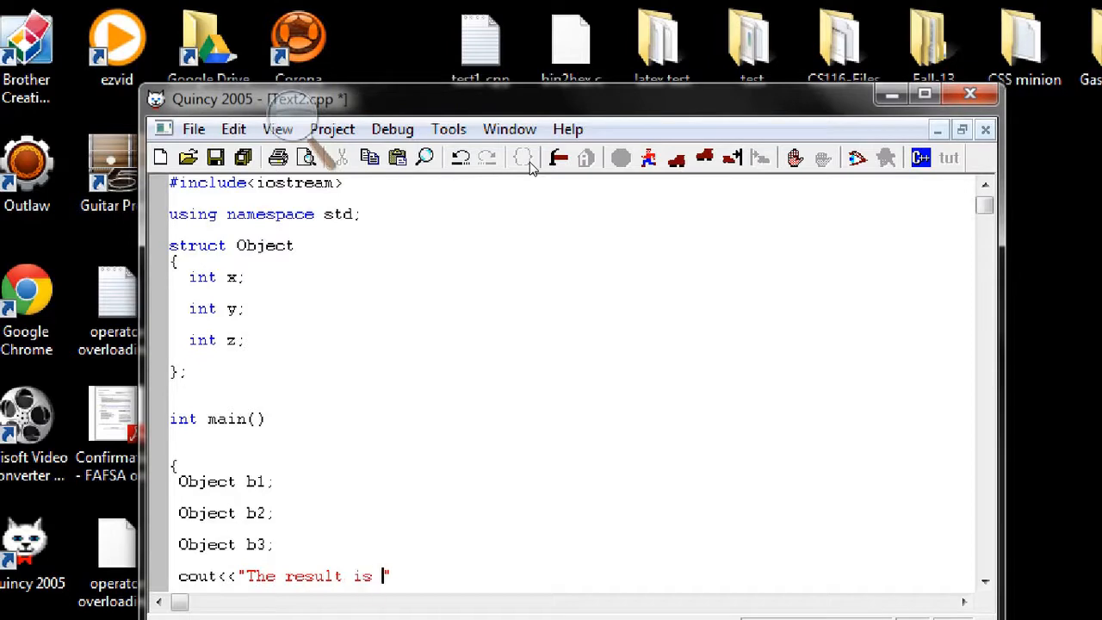
type("<<b")
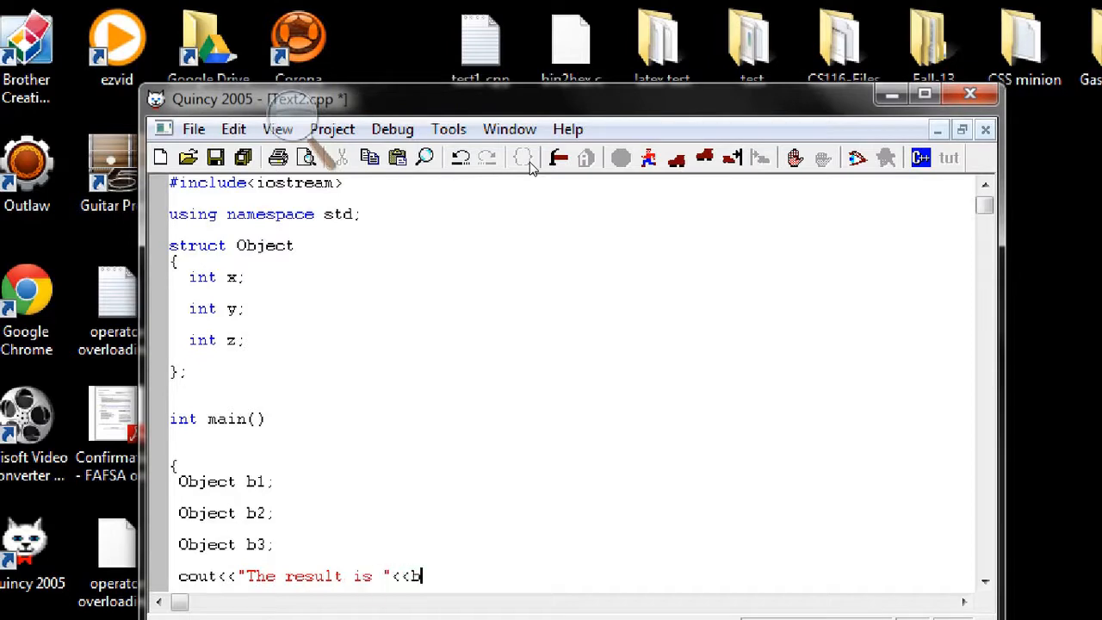
type("3<<endl;")
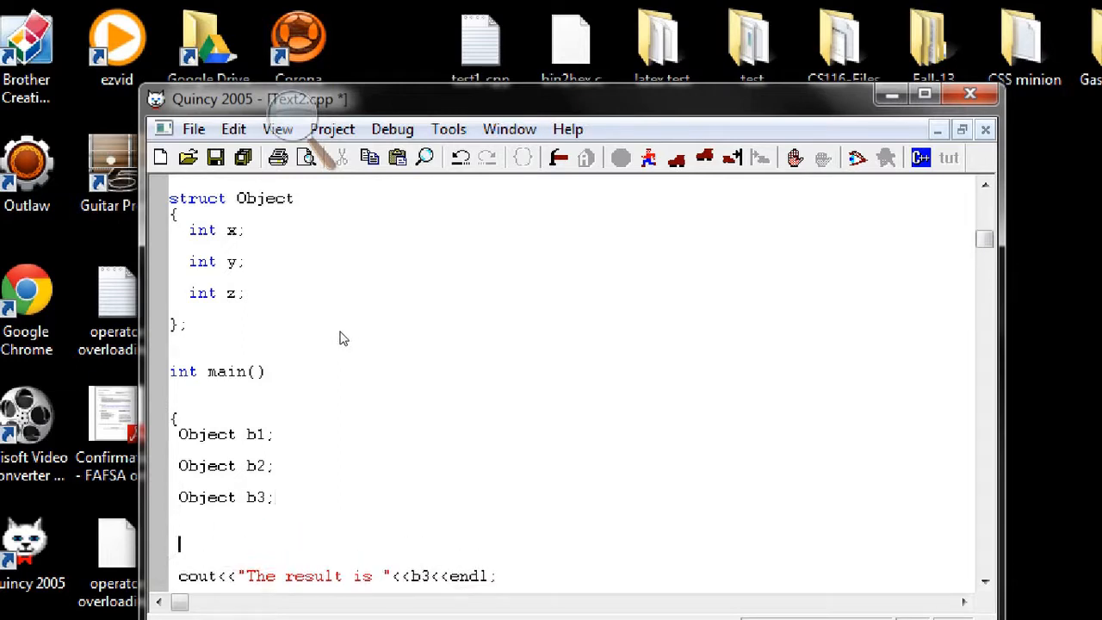
- Write the statement b3 = b1 + b2; in main
type("b")
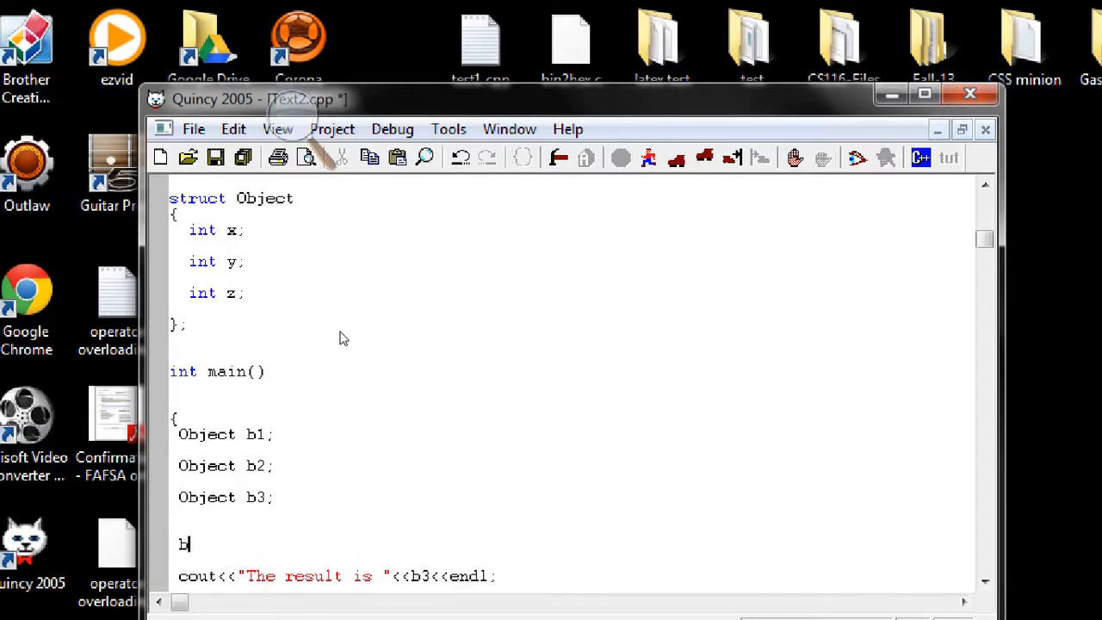
type("3 =")
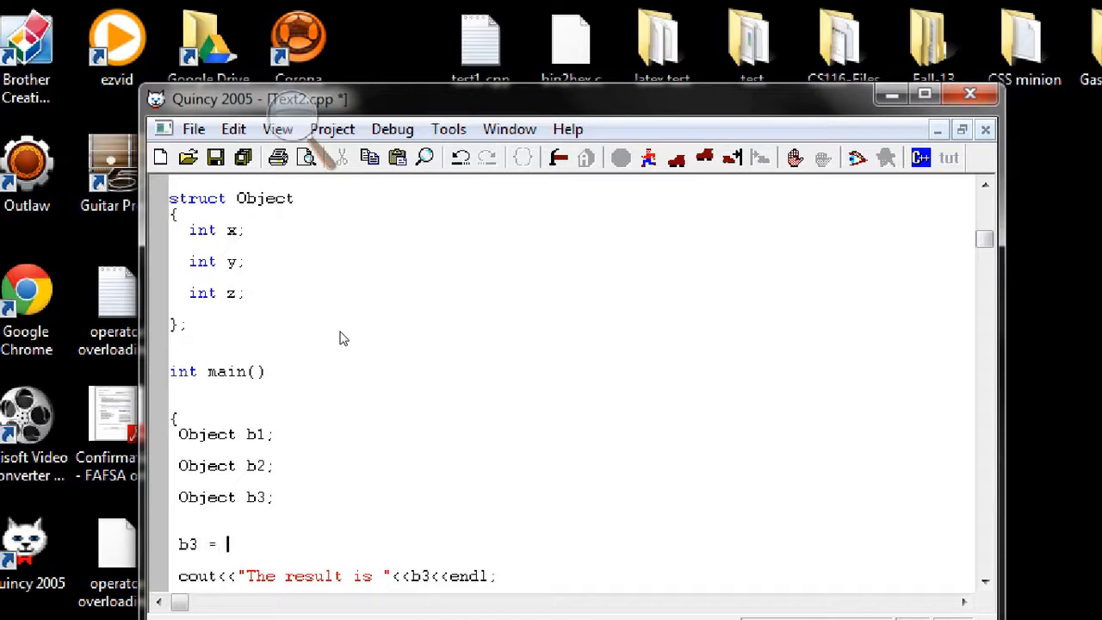
type("b1 +")
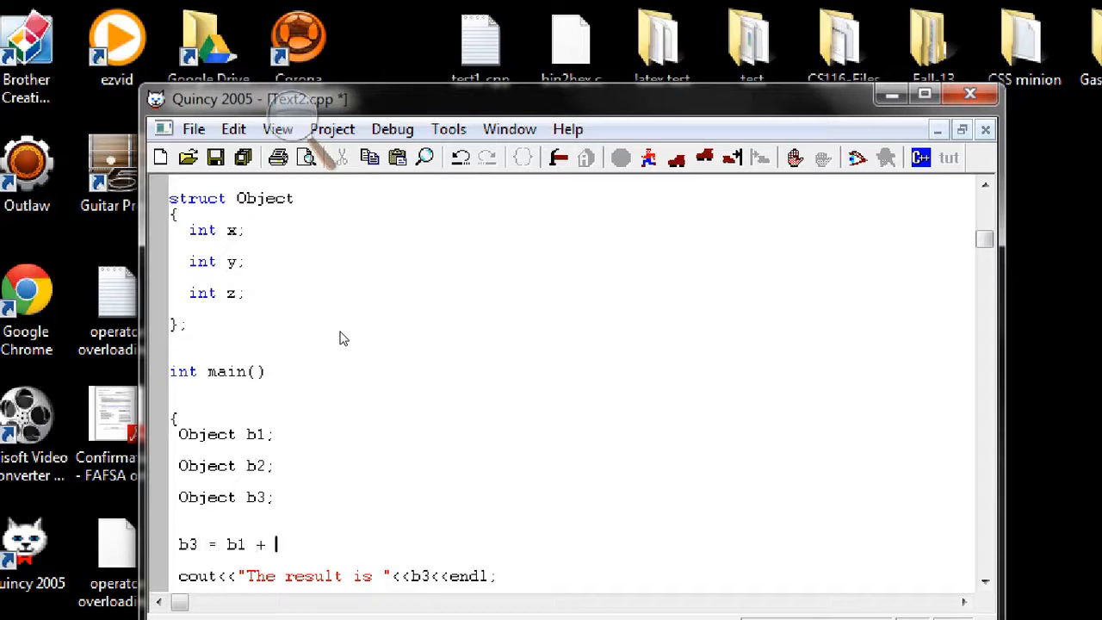
type("b2;")
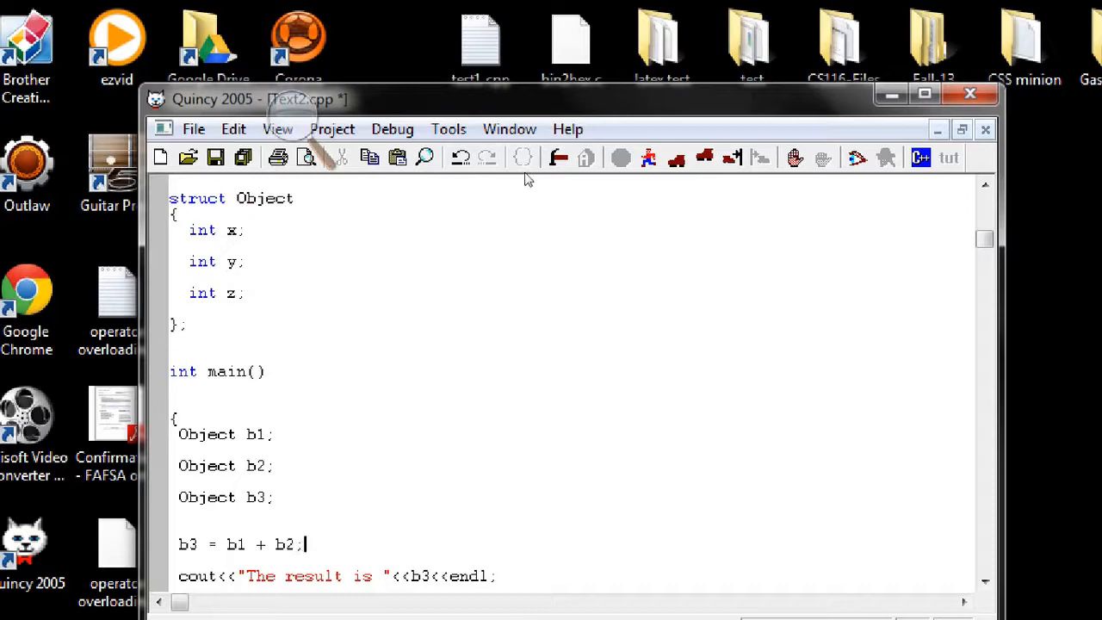
mouse_move(558, 157)
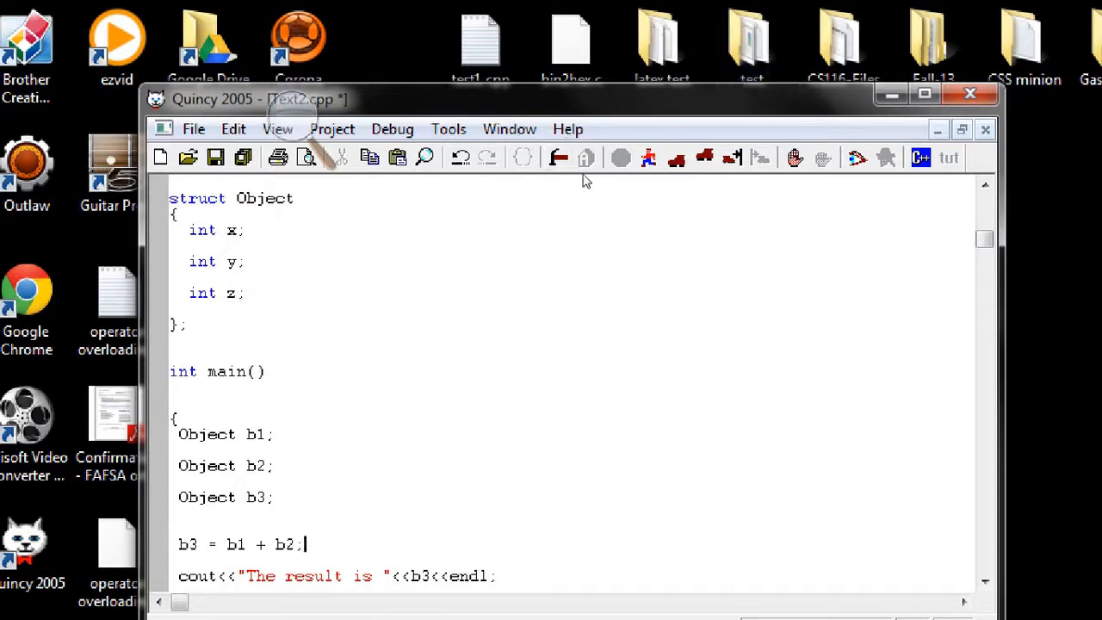
mouse_move(325, 354)
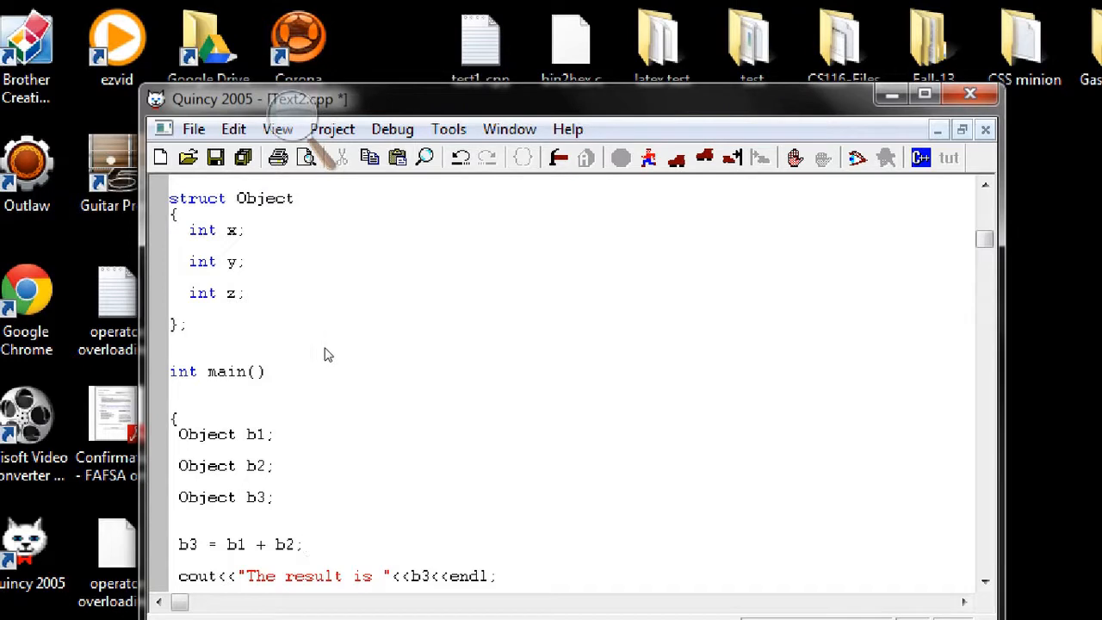
- Insert b1.x = 4; and b2.y = 3; above the b3 assignment
type("b1")
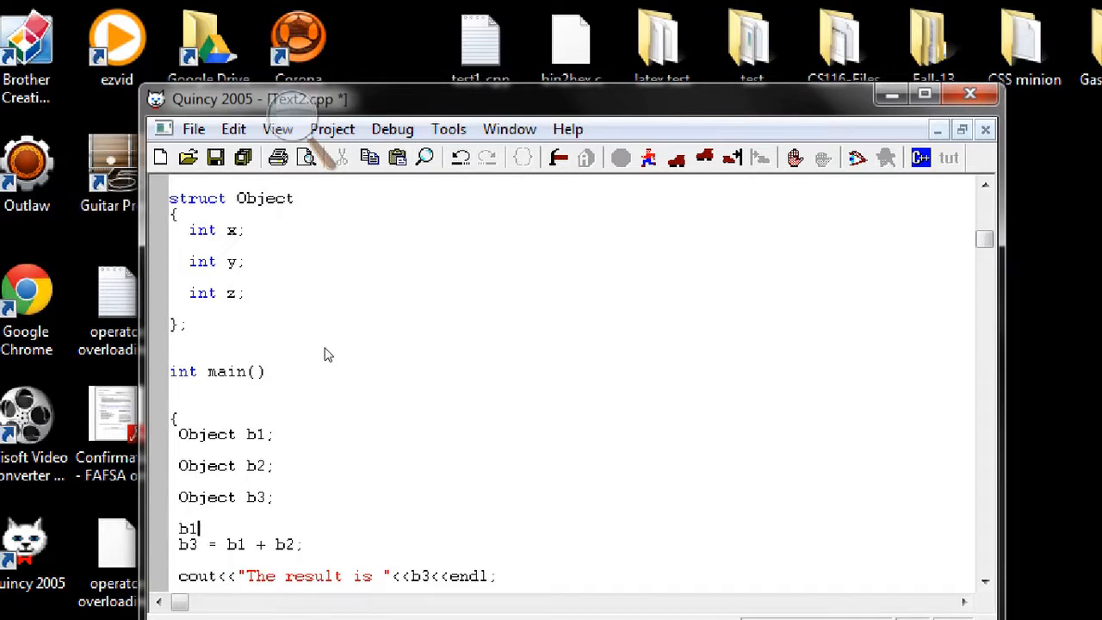
type(".x")
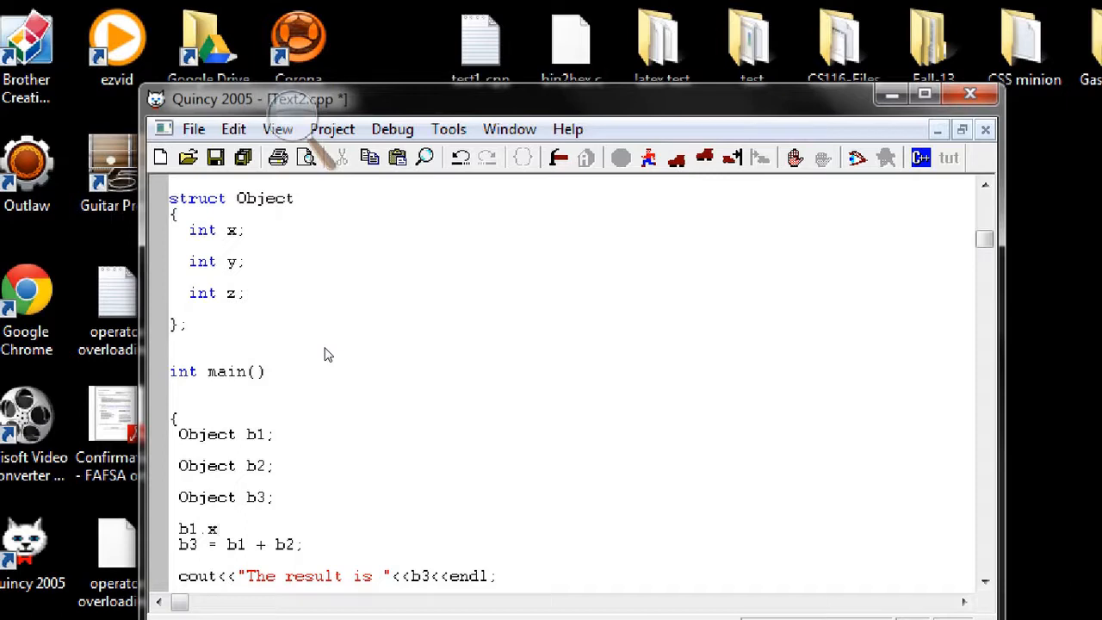
type("= 4;")
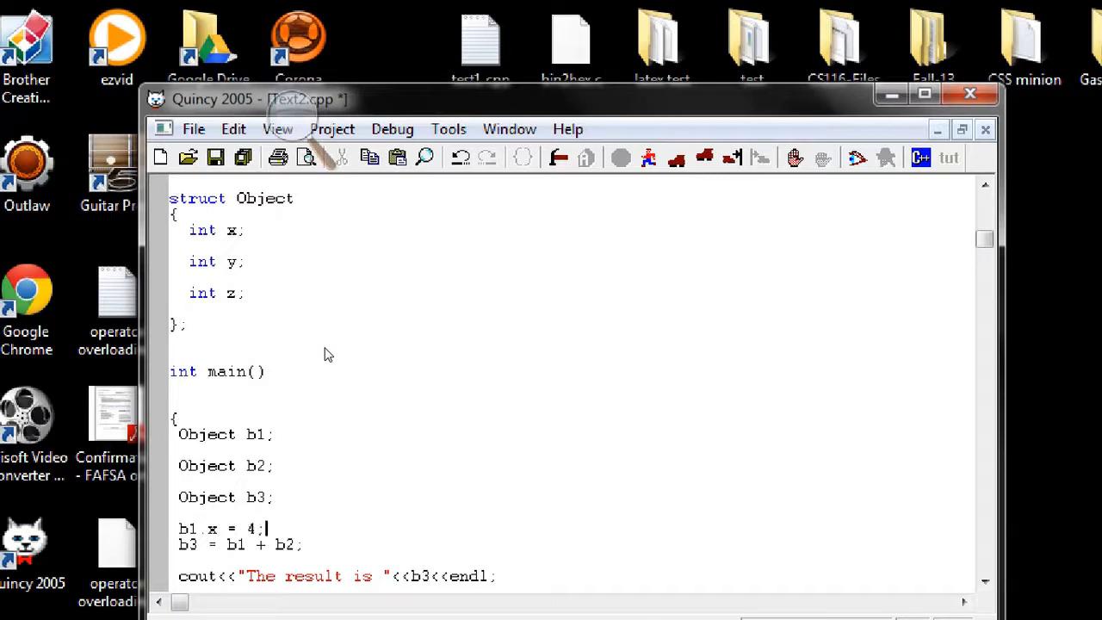
type("b2")
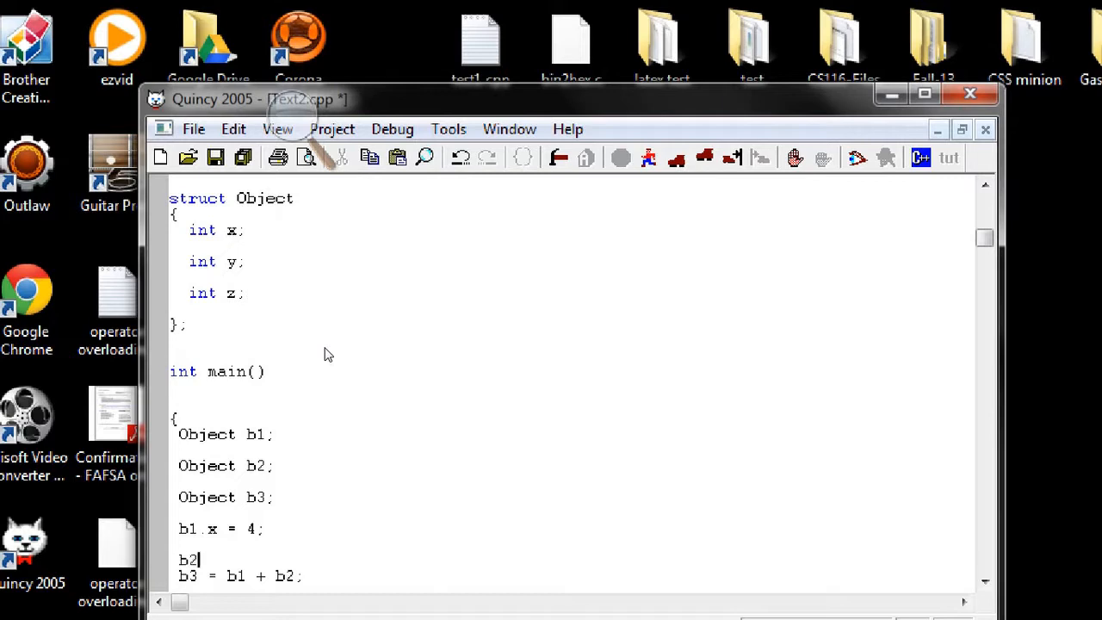
type(".y =")
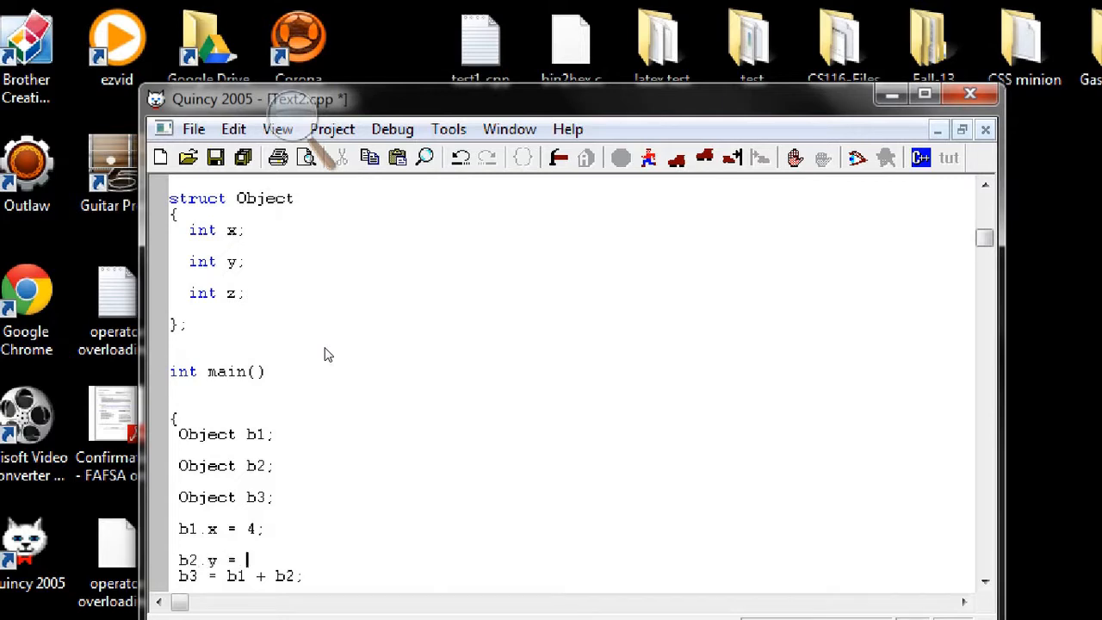
type("3;")
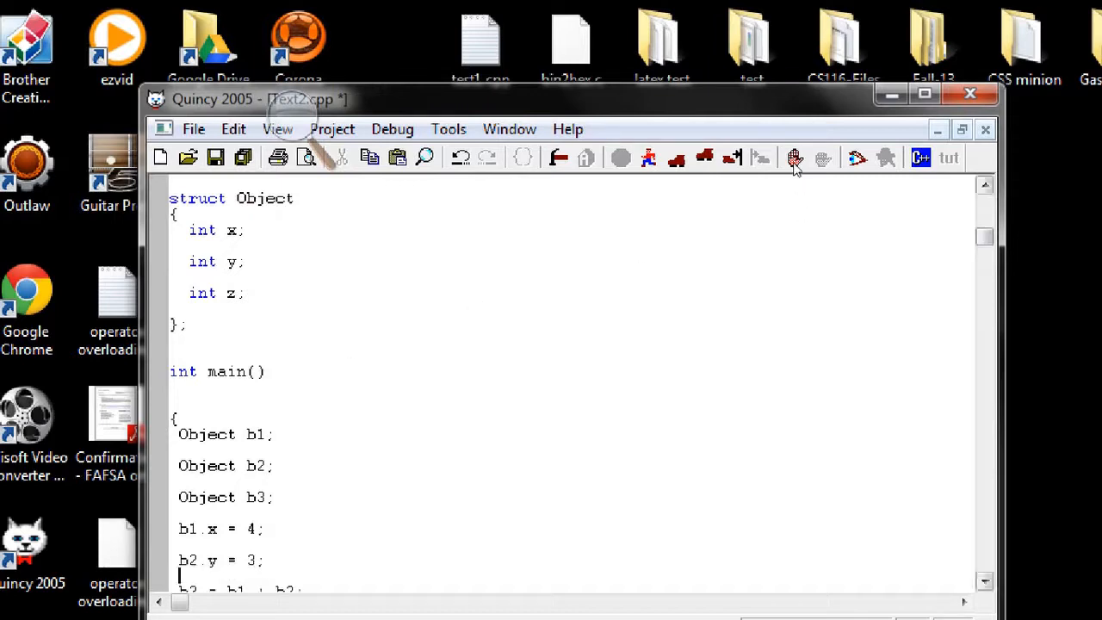
- Scroll through the 'no match for operator+' build errors and close the failed build report
scroll("down", 3)
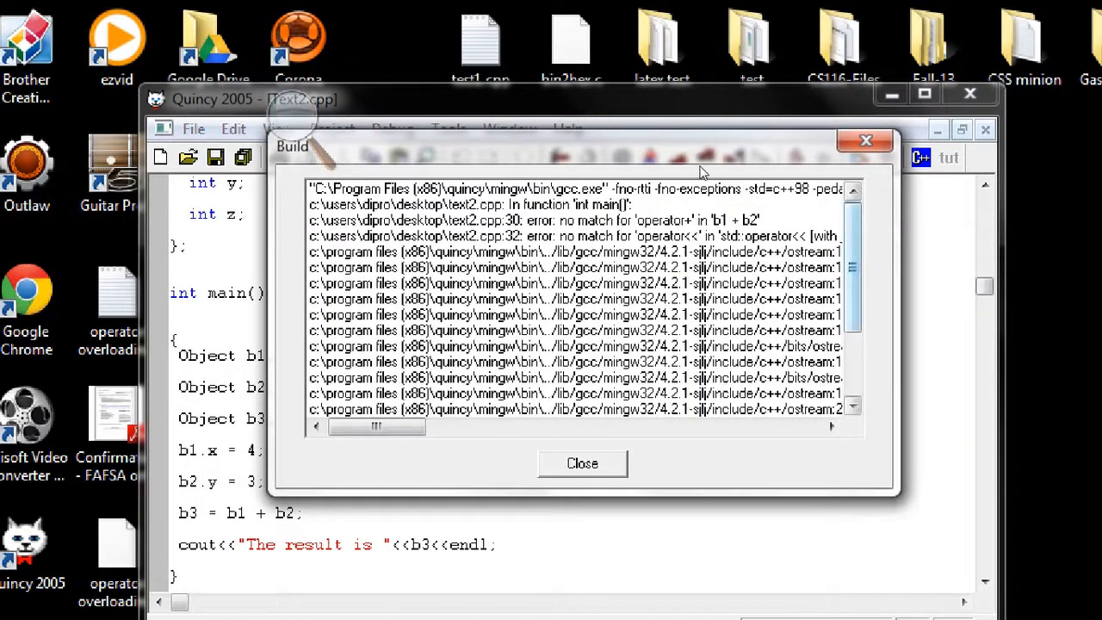
scroll("down", 3)
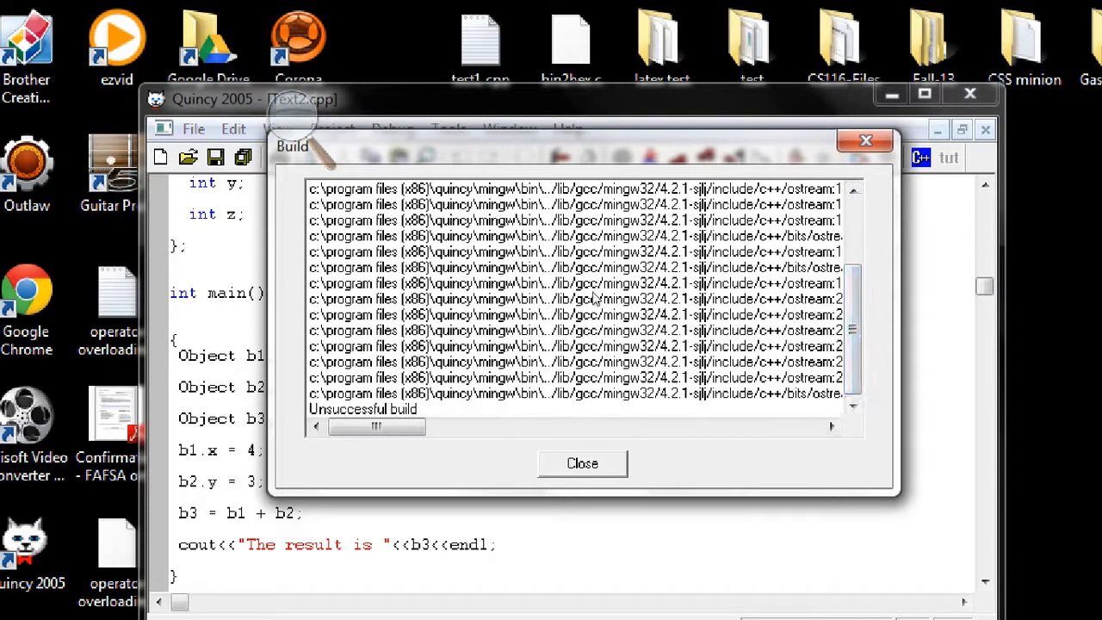
left_click(581, 463)
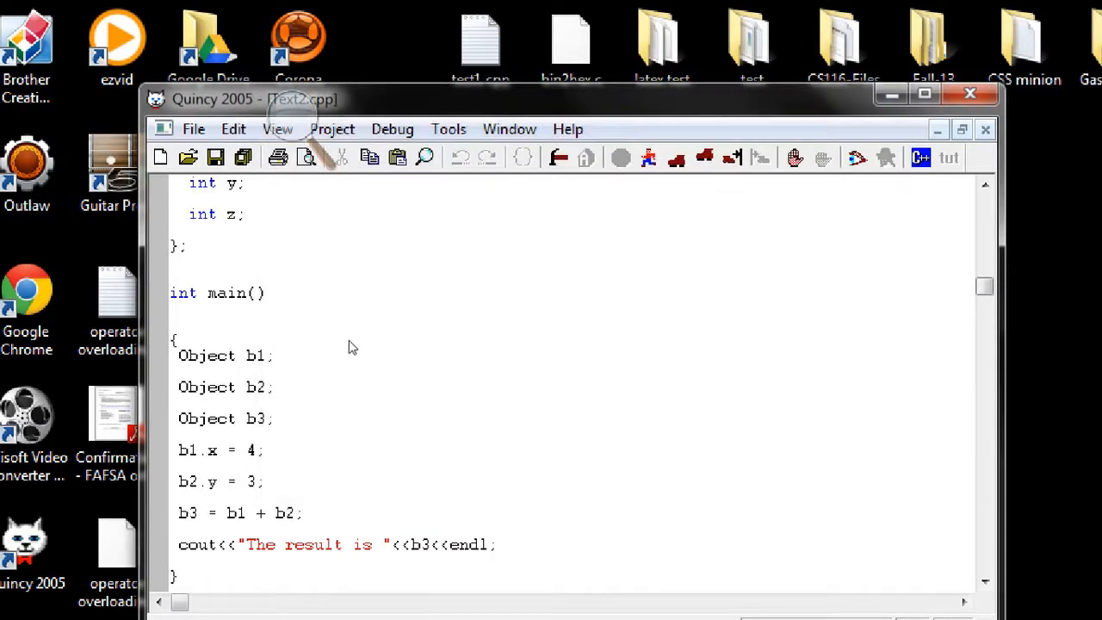
mouse_move(313, 347)
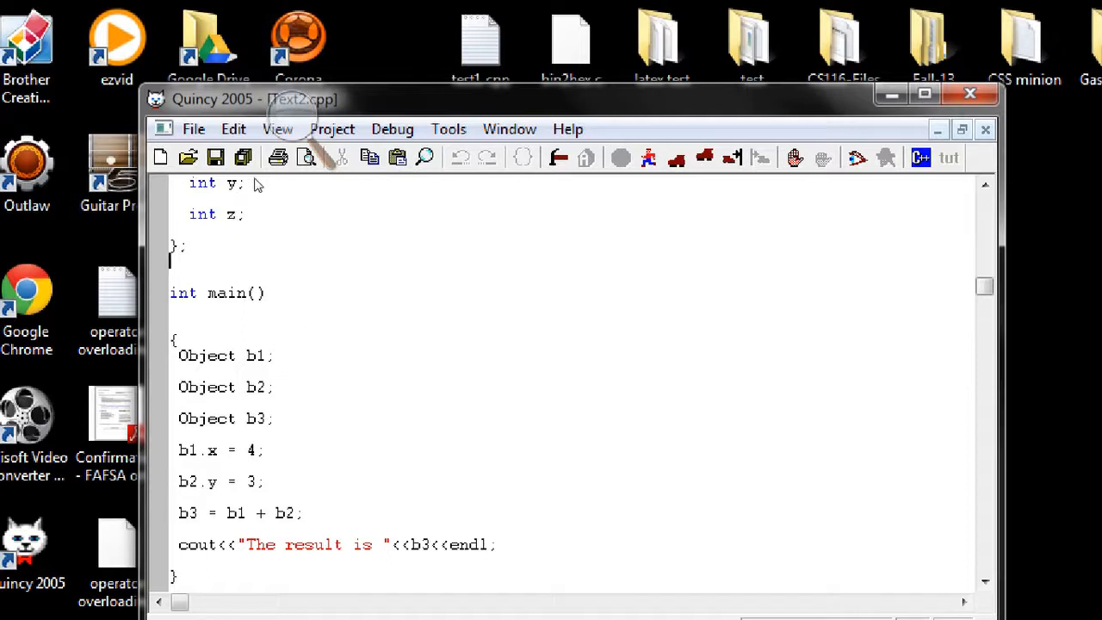
- Add the comment //defining the "+" operator on a new line between the struct and main
key("Return")
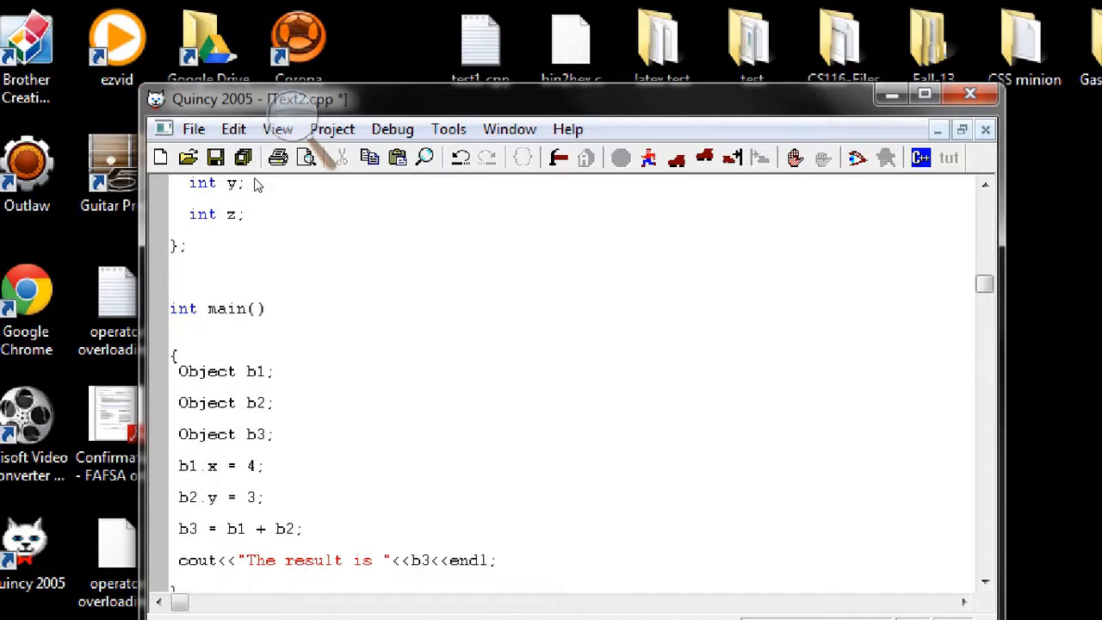
type("//")
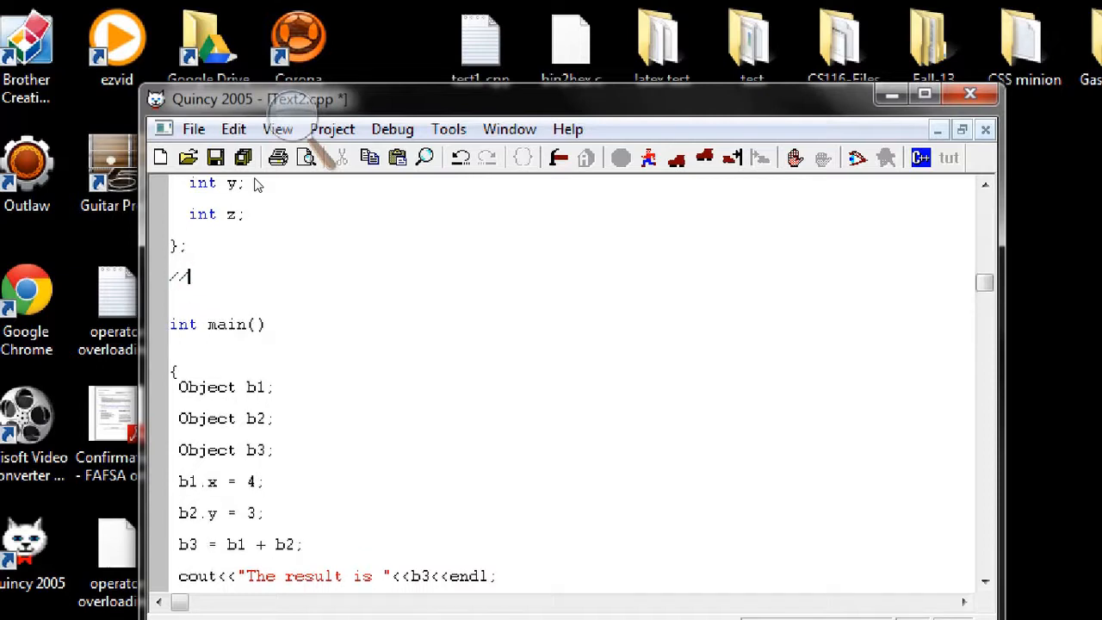
type("de")
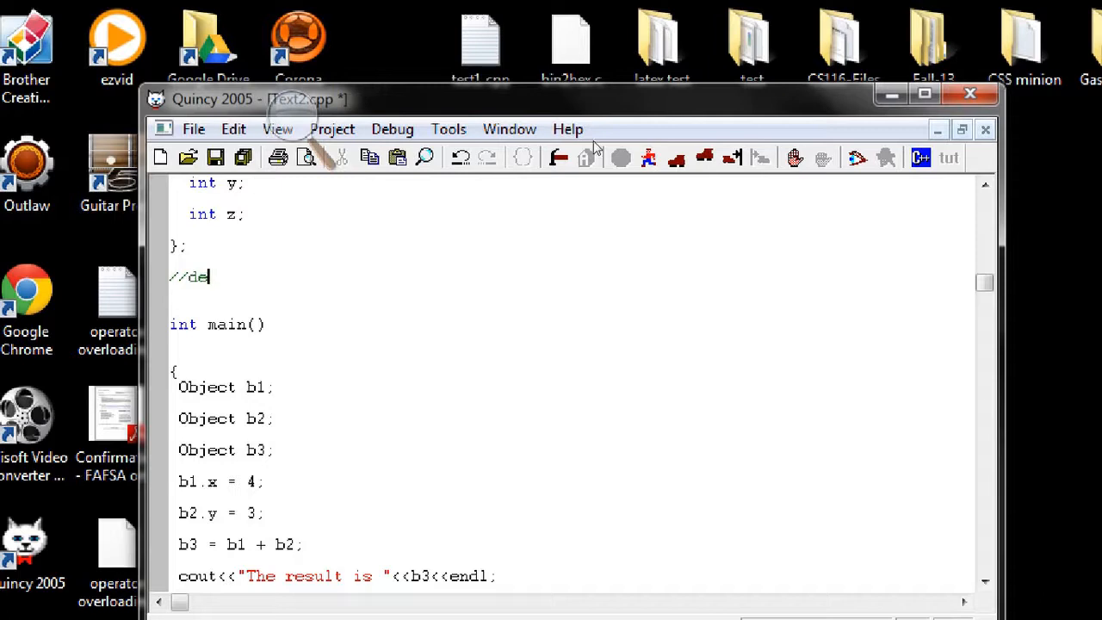
type("fin")
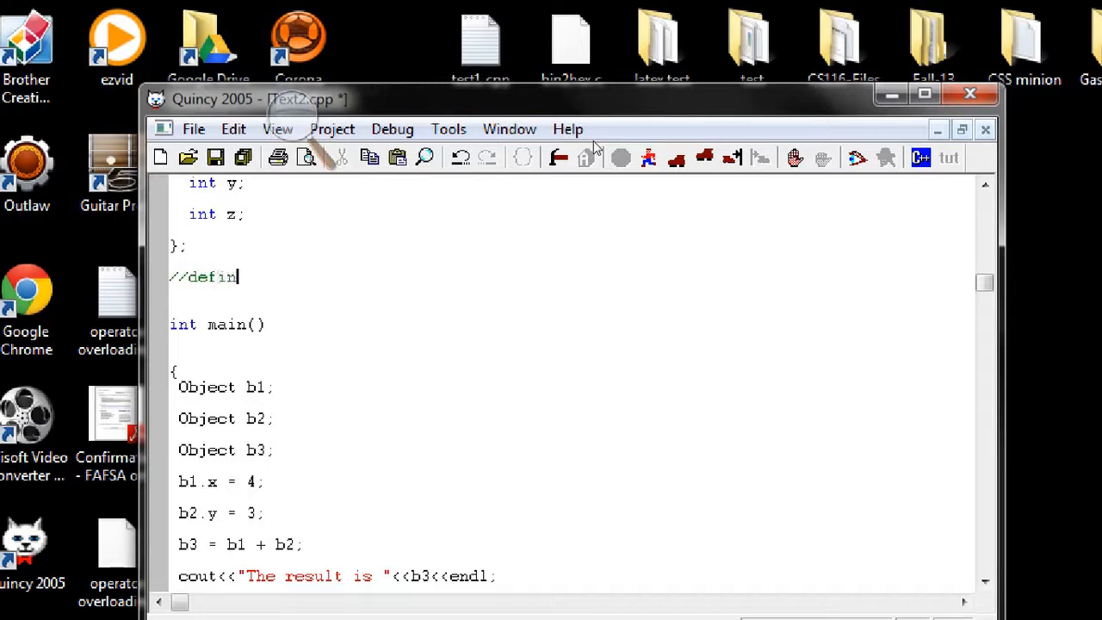
type("ing the")
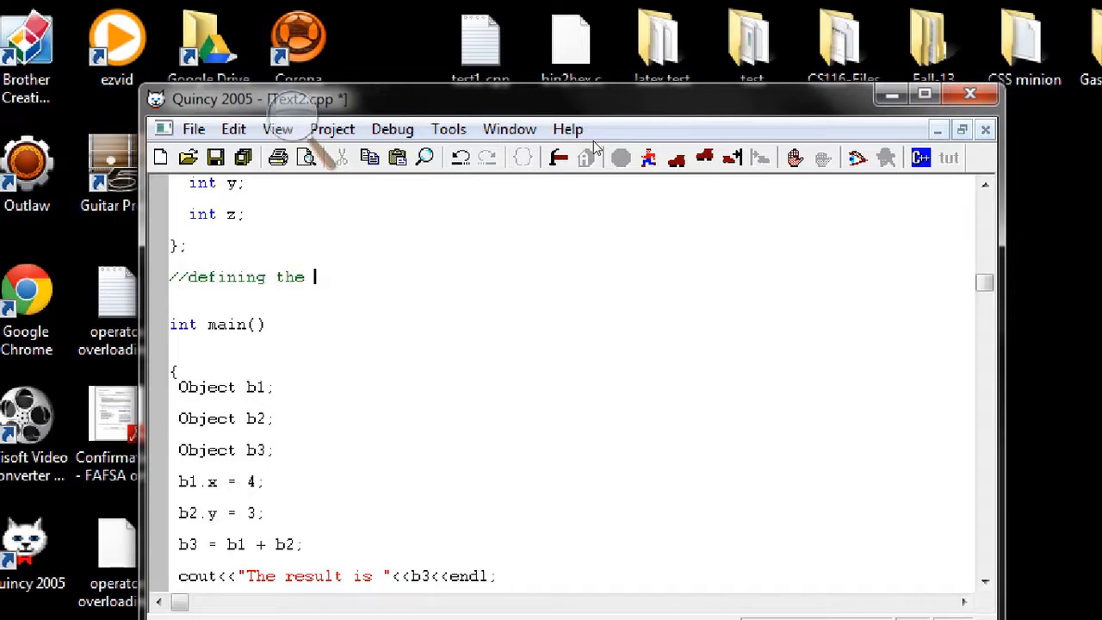
type("\"\"")
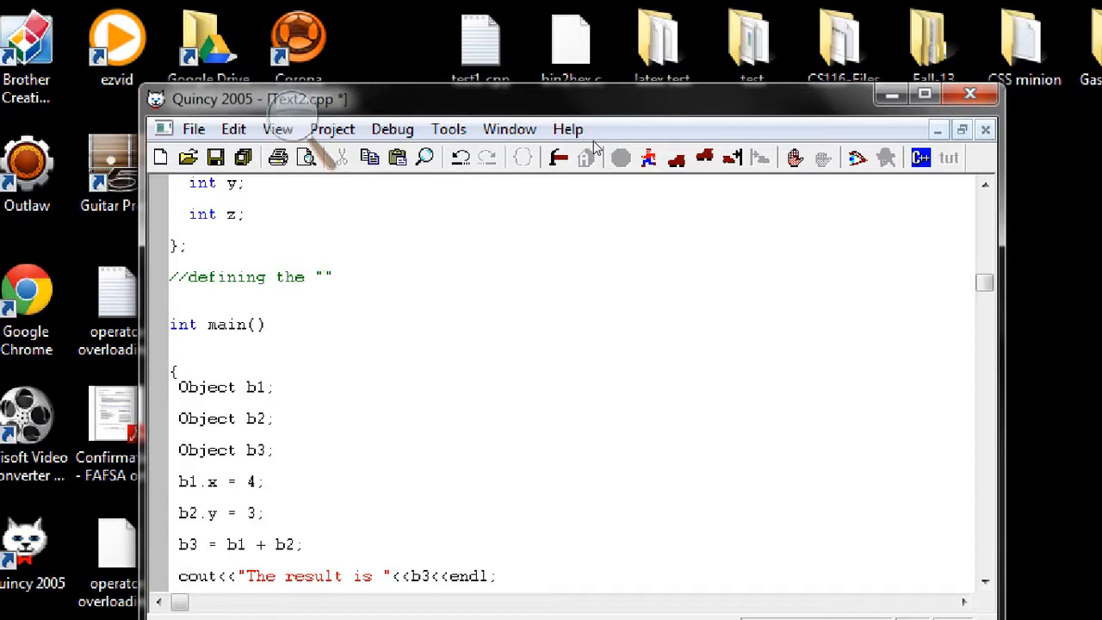
type("+\" operator")
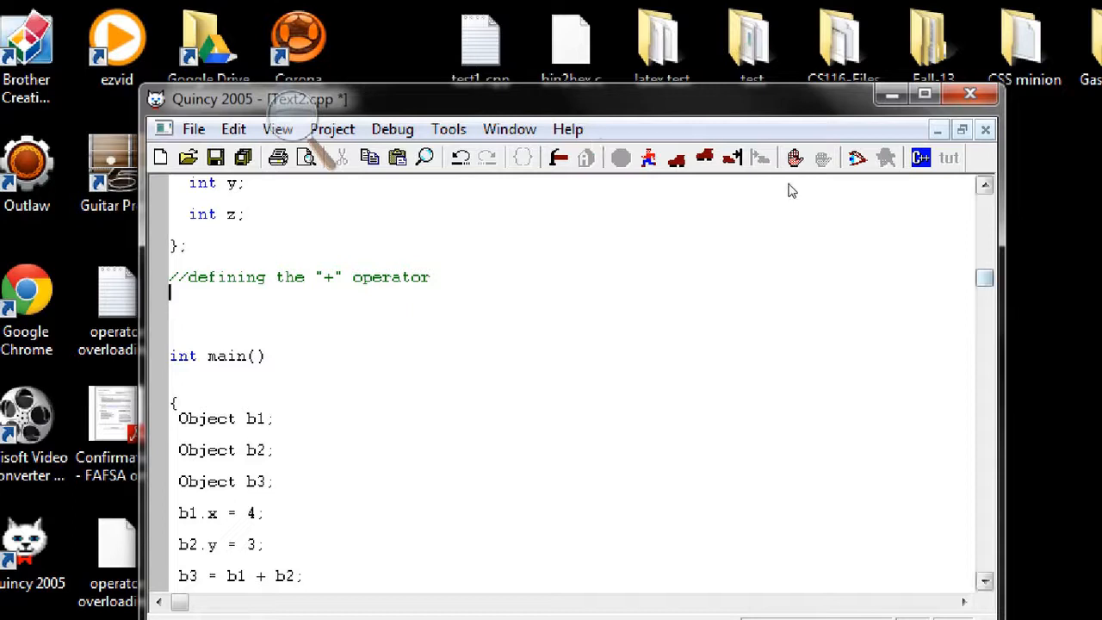
- Start Object operator+( with first parameter const Object& a
scroll("down", 3)
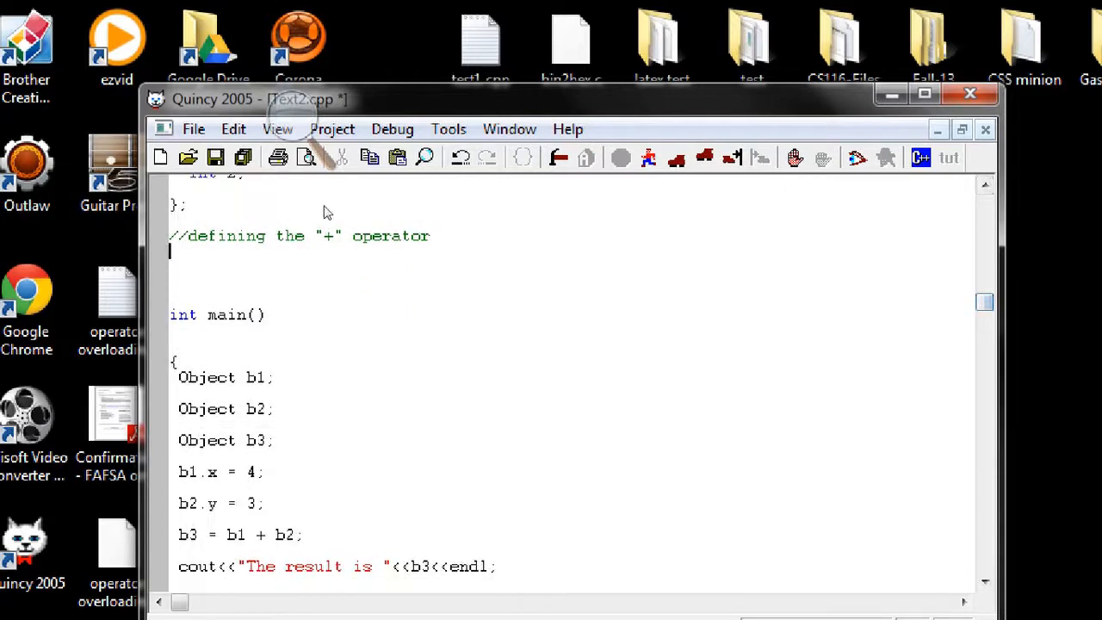
type("Object")
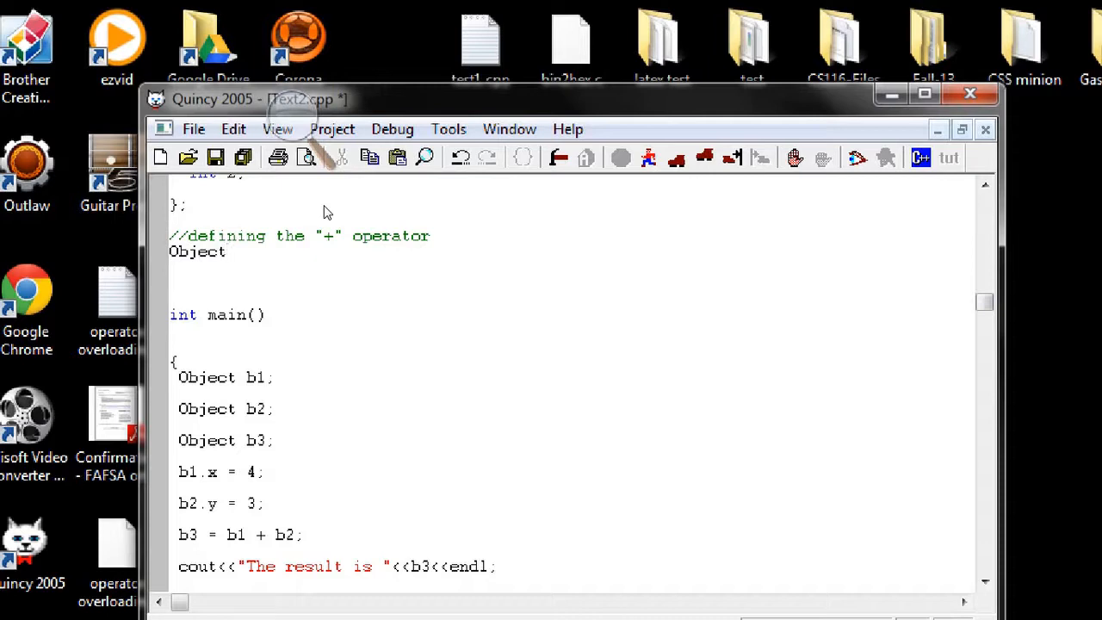
type("op")
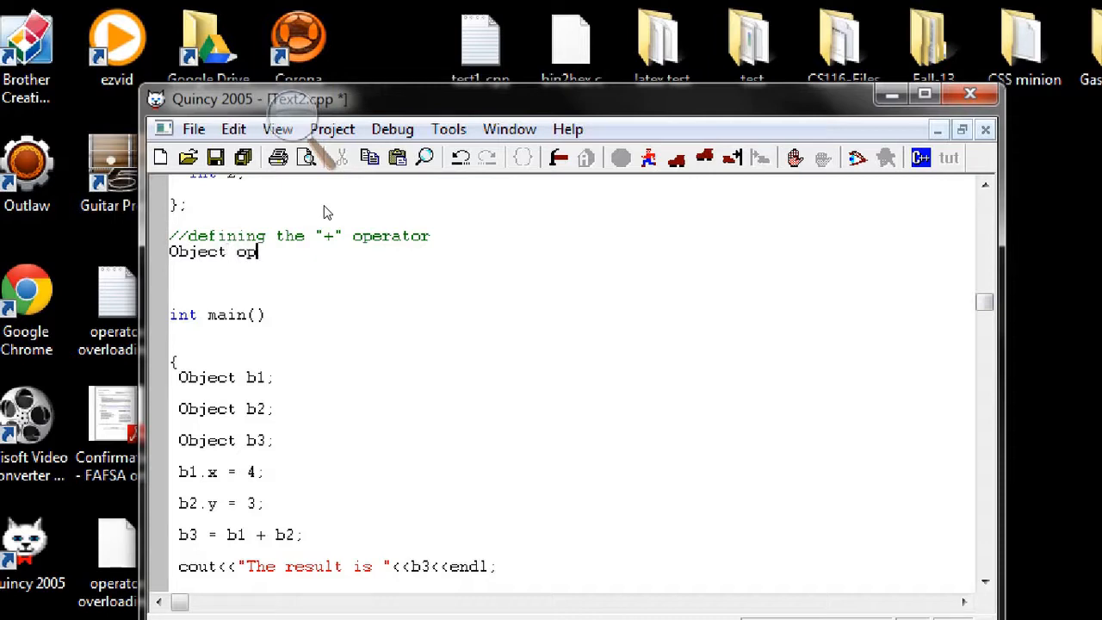
type("erato")
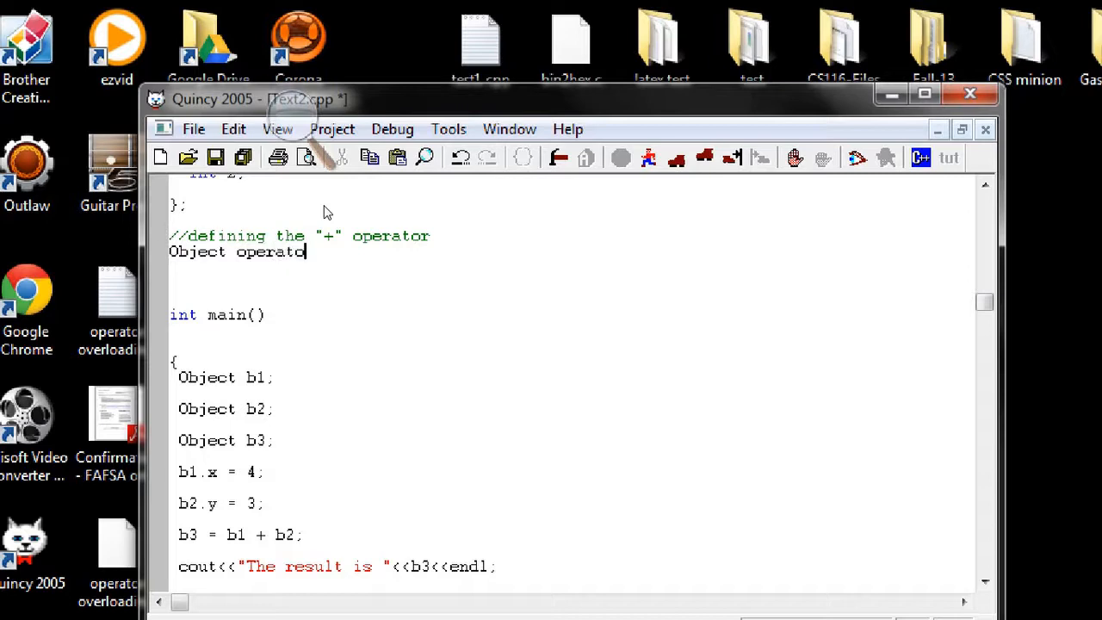
type("r+")
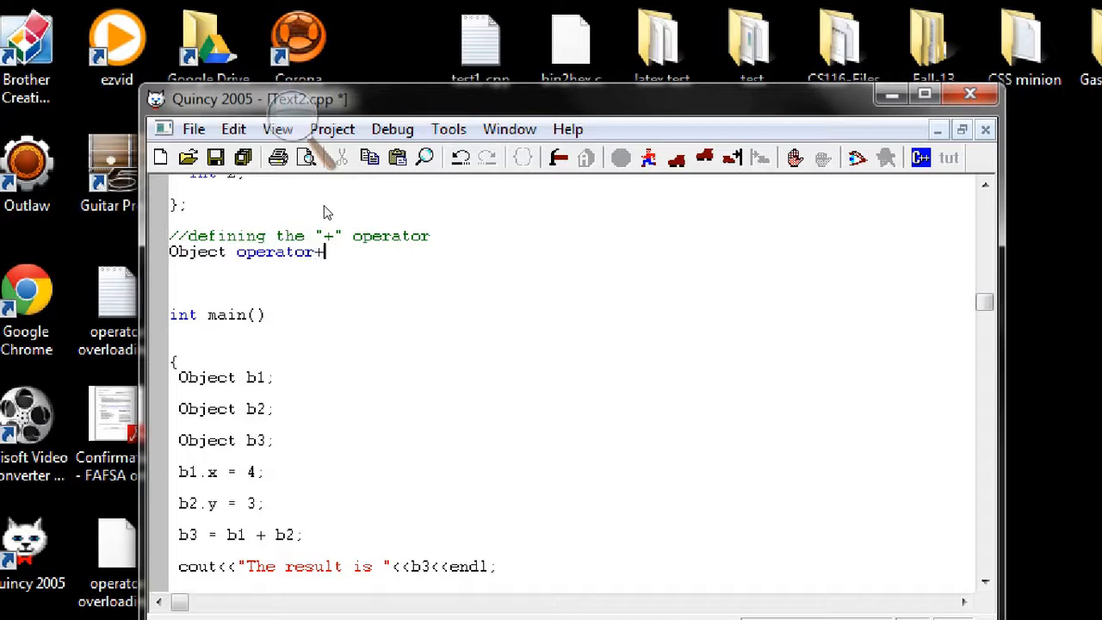
type("()")
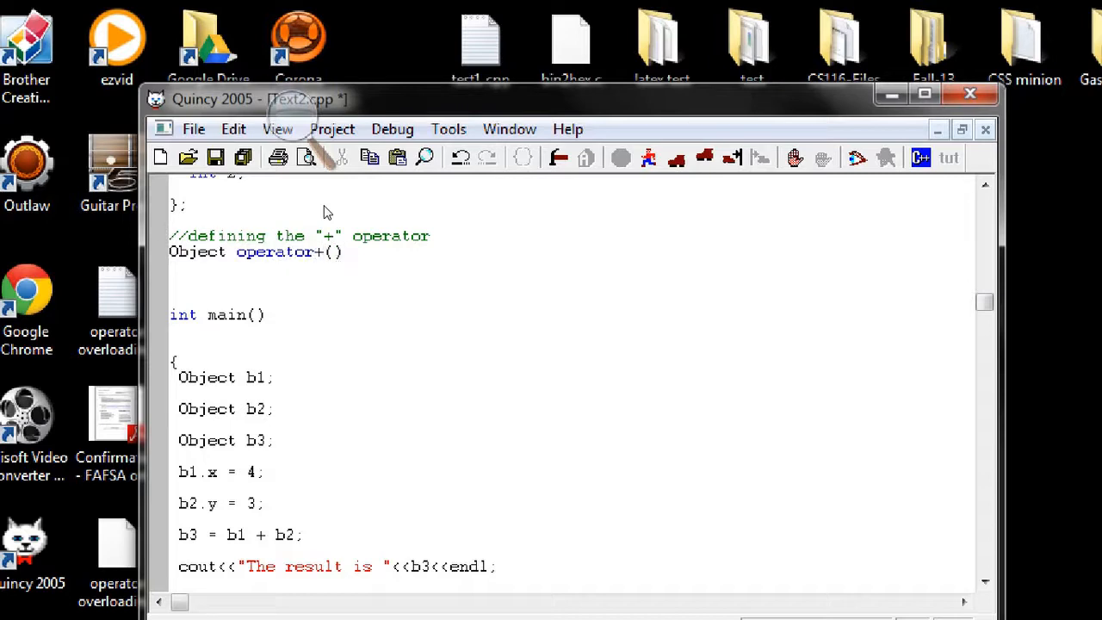
type("const")
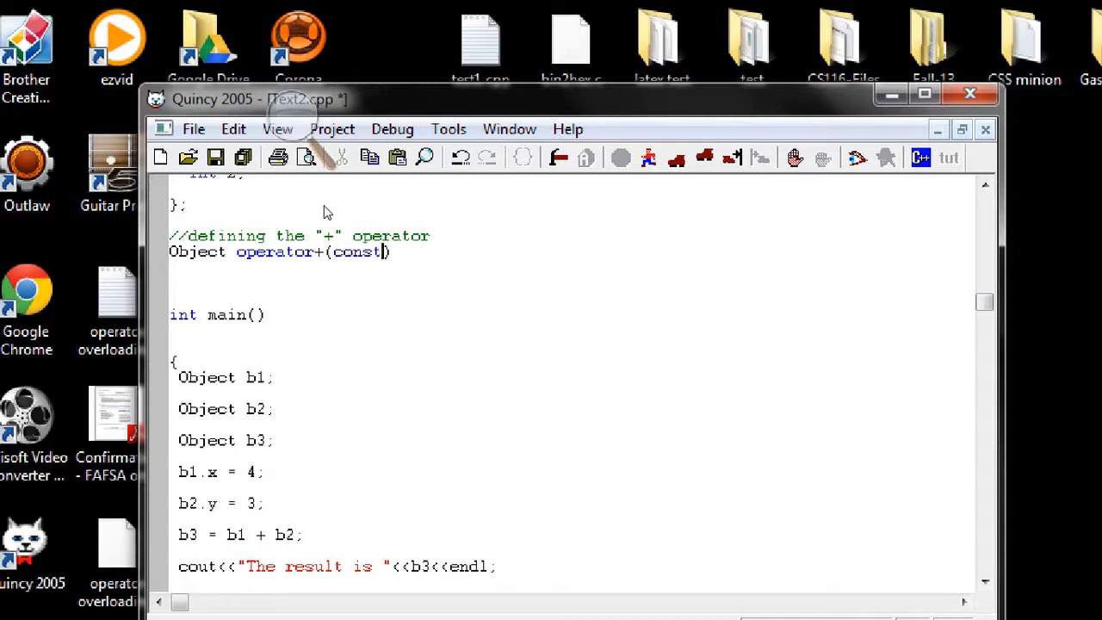
type("Object")
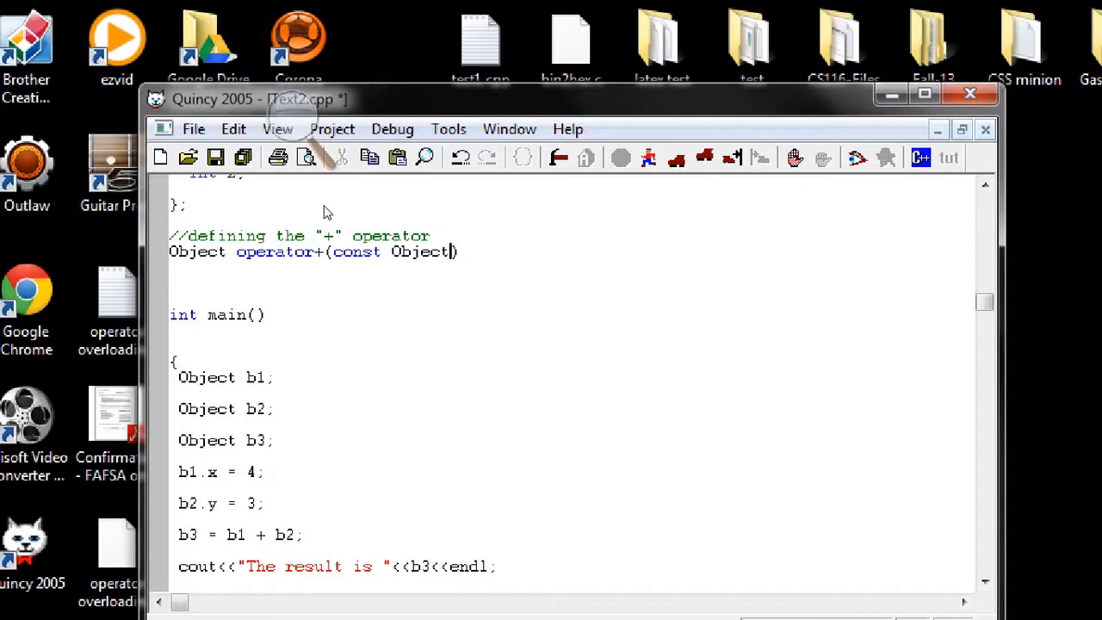
type("& a,")
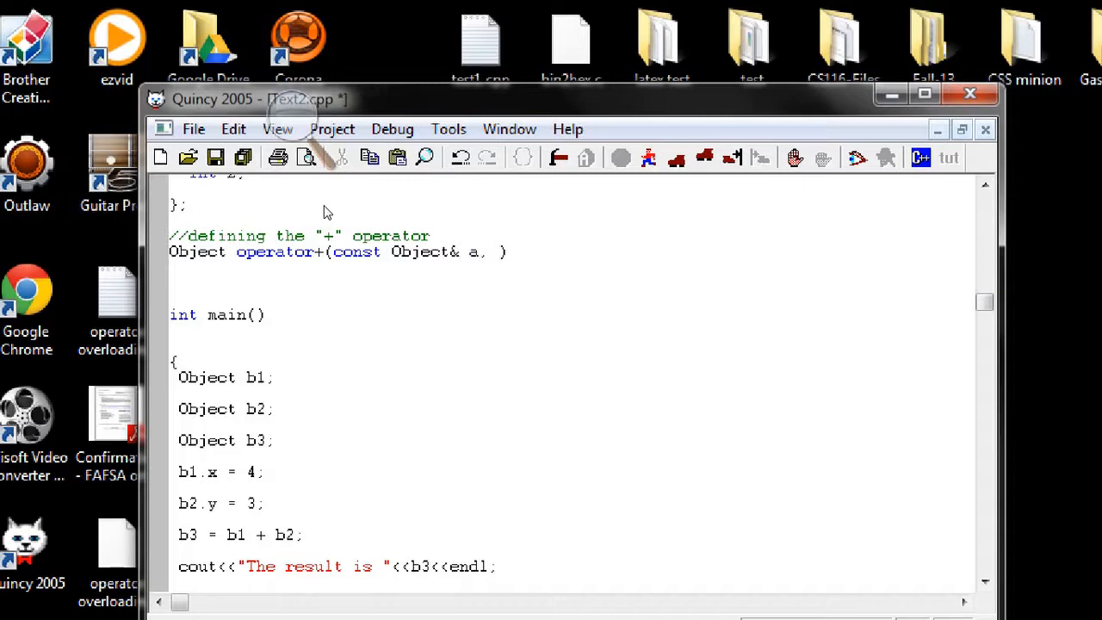
- Add second parameter const Object& b, close the list and give operator+ an empty {} body
type("const O")
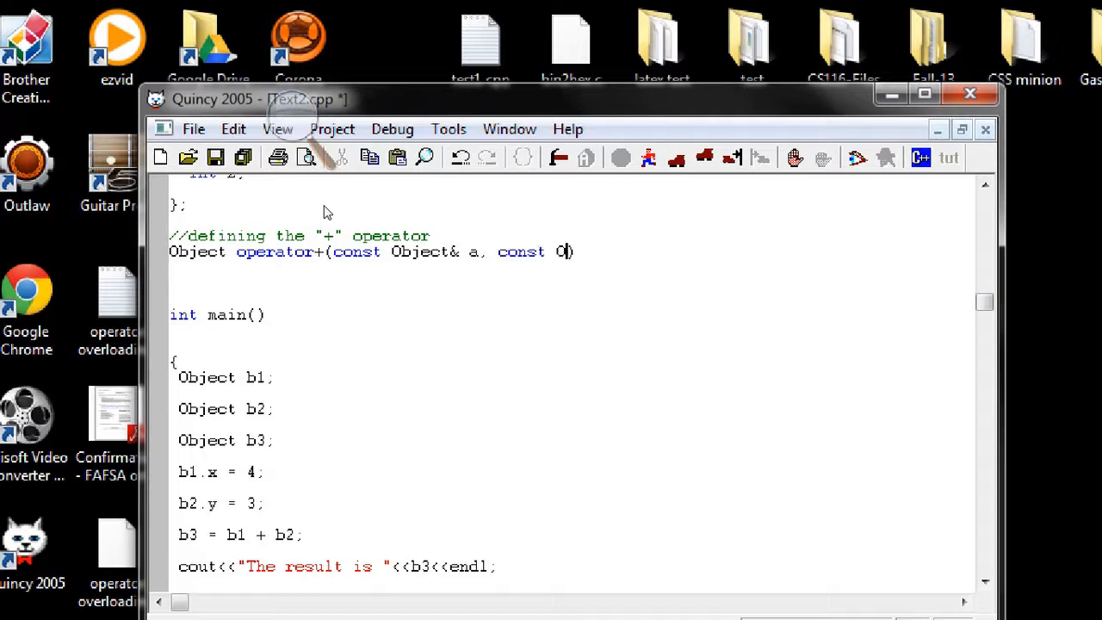
type("bject")
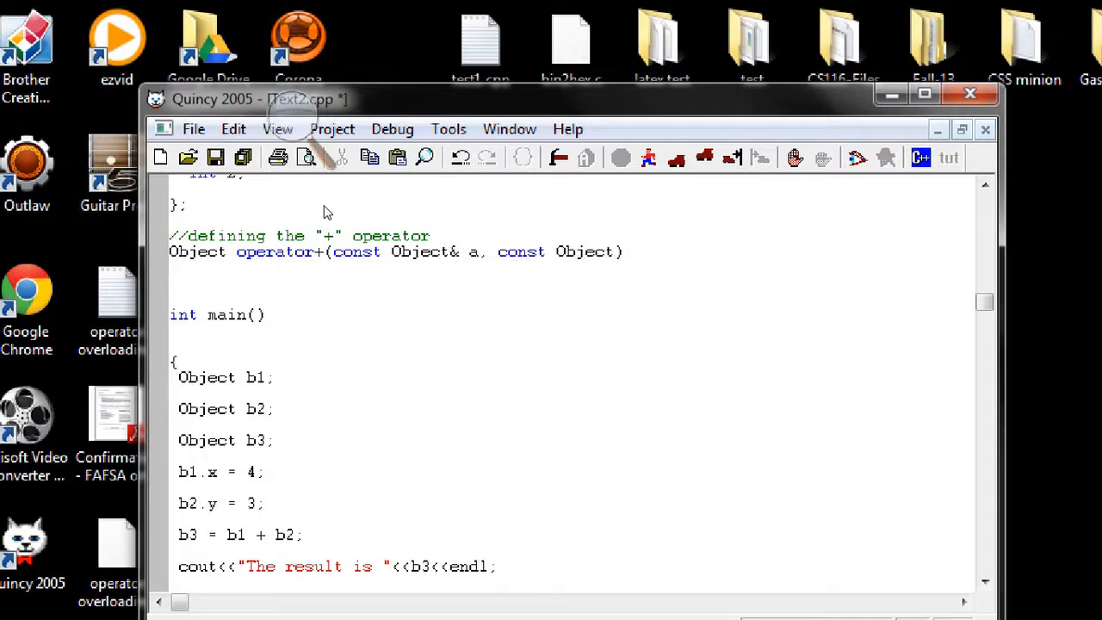
type("&)")
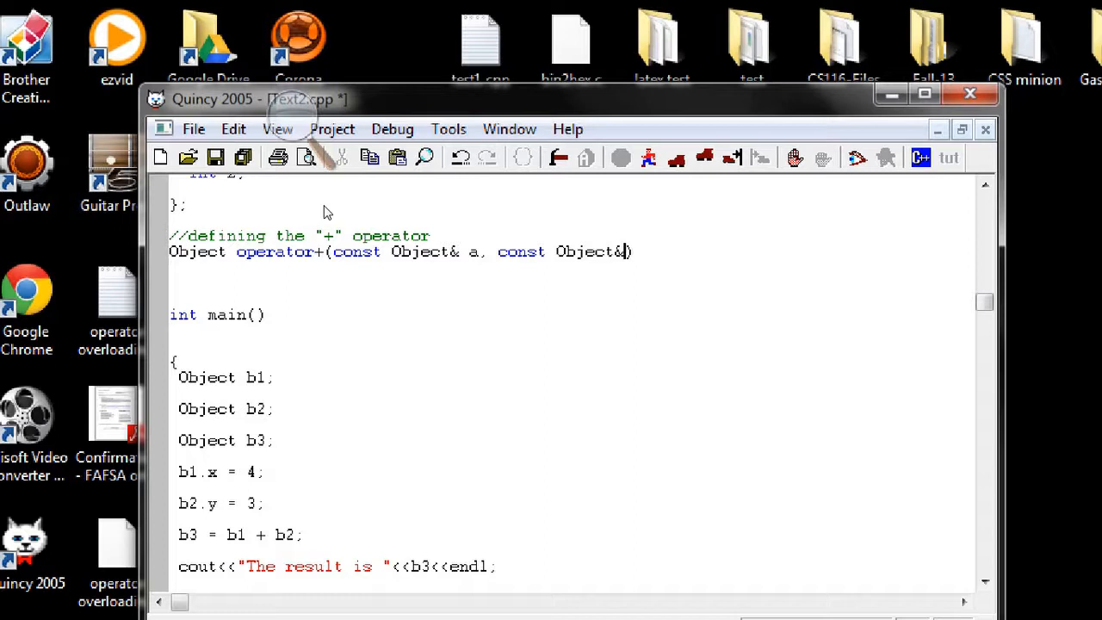
type("b")
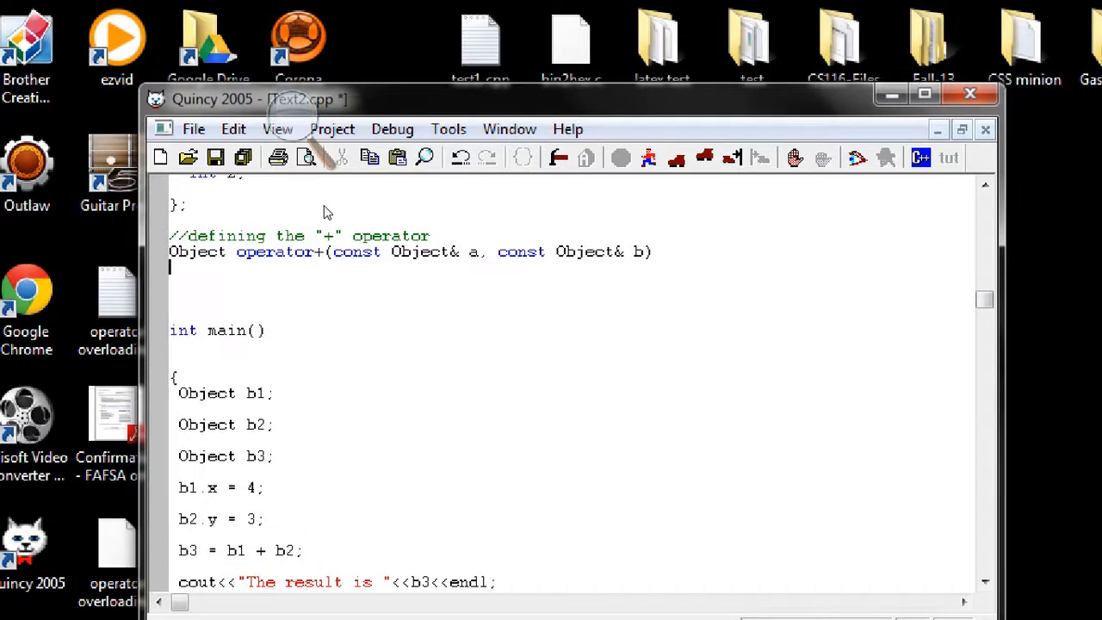
type("{}")
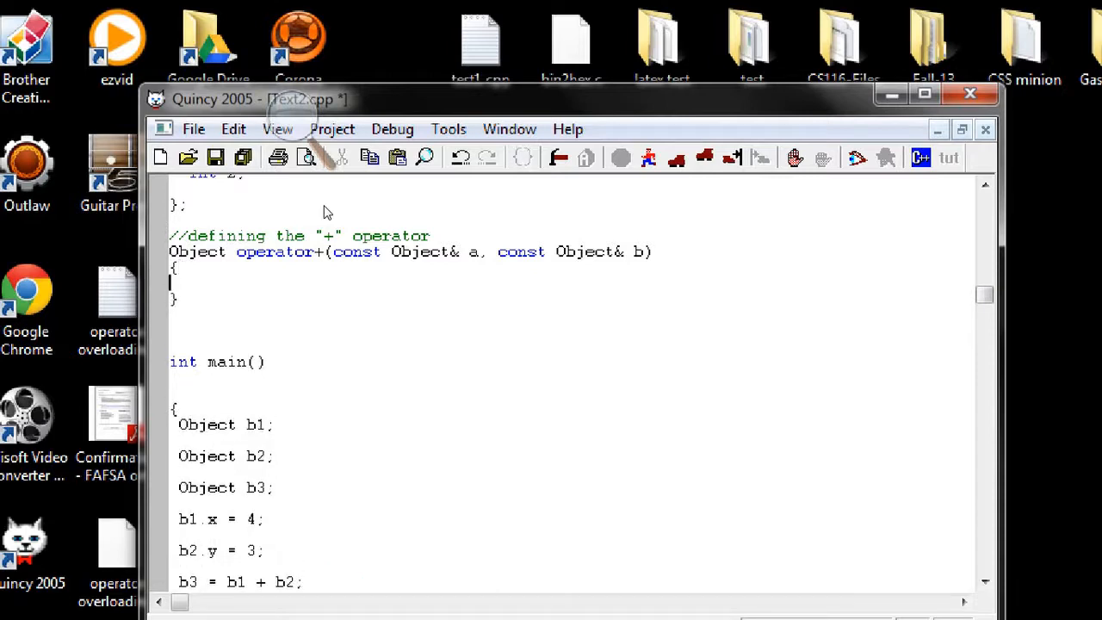
- Inside operator+ declare Object result; and set result.z = a.x + b.y;
type("Object resu")
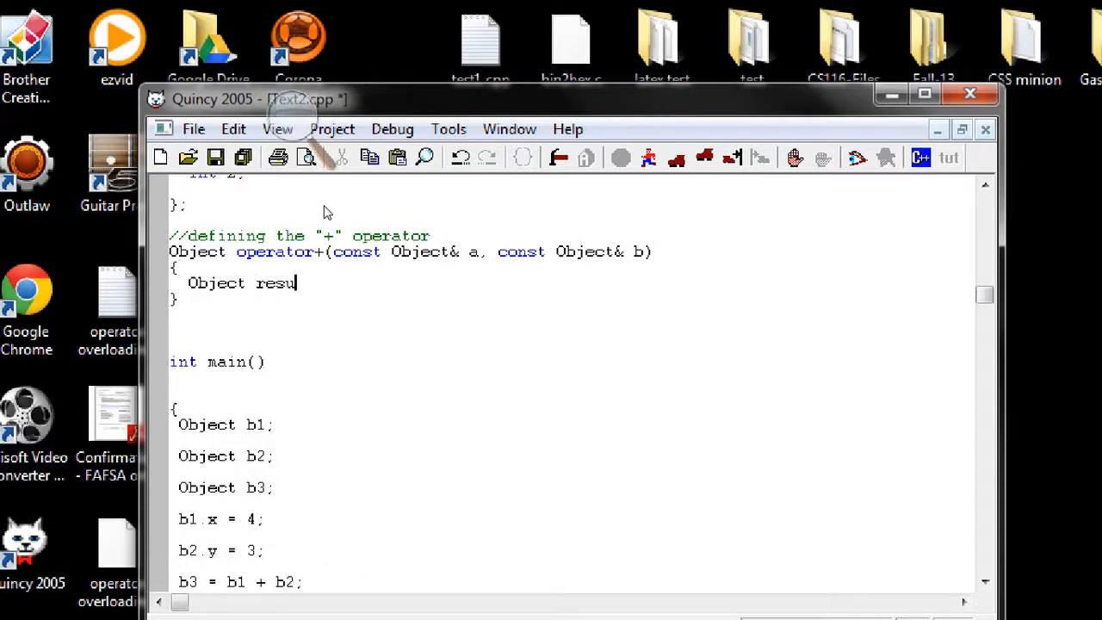
type("lt;")
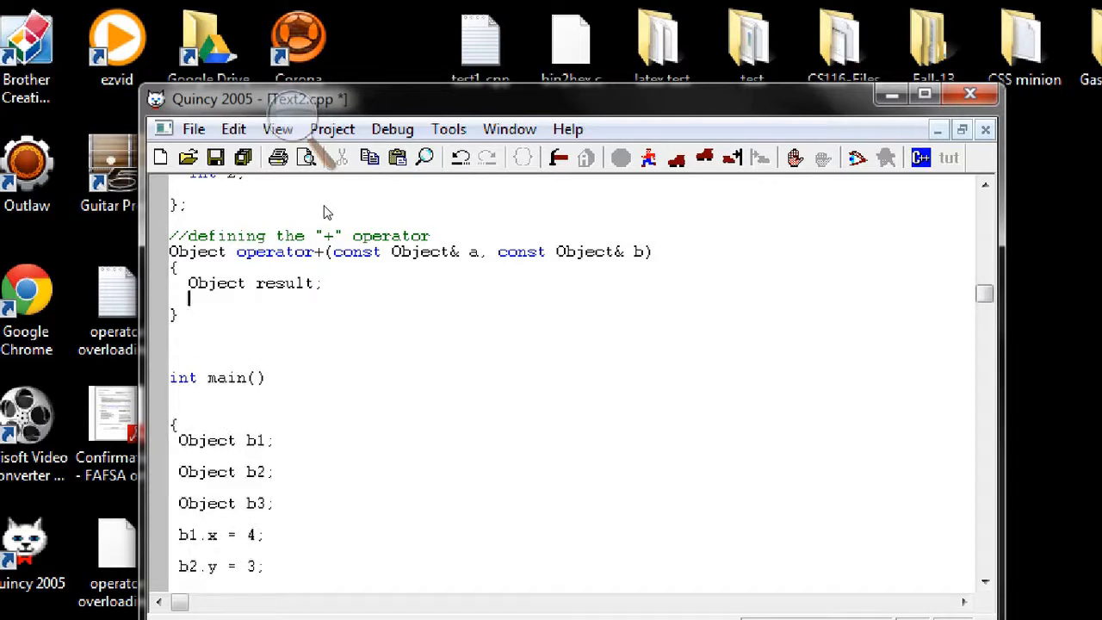
type("re")
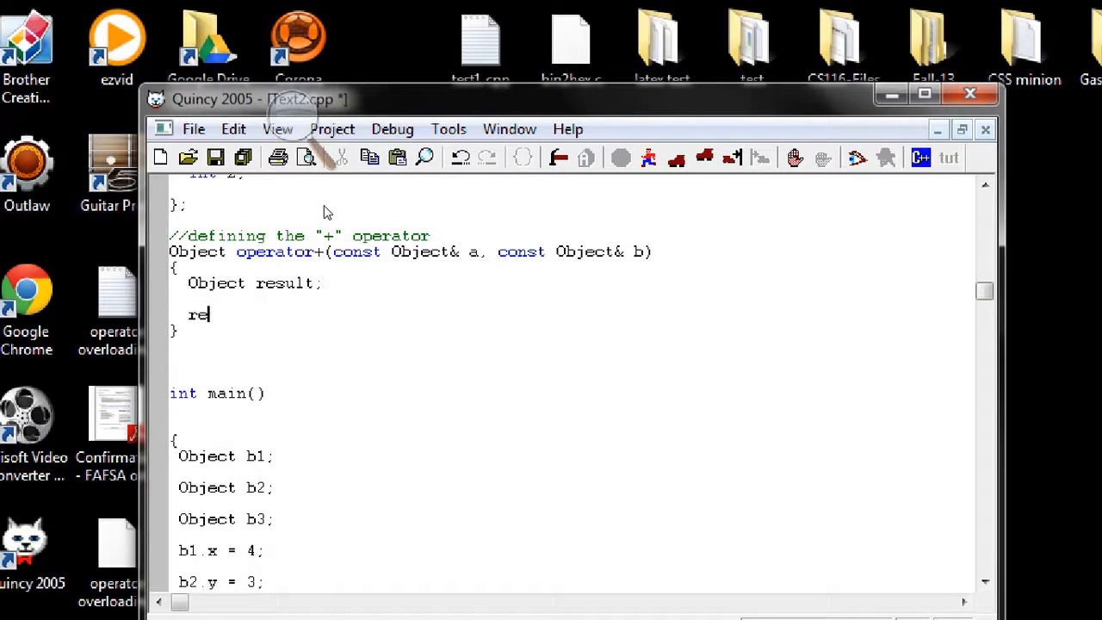
type("sult")
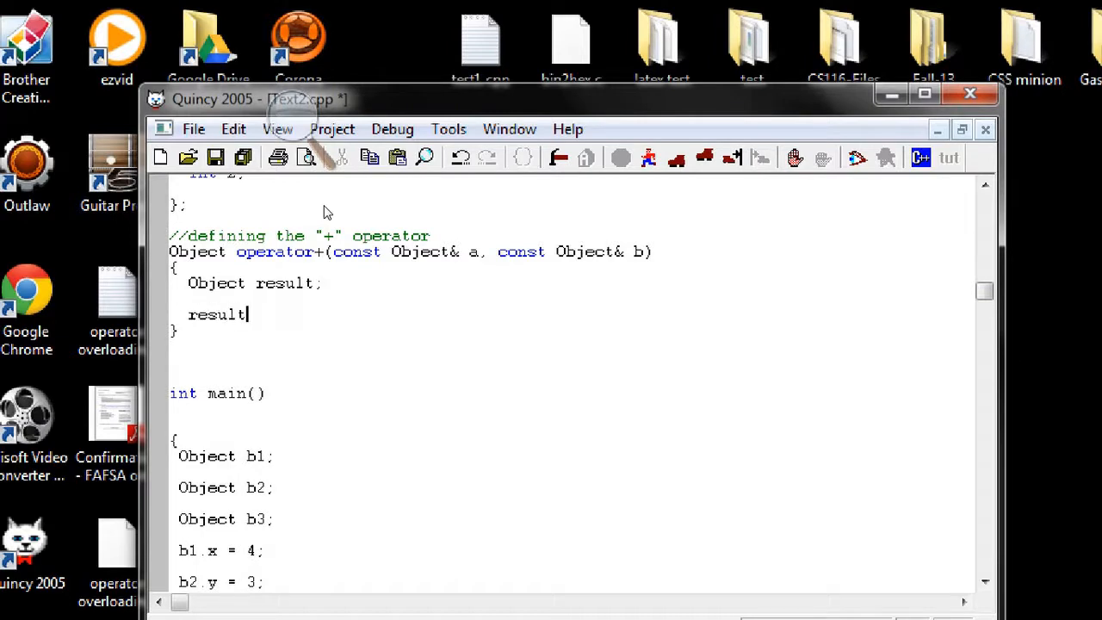
type(".")
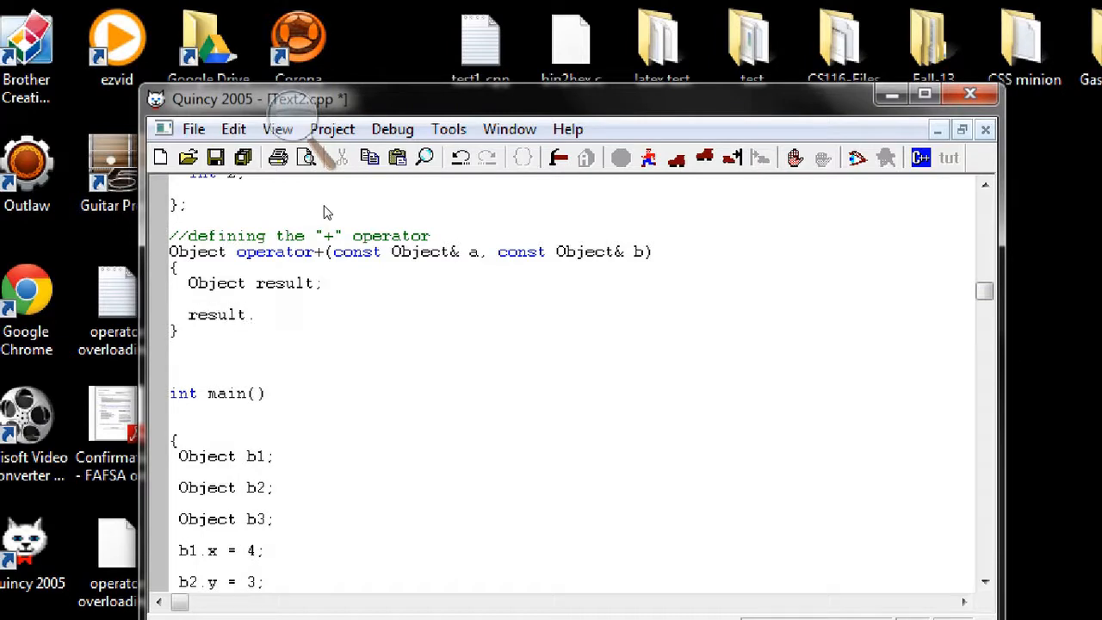
type("z =")
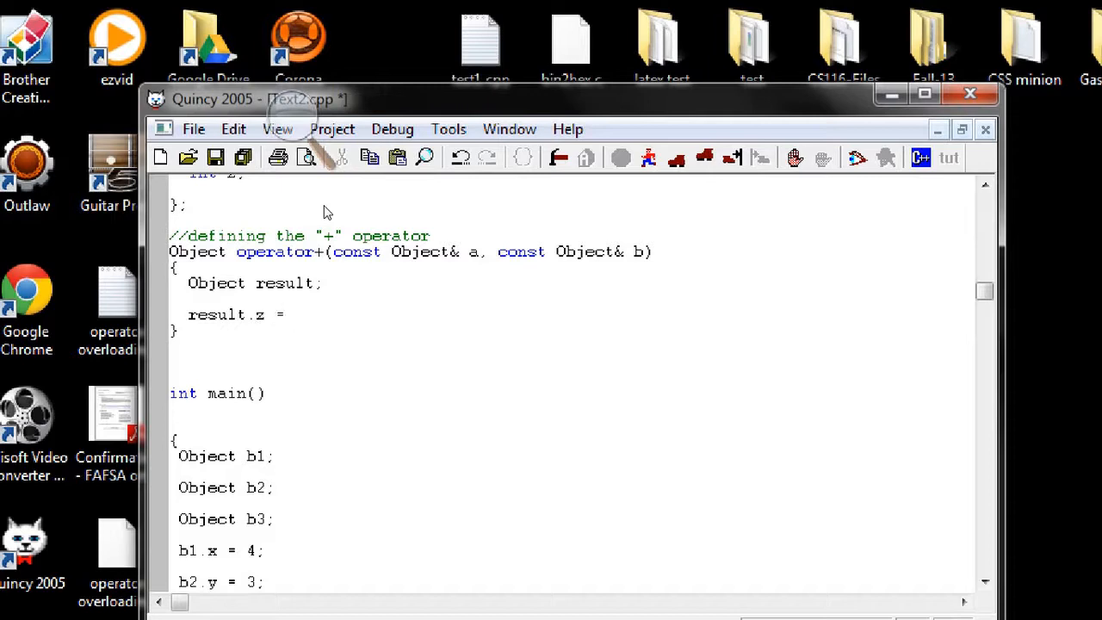
type("a.x +")
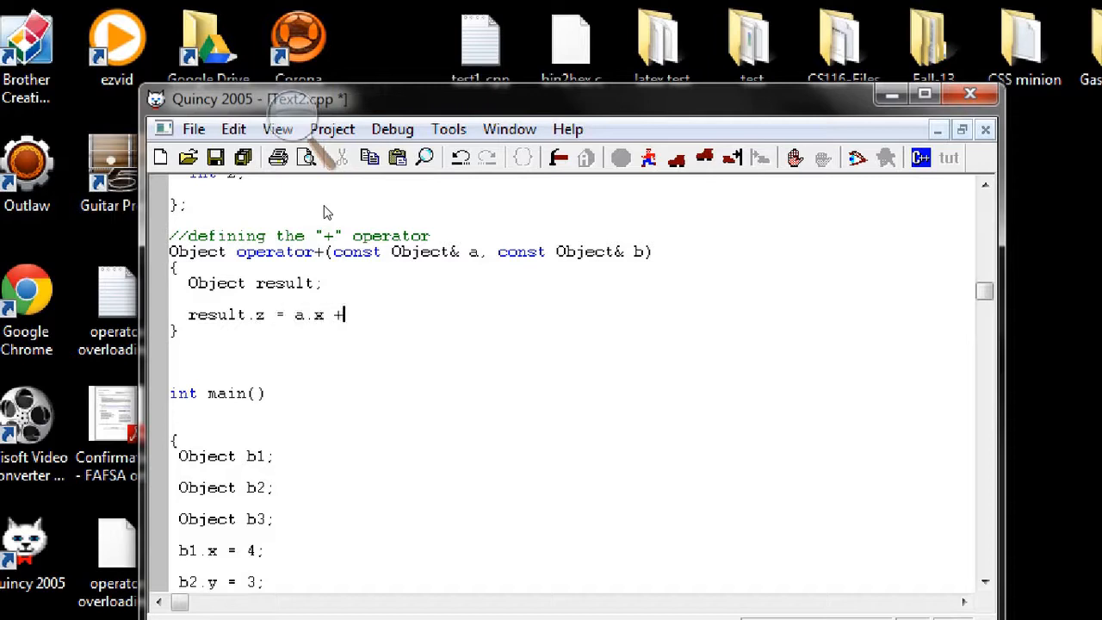
type("b.y;")
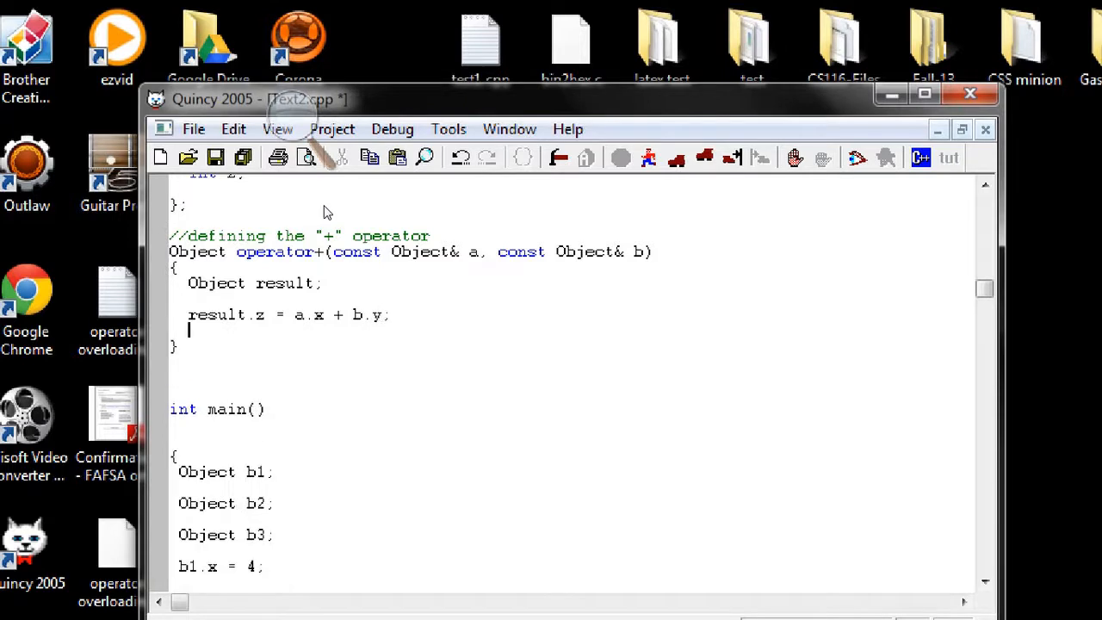
- Finish operator+ with return result;
type("restur")
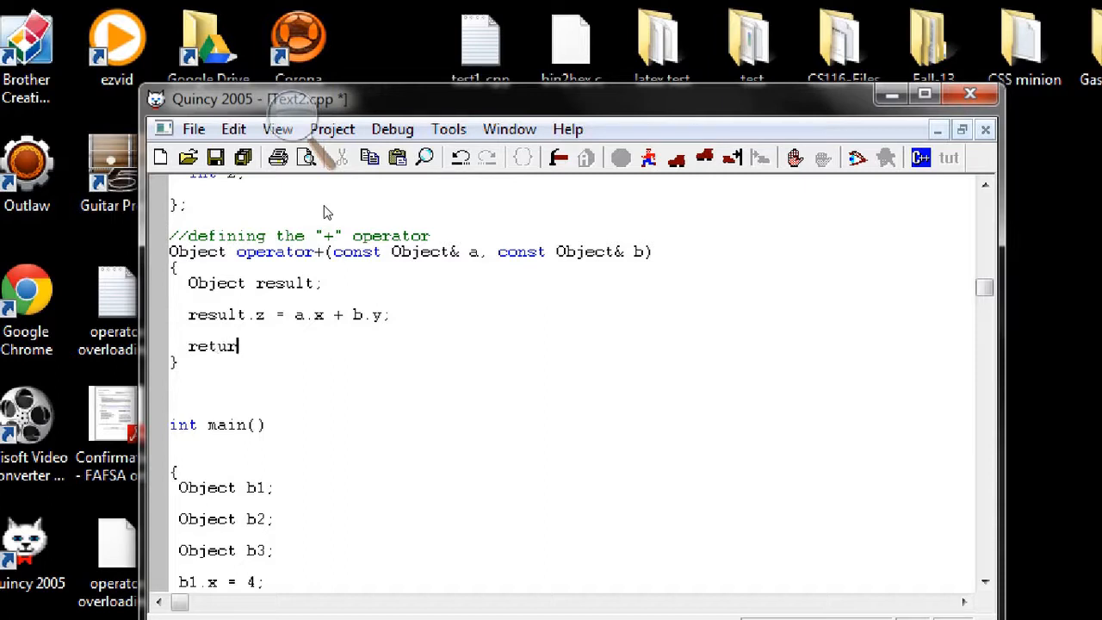
type("n")
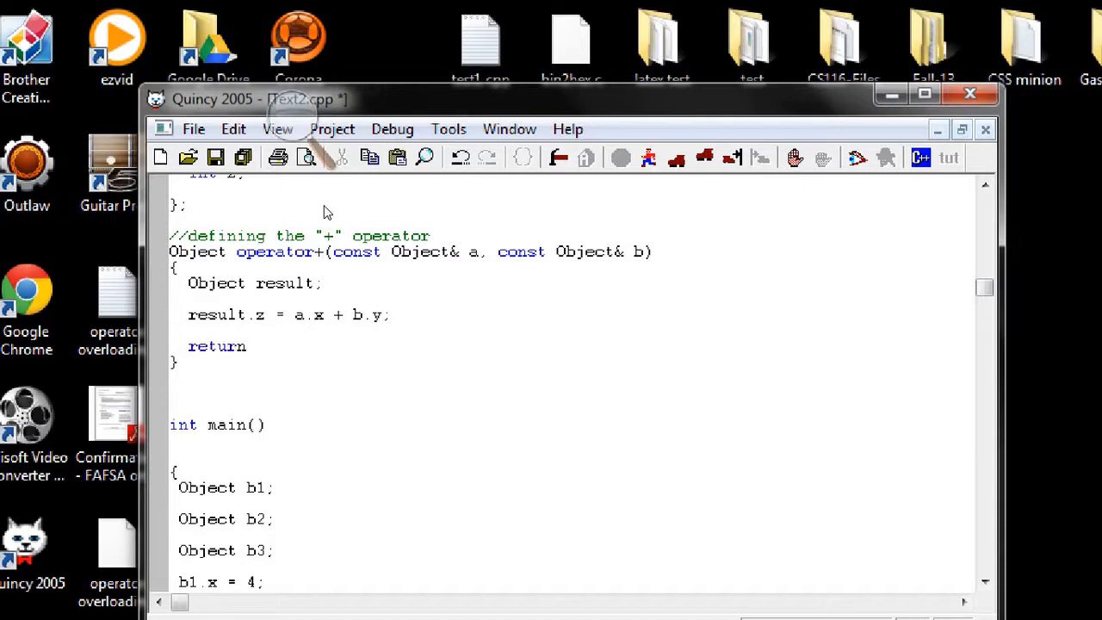
type("result")
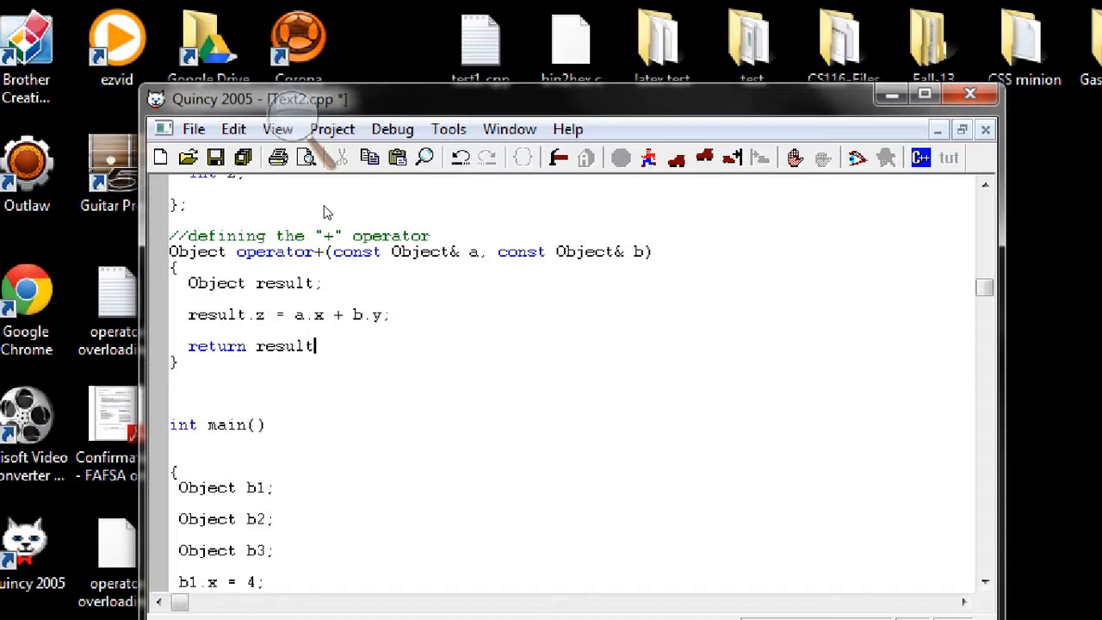
type(";")
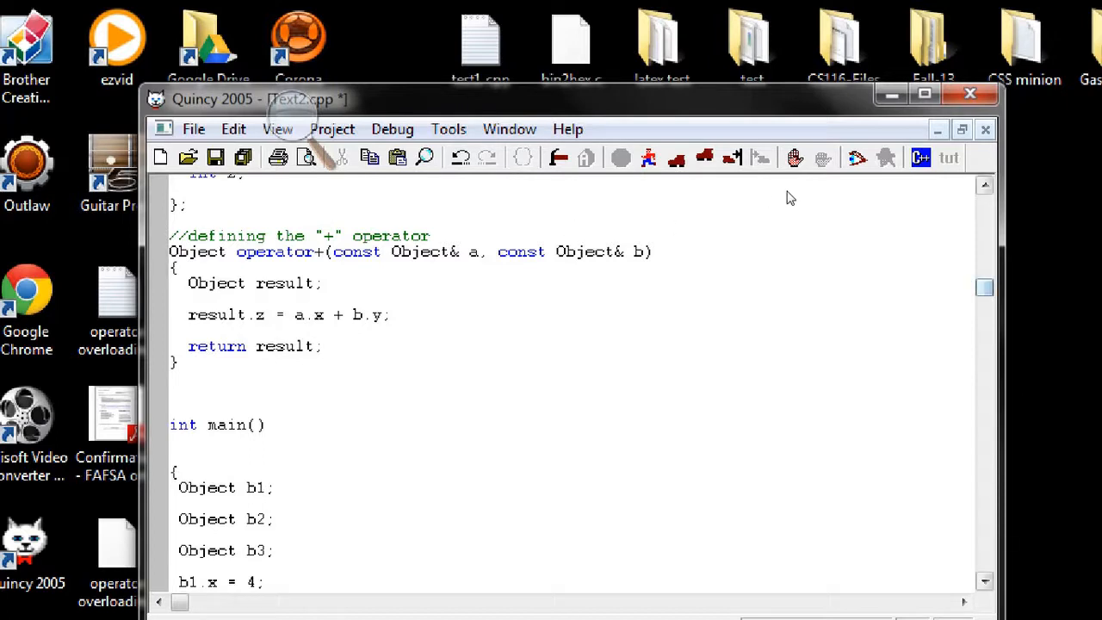
- Write the comment //Defining the "<<" operator above int main()
scroll("down", 3)
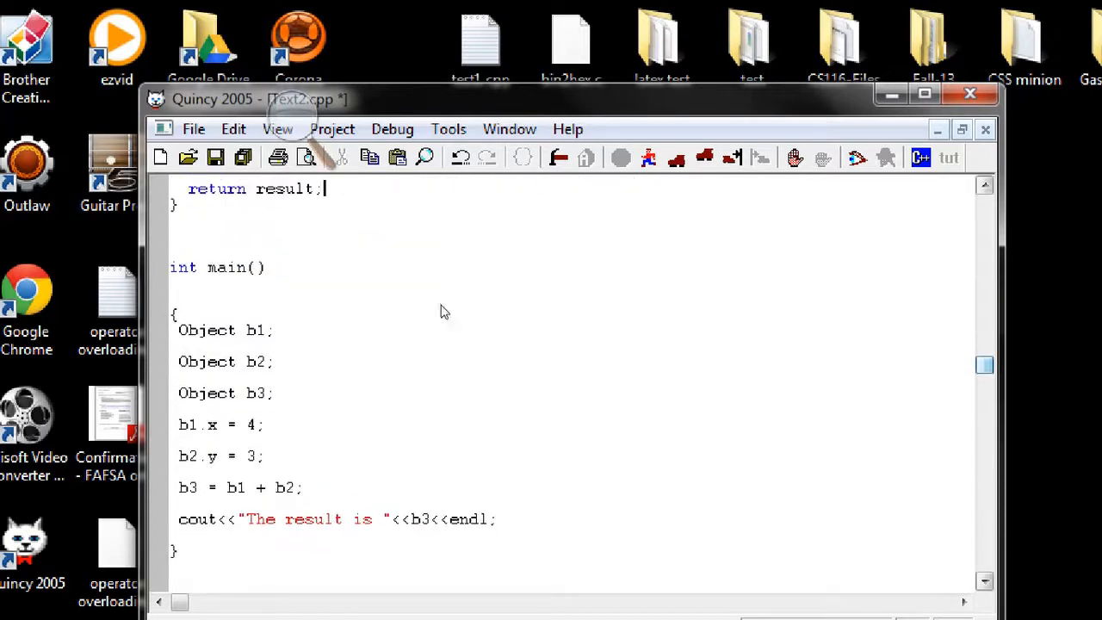
mouse_move(296, 352)
type("//")
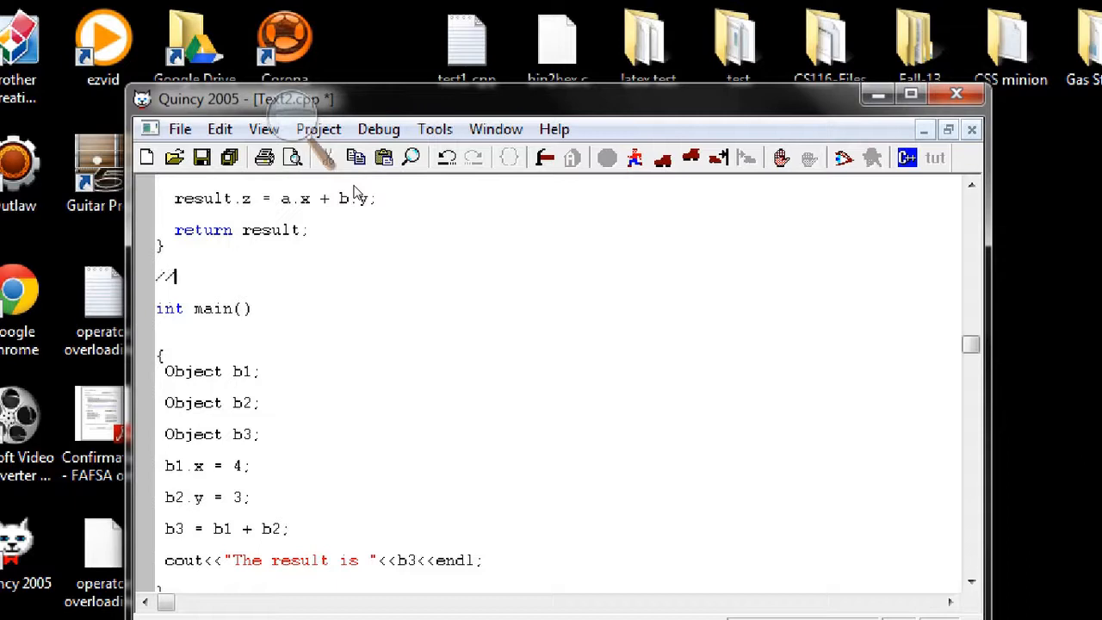
type("Defining")
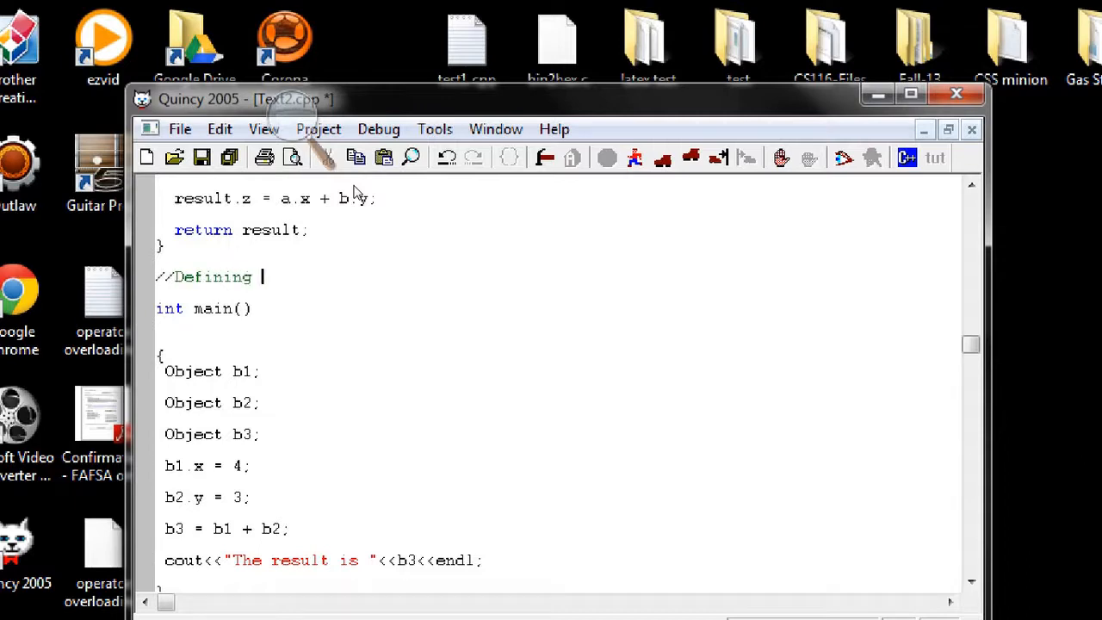
type("the \"<<\" o")
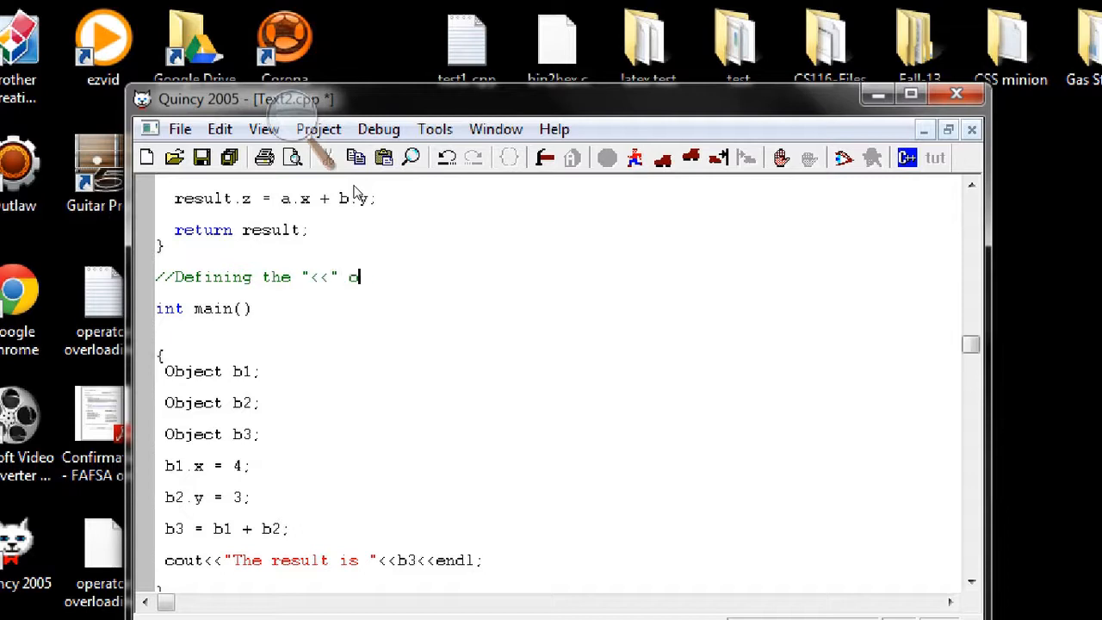
type("perator")
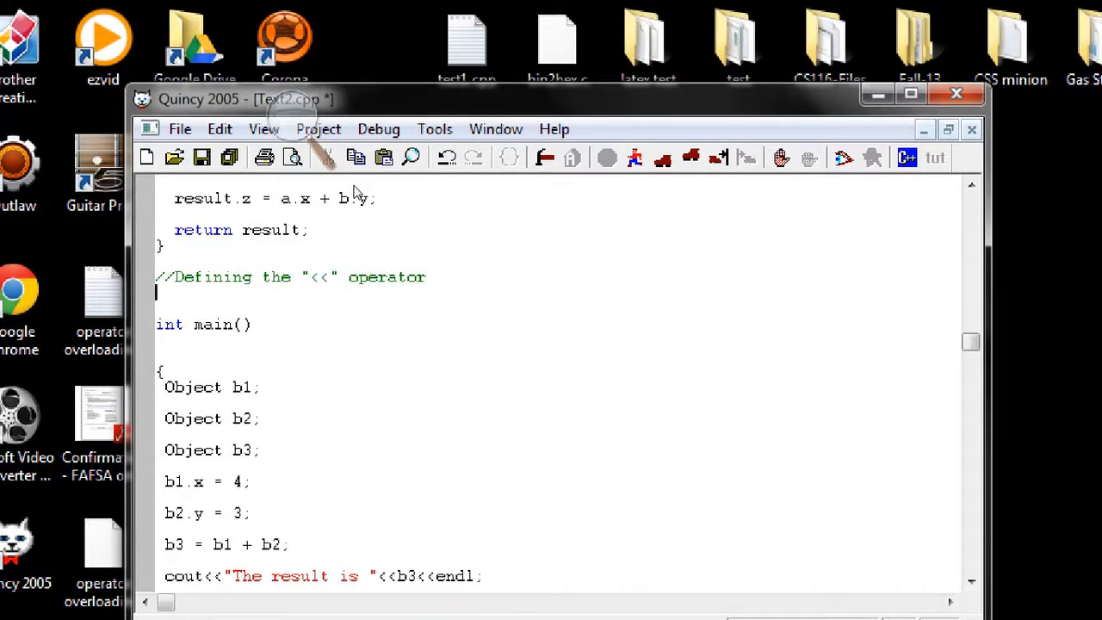
- Begin the overload header as ostream& operator<<( below the comment
type("ost")
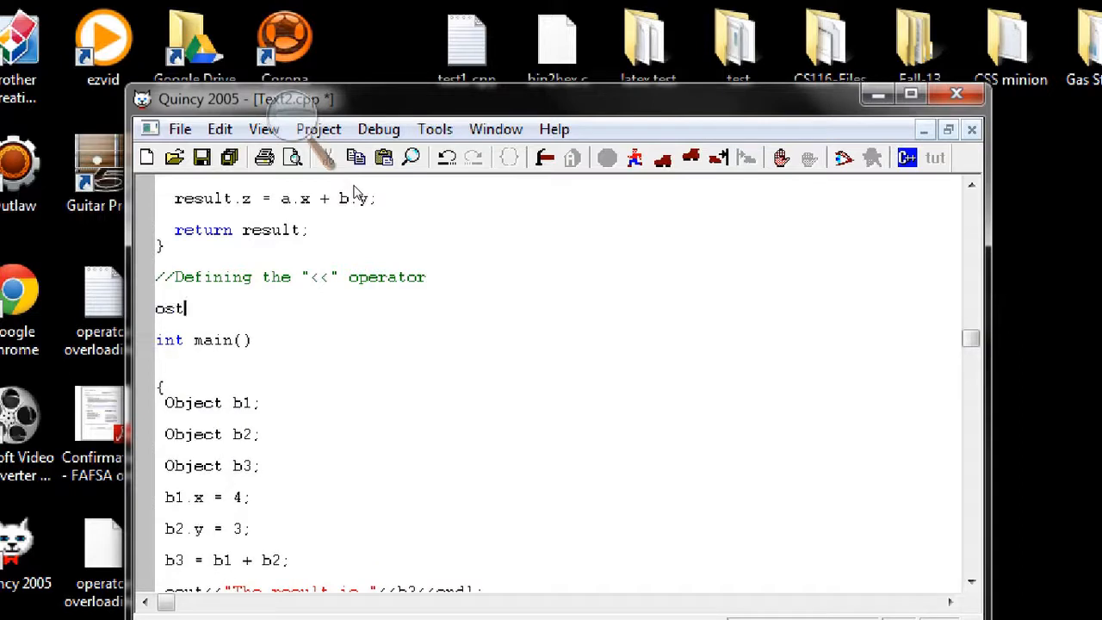
type("ream")
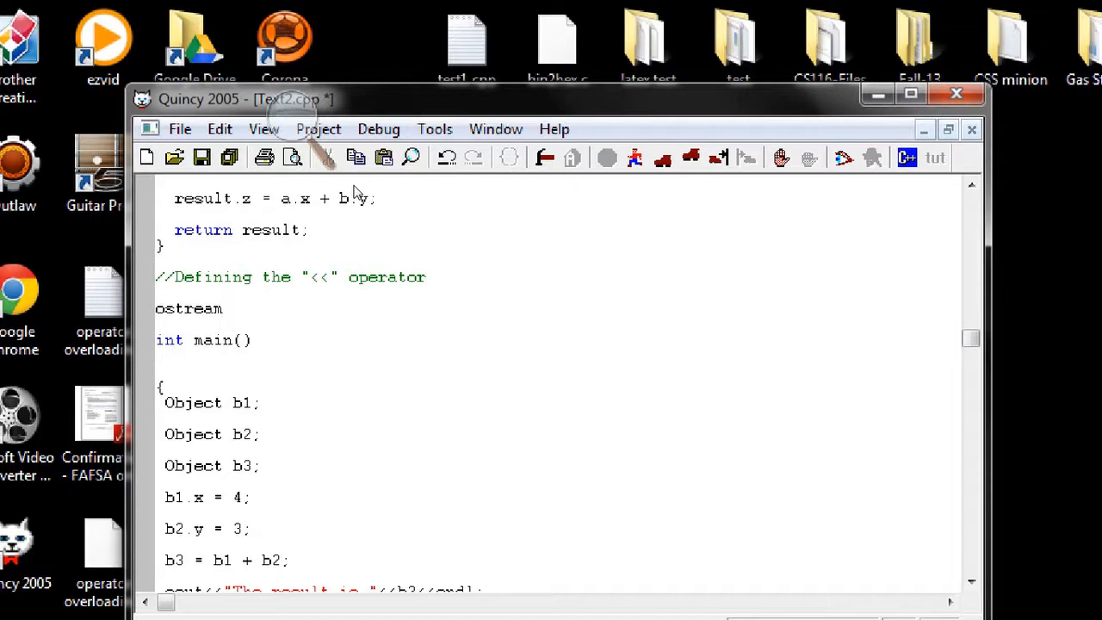
type("&")
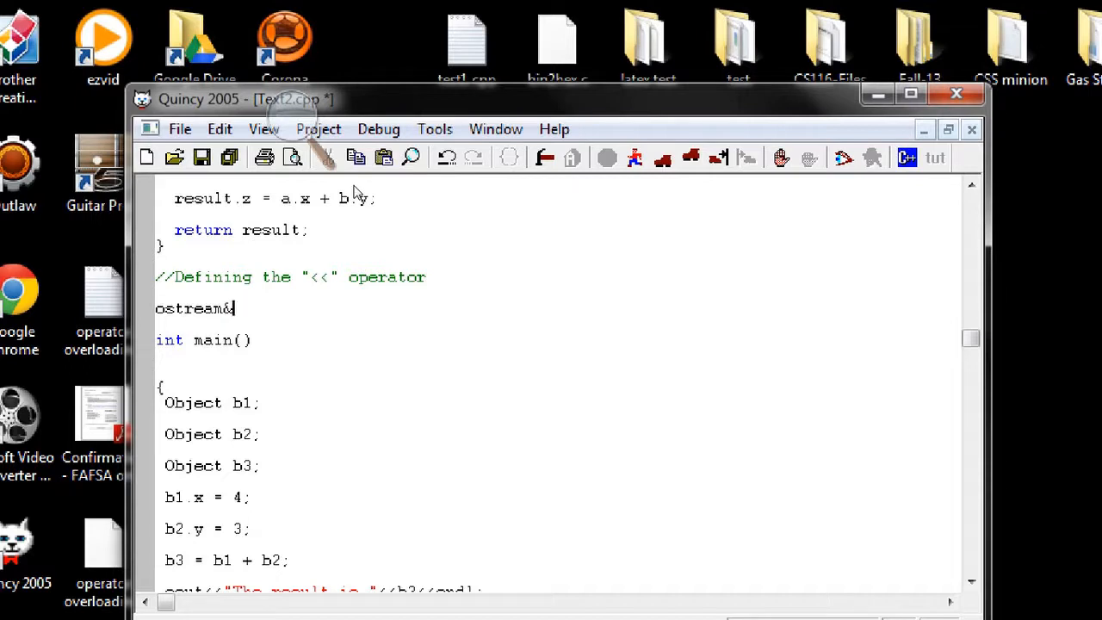
type("ope")
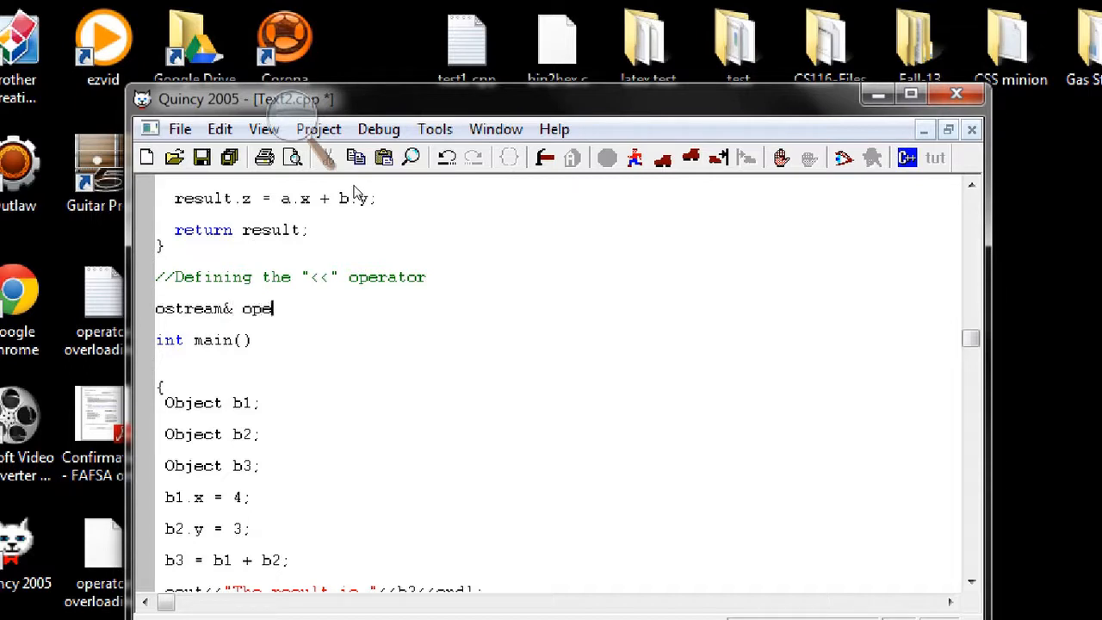
type("rator")
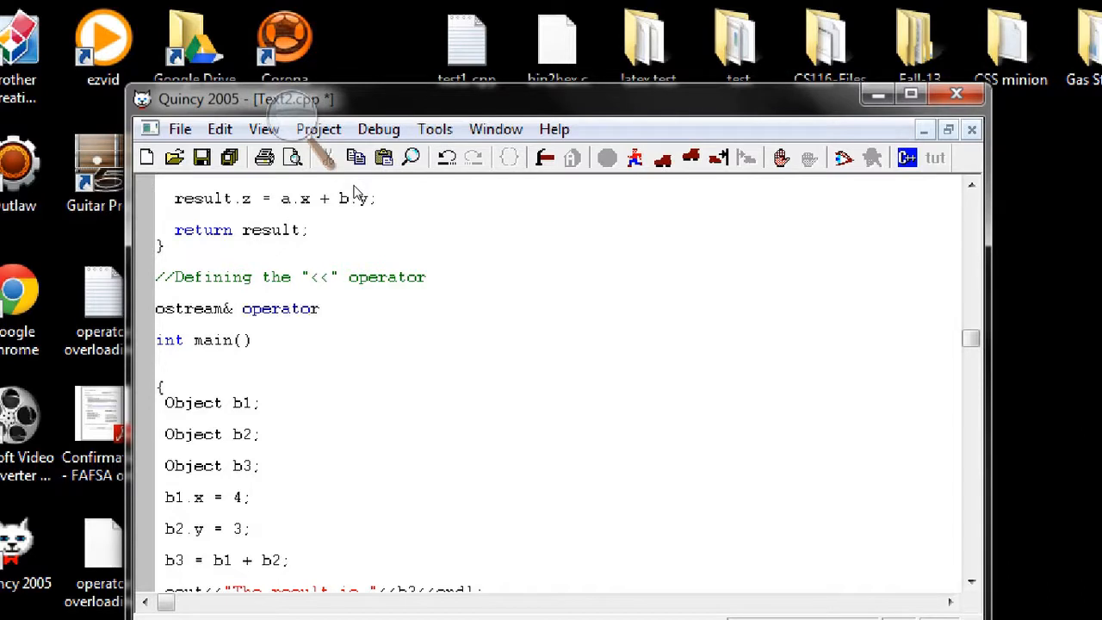
type("<<()")
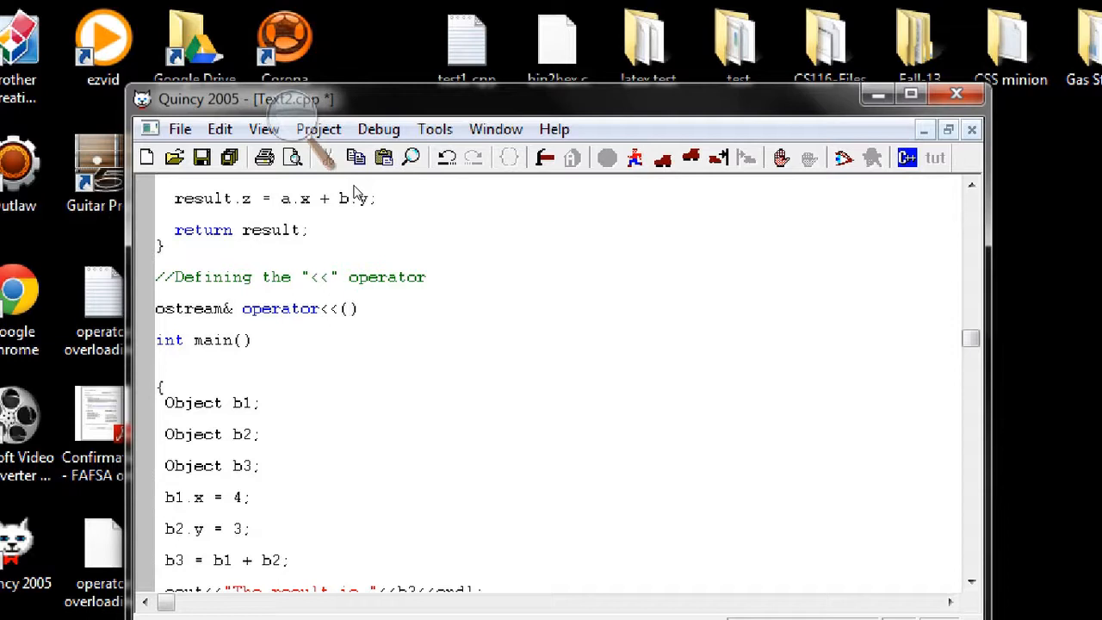
- Complete the parameters (ostream& os, const Object& value) and open the body with {
type("ostream")
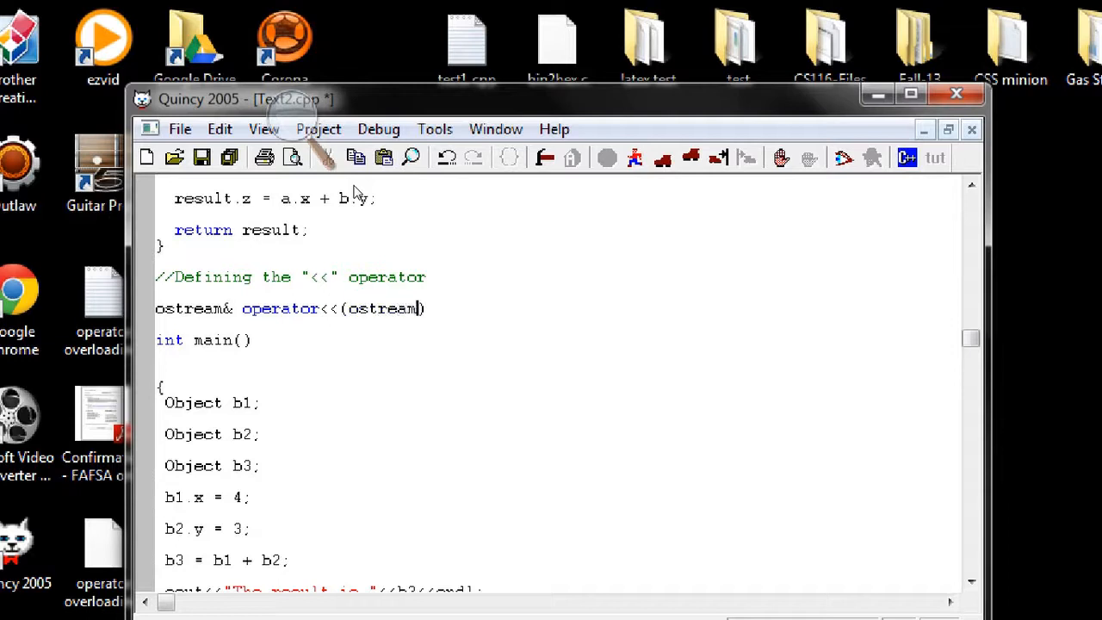
type("&")
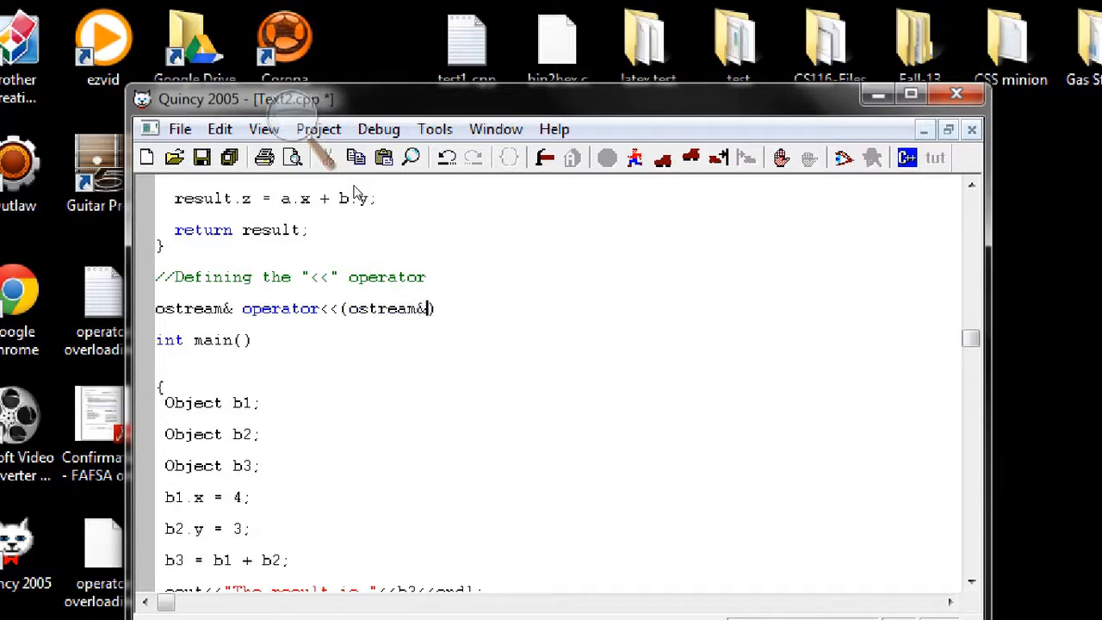
type("os,")
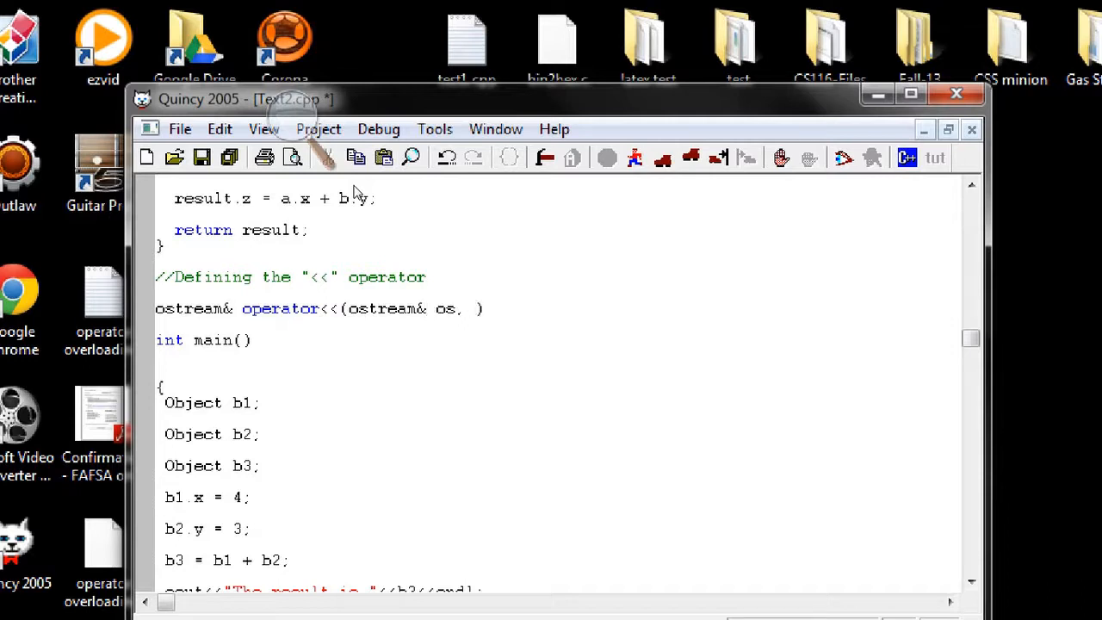
type("const")
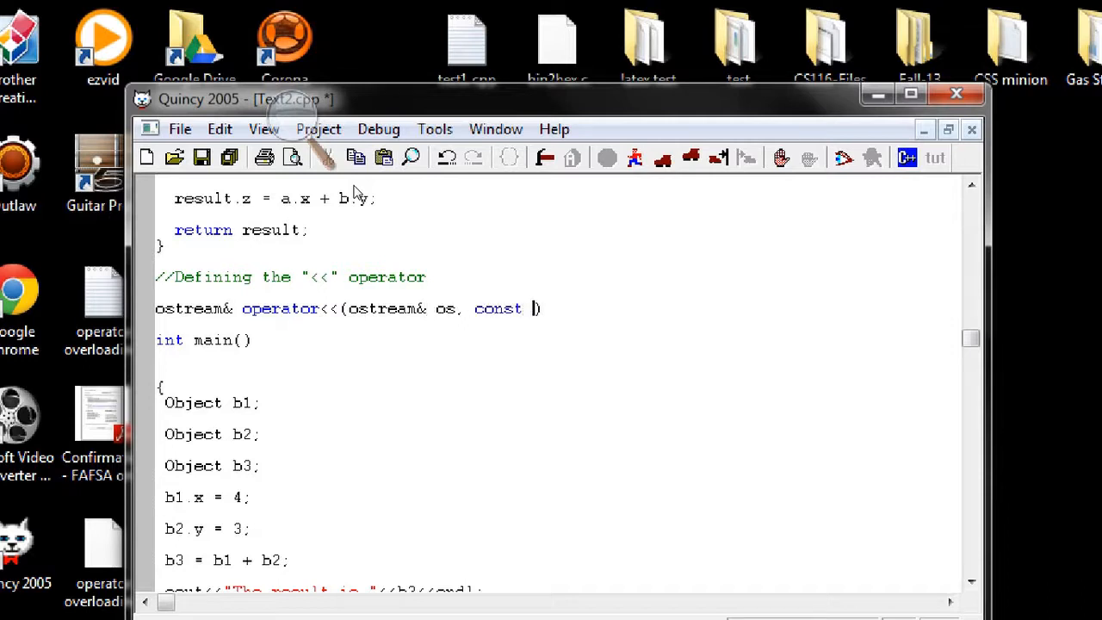
type("Object)")
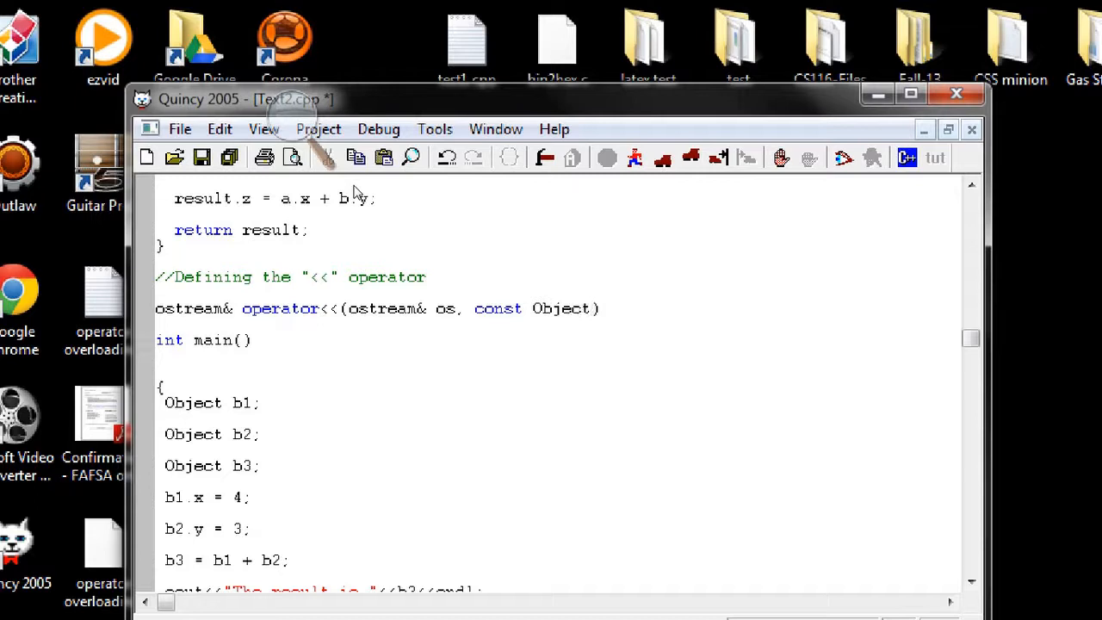
type("& value")
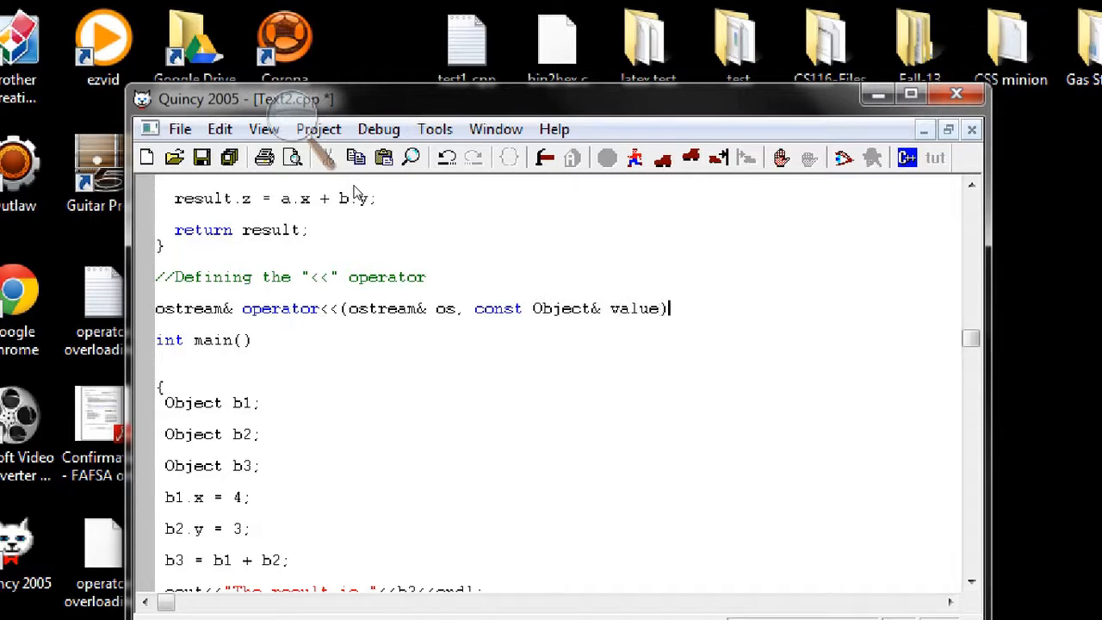
type("{")
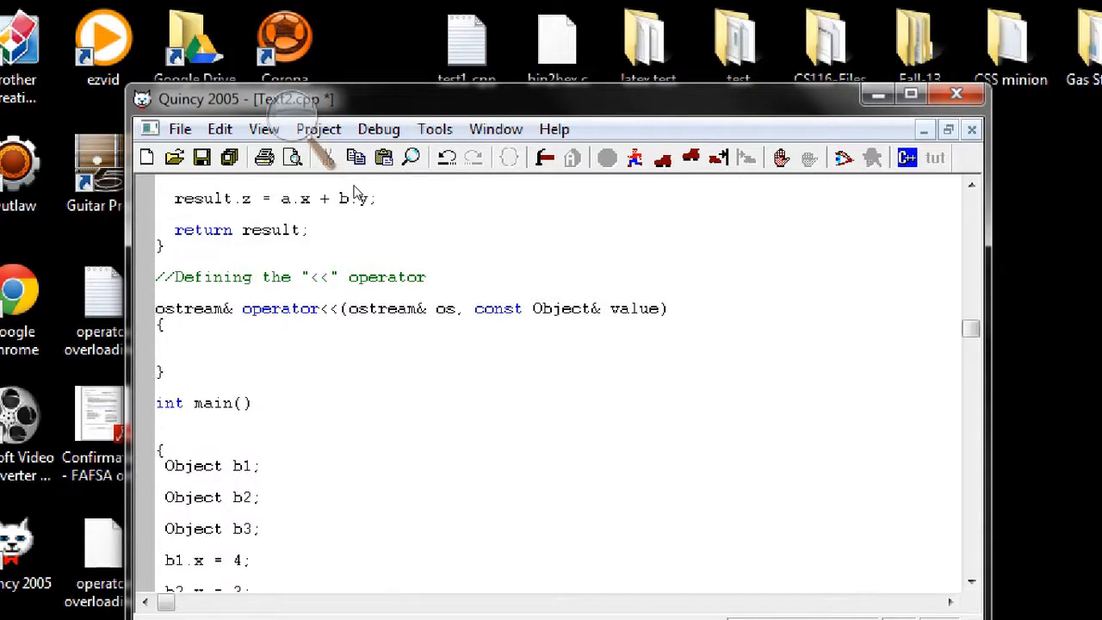
- Fill the operator<< body with return os<<value.z<<endl;
left_click(176, 337)
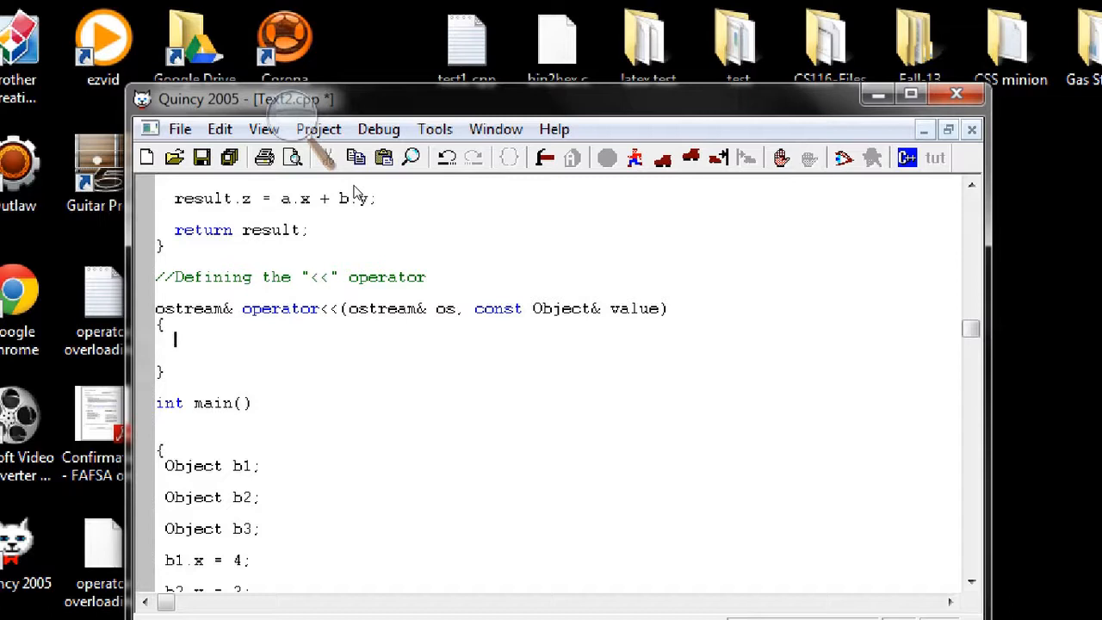
type("return")
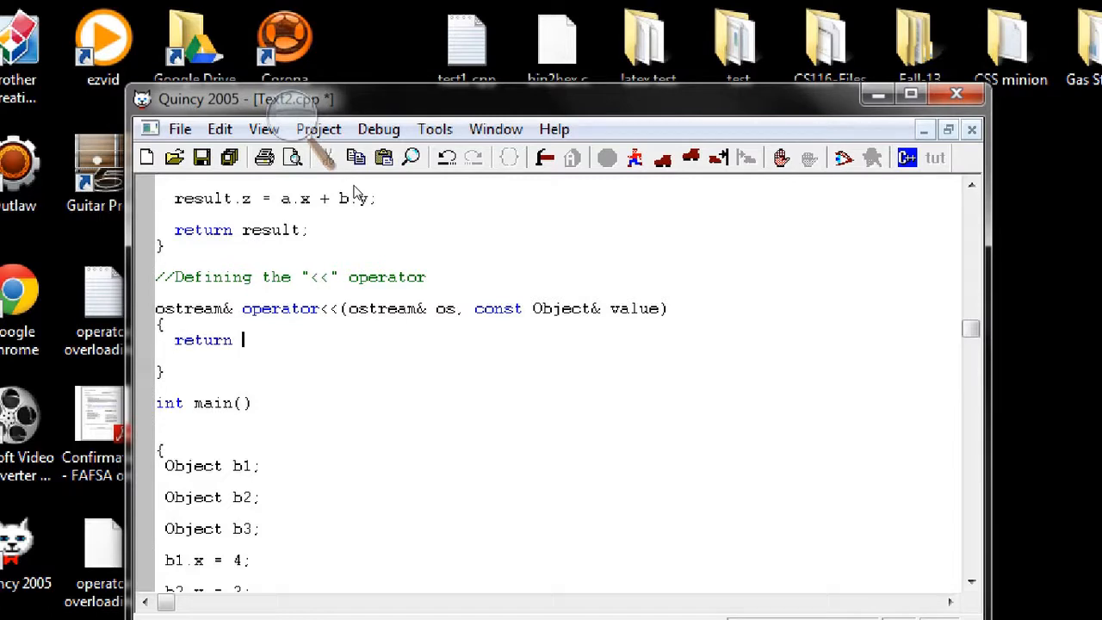
type("os<<val")
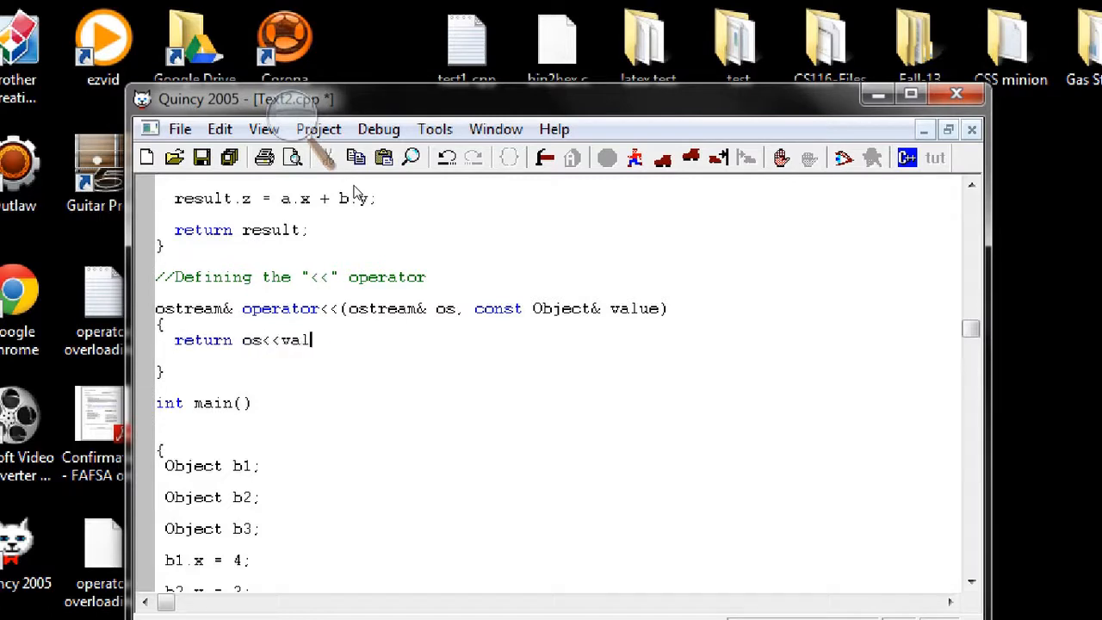
type("ue.z")
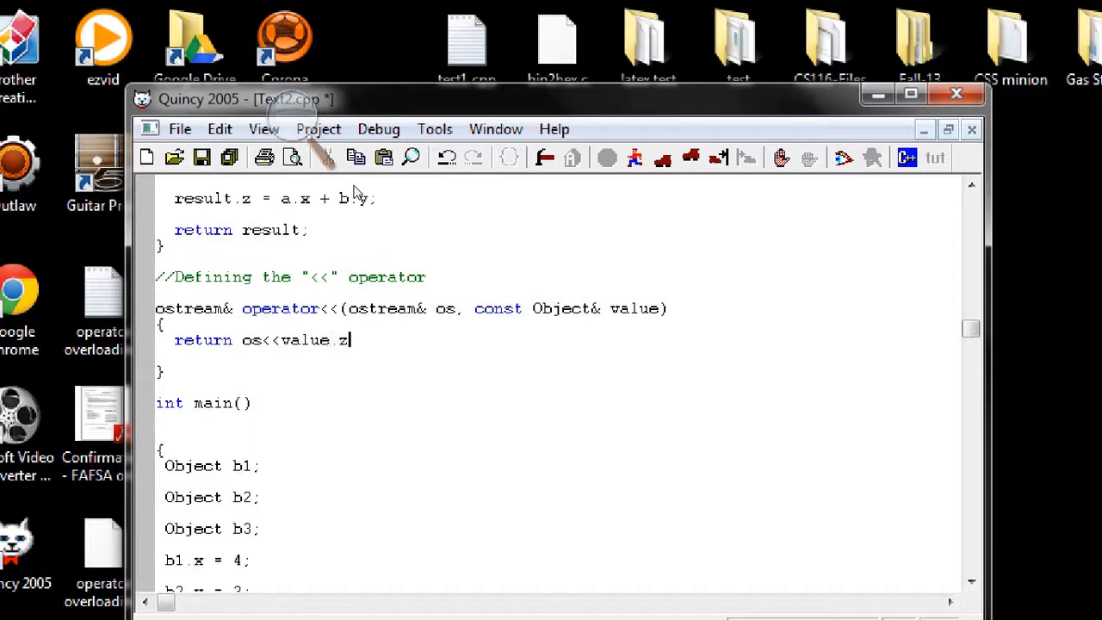
type("<<endl;")
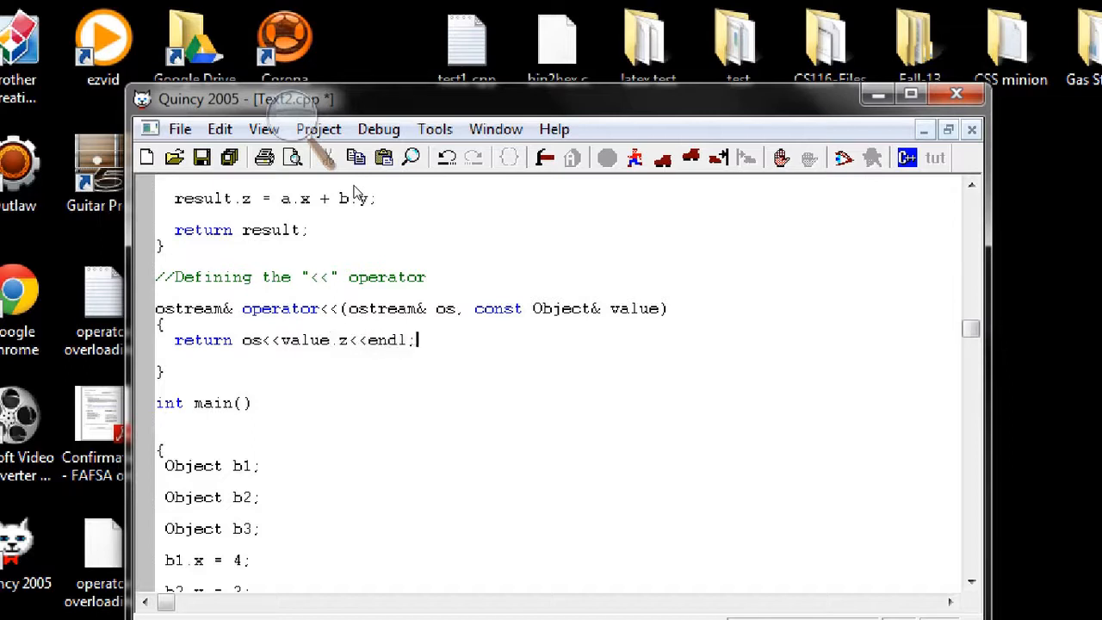
mouse_move(761, 203)
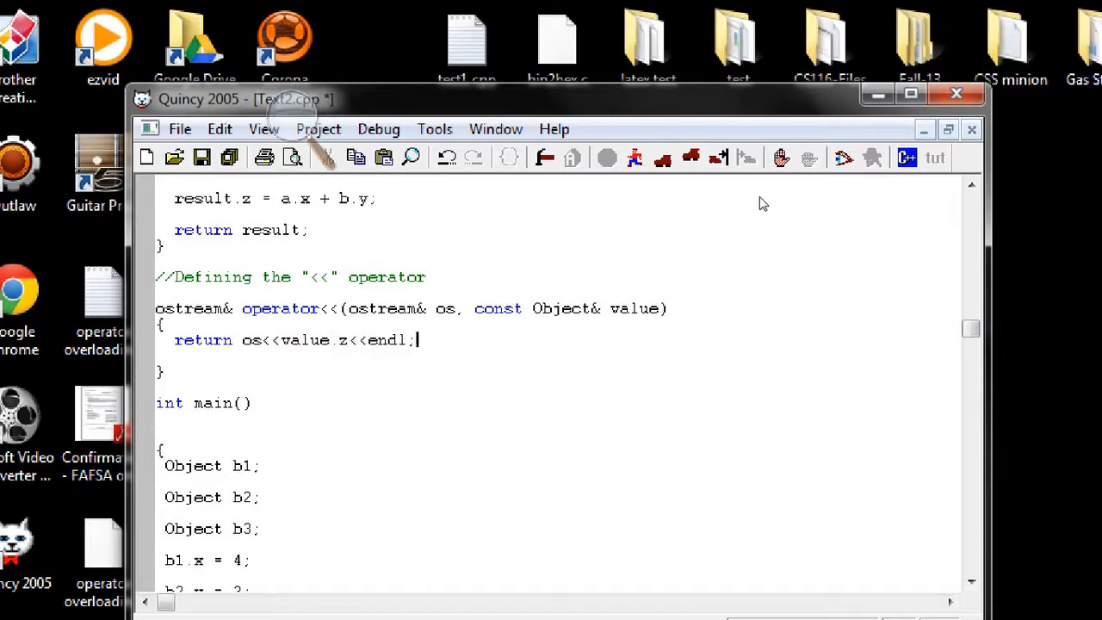
scroll("down", 3)
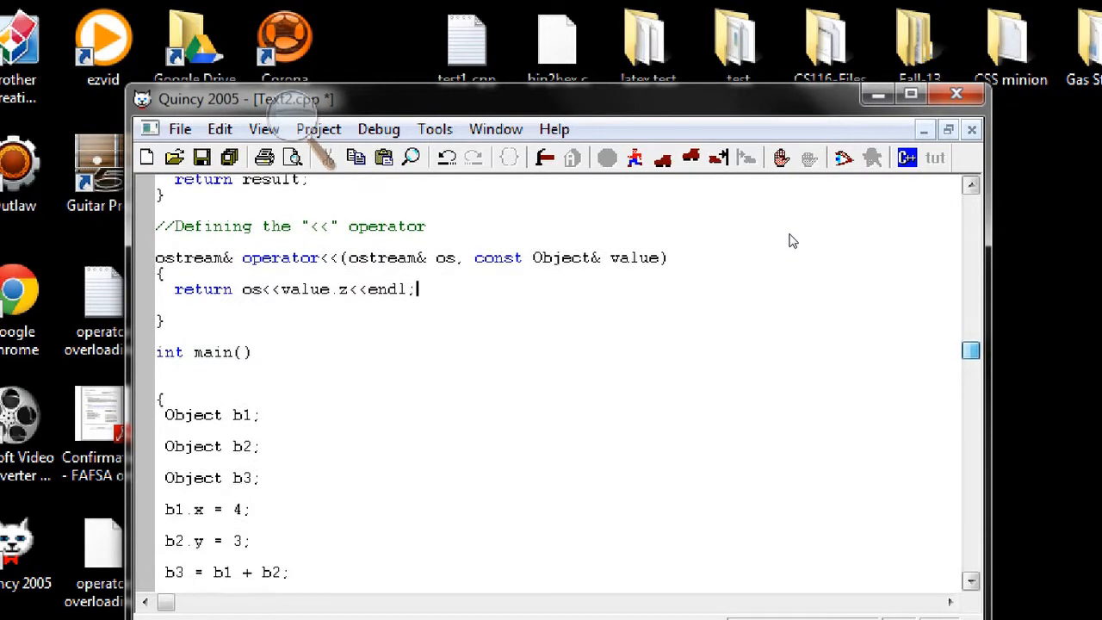
- Scroll down to main where the cout<<"The result is " line sits
scroll("down", 3)
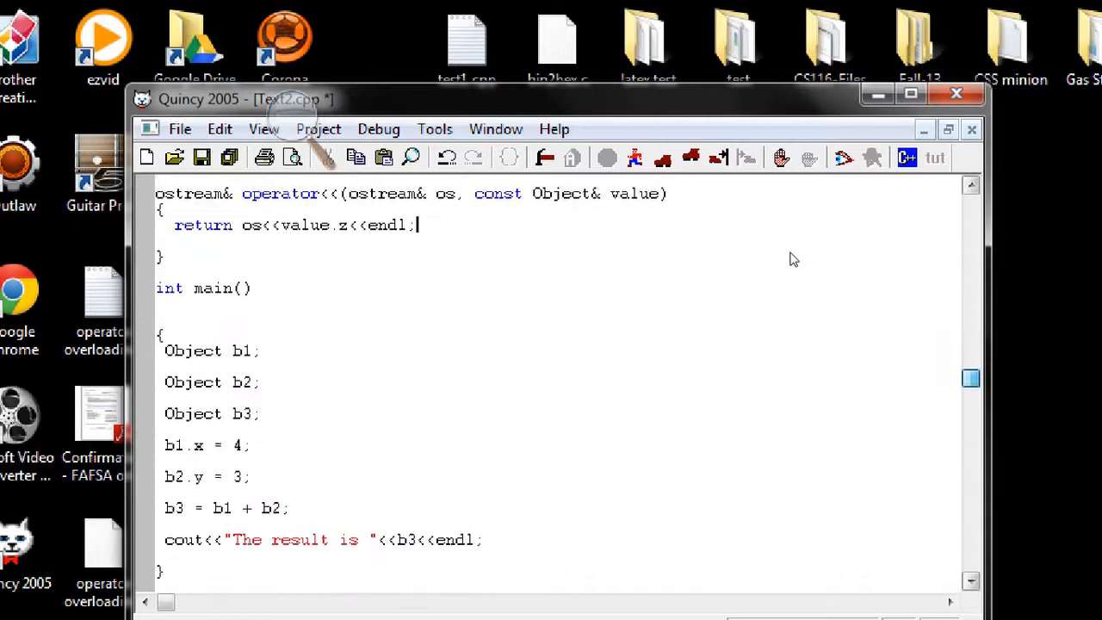
scroll("down", 3)
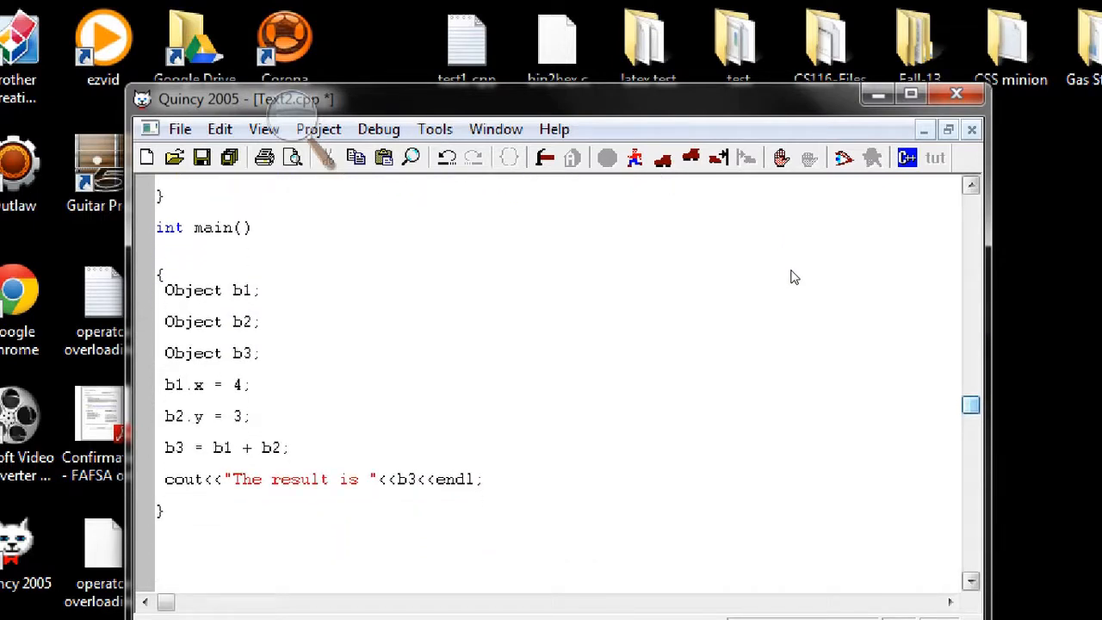
mouse_move(386, 324)
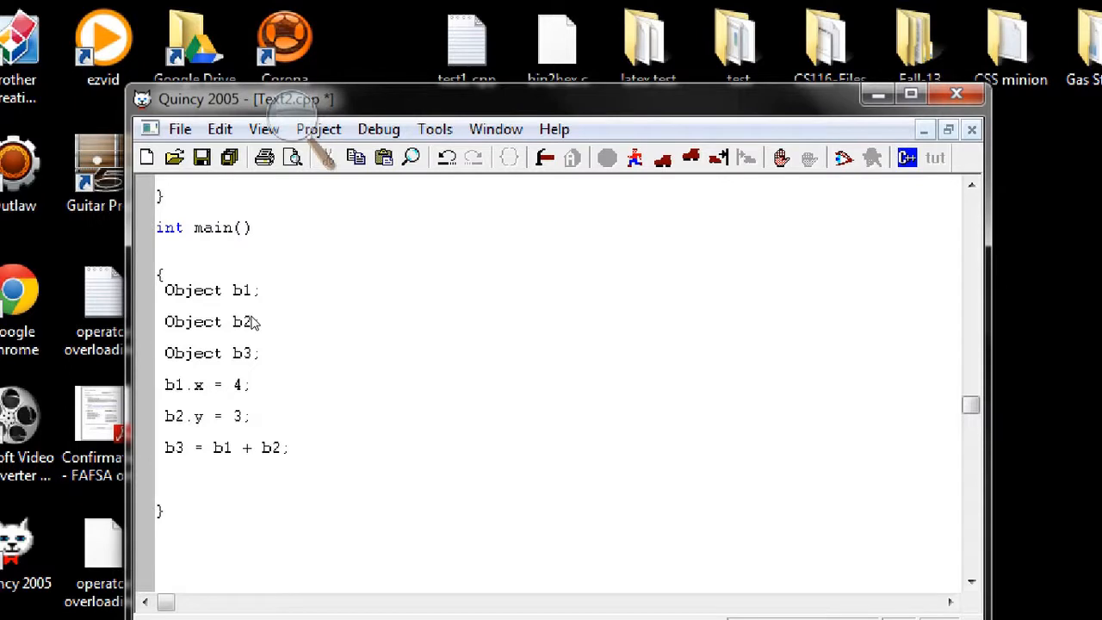
- Add cout<<"Please enter a integer value "<<endl; in main
type("cout")
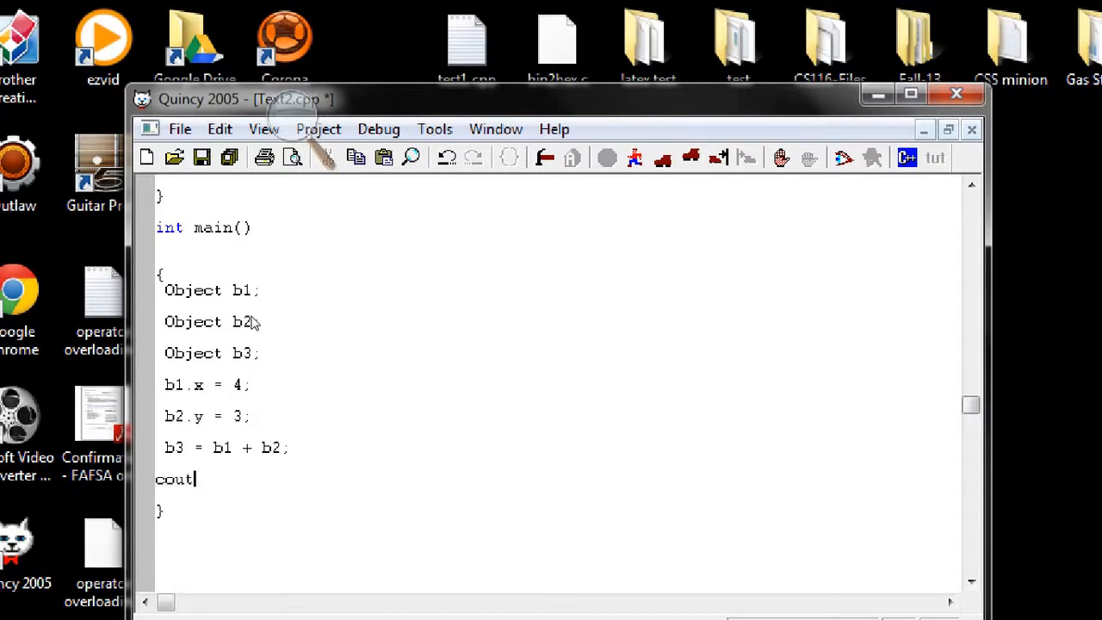
type("<<\"\"")
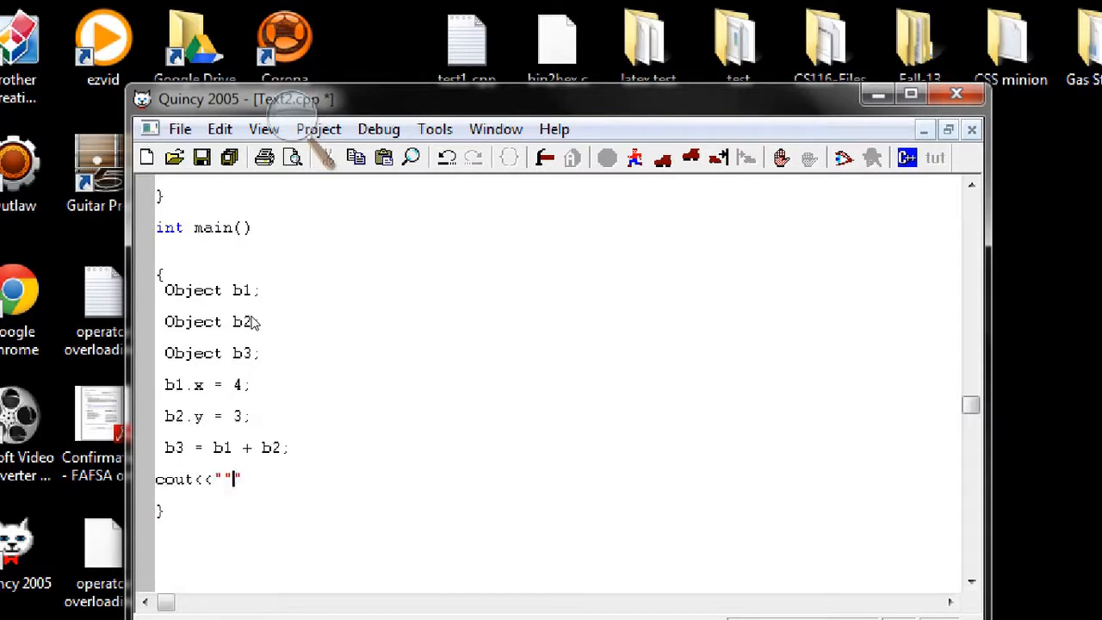
type("Please")
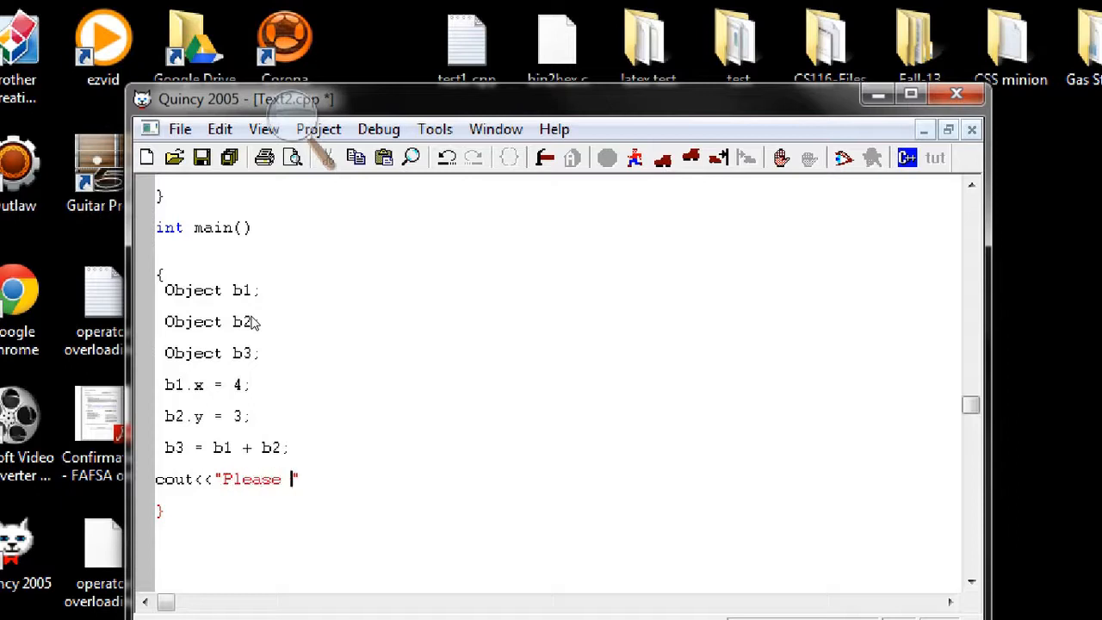
type("enter a")
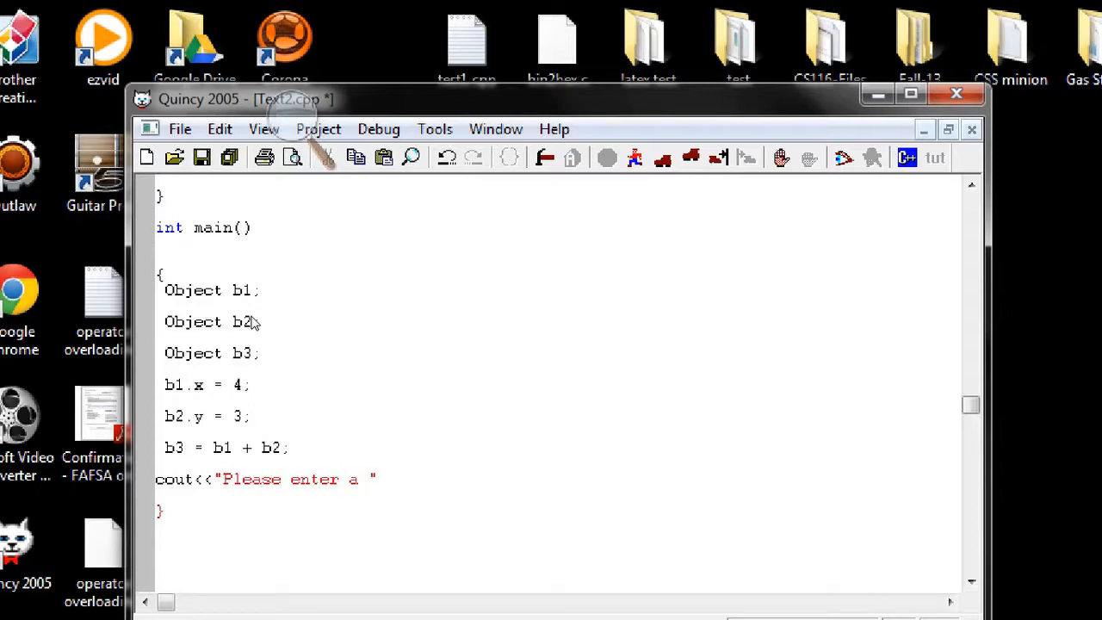
type("in")
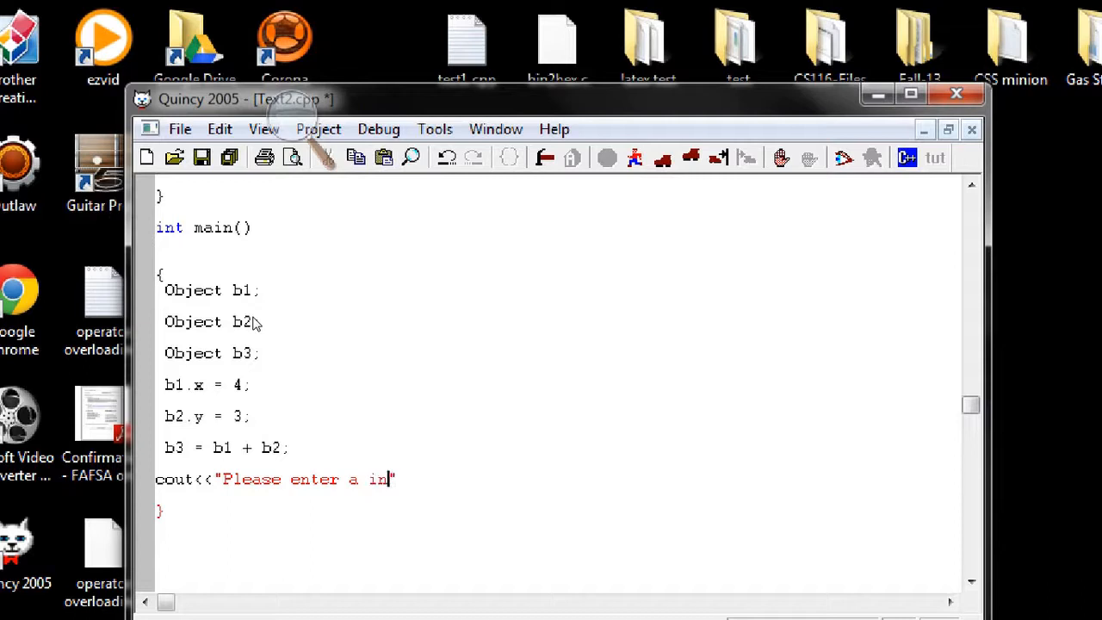
type("eger")
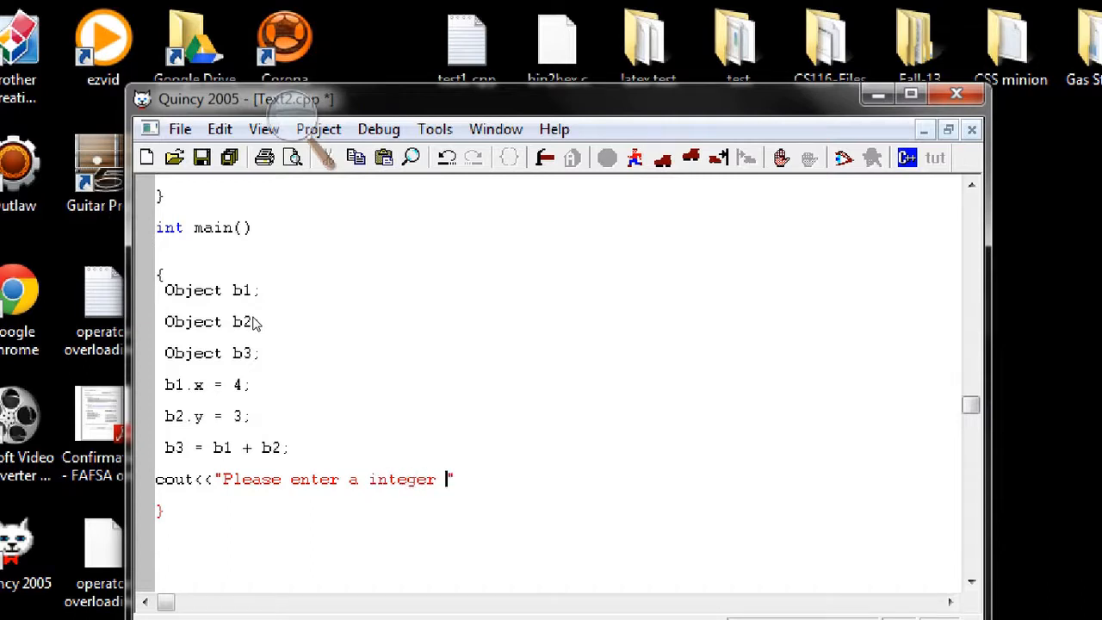
type("value")
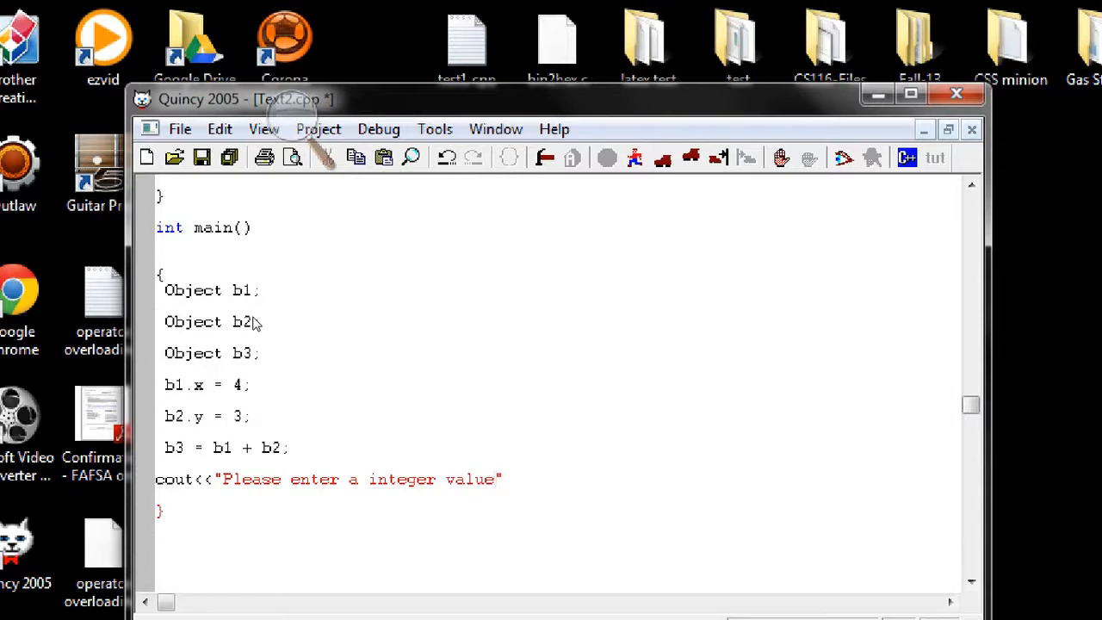
type("<<endl;")
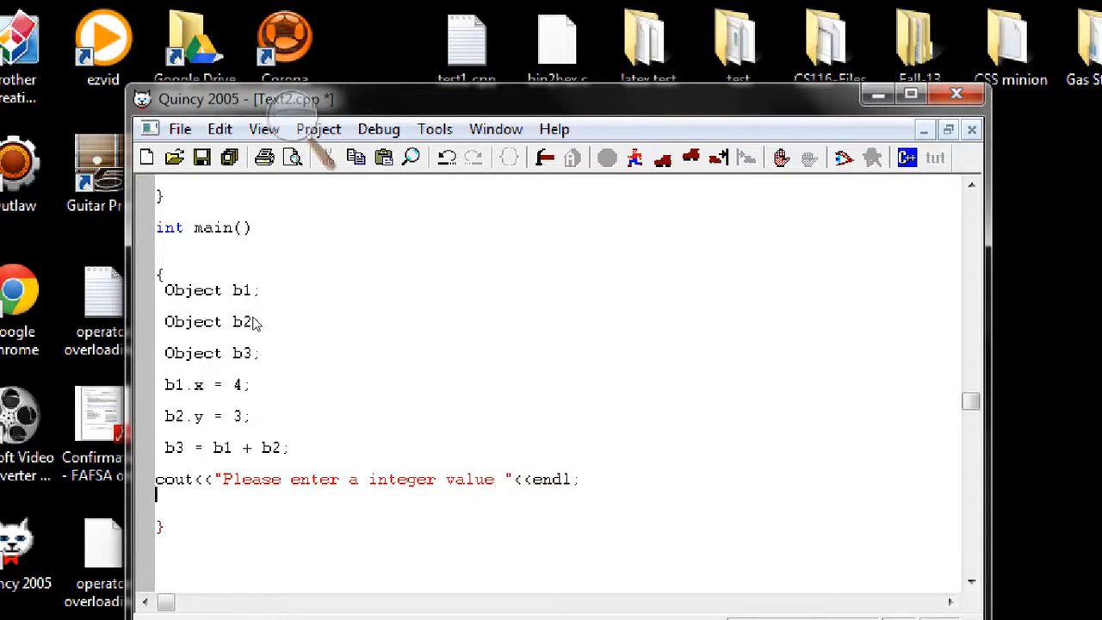
- Read the value with cin>>b1.x; and start the next cout statement
type("cin>")
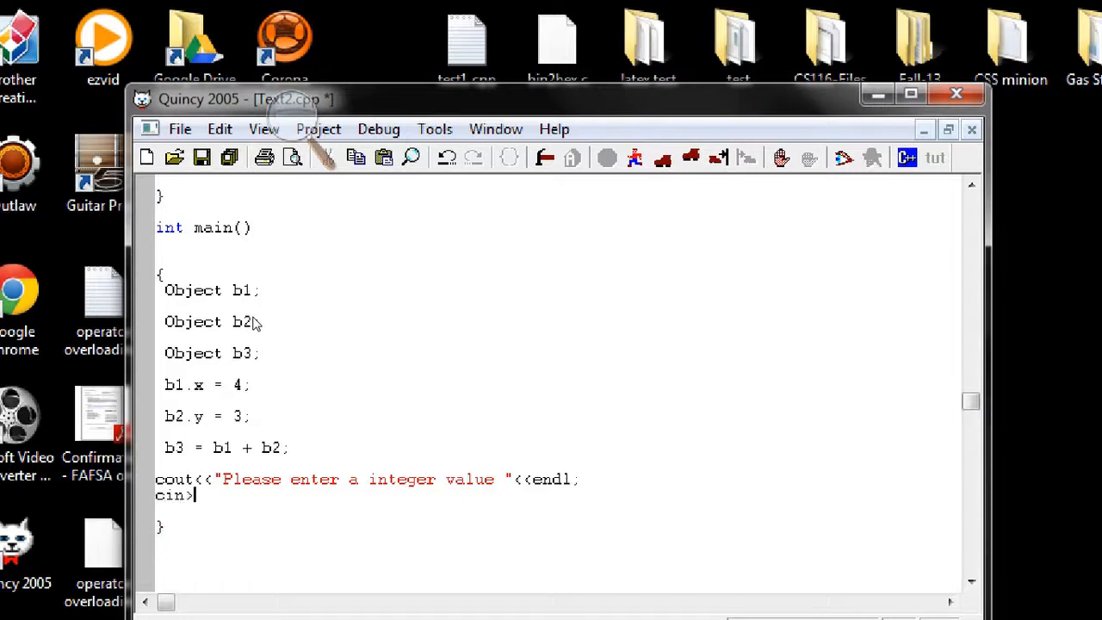
type(">b1")
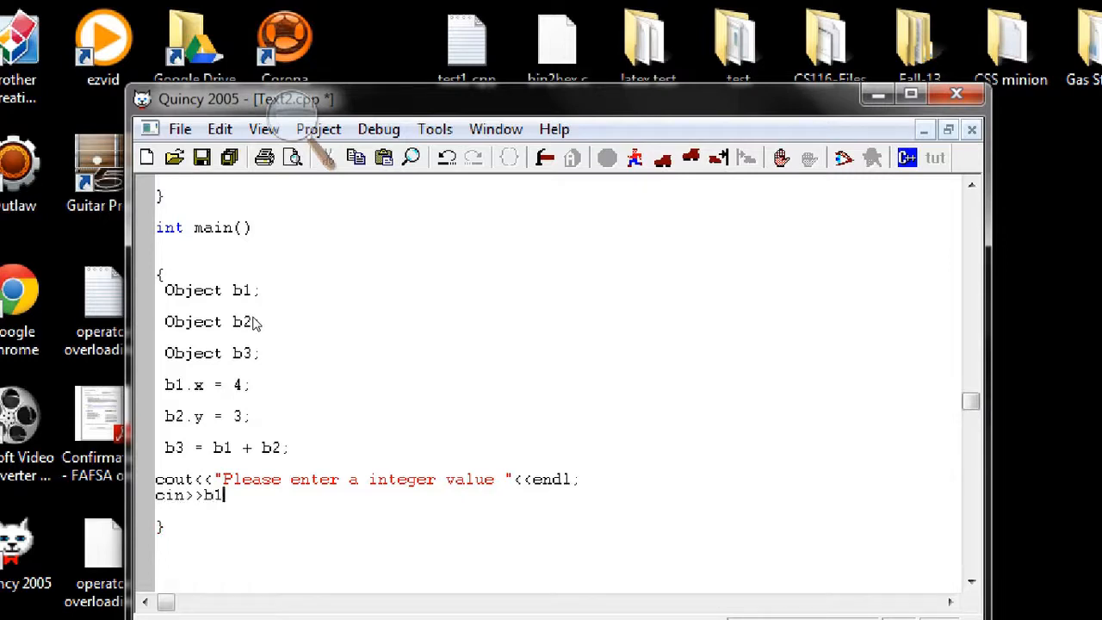
type(".x;")
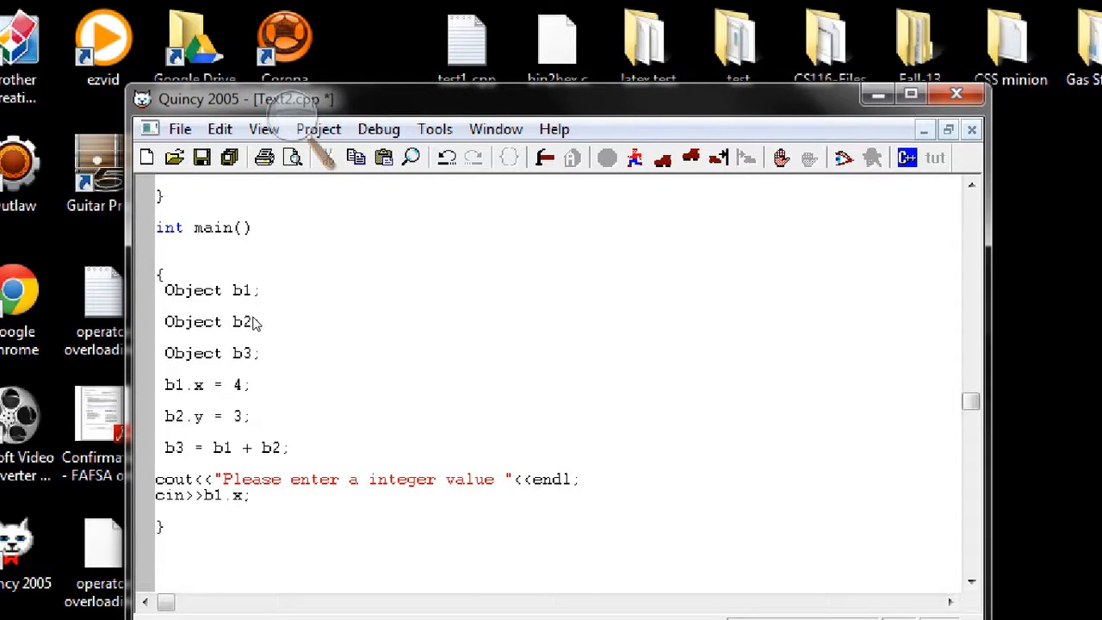
type("Cout")
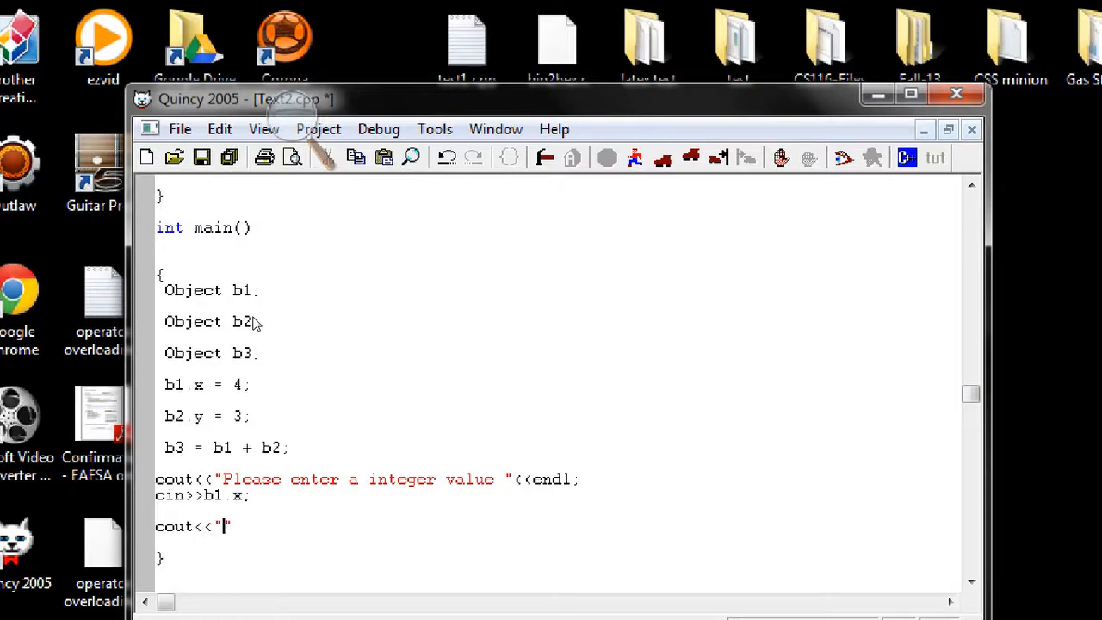
- Write cout<<"Please enter another value "<<endl;, fixing the misspelling
type("Pl")
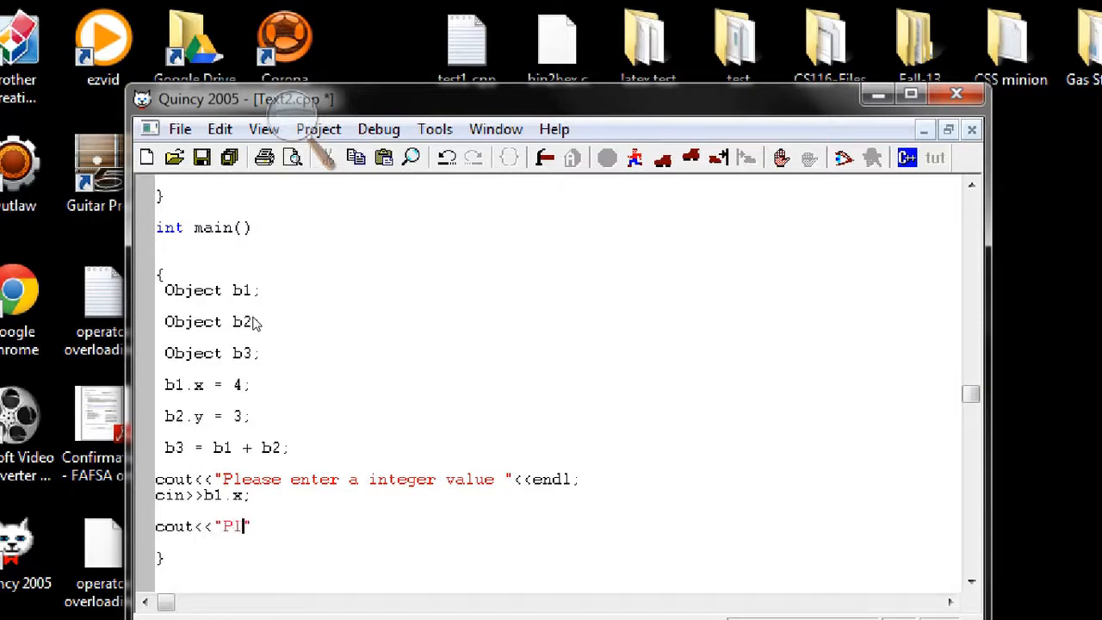
type("ease neter a")
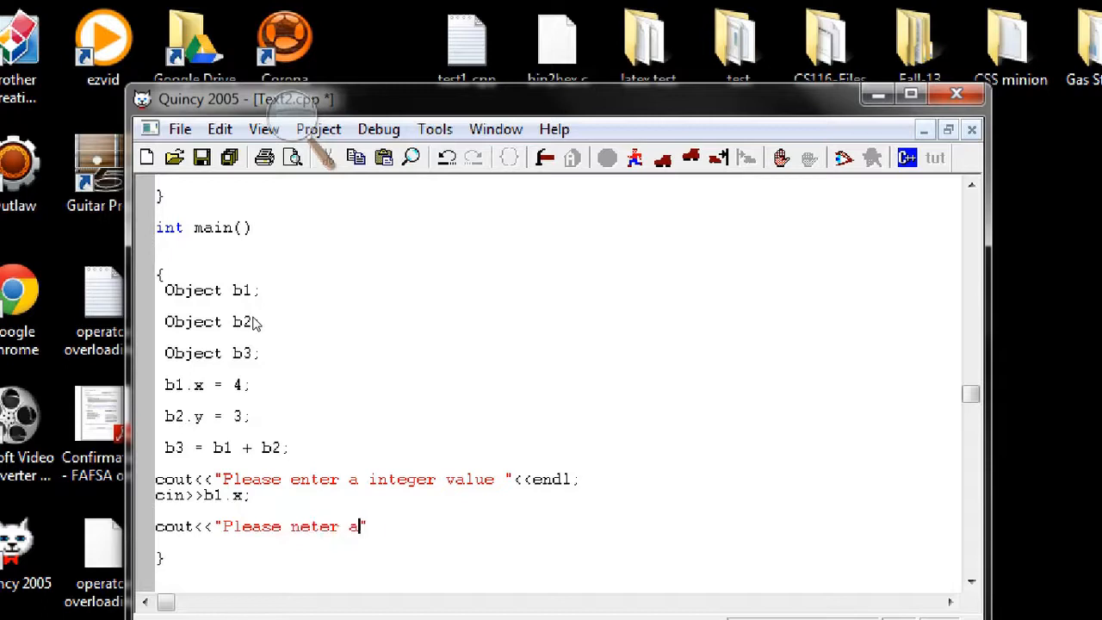
key("BackSpace")
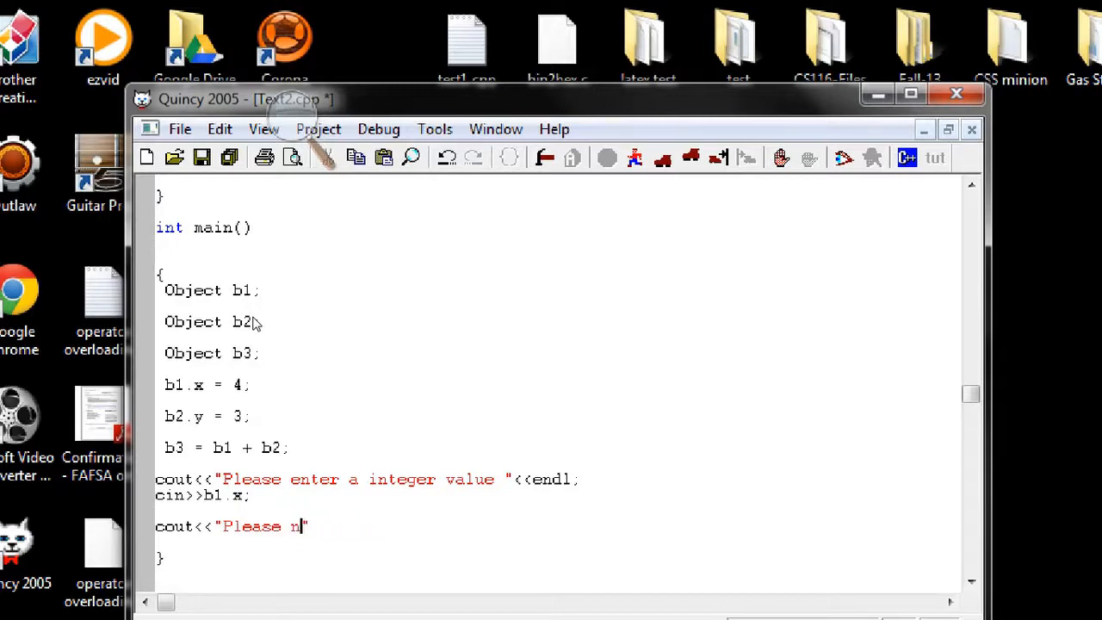
type("enter a")
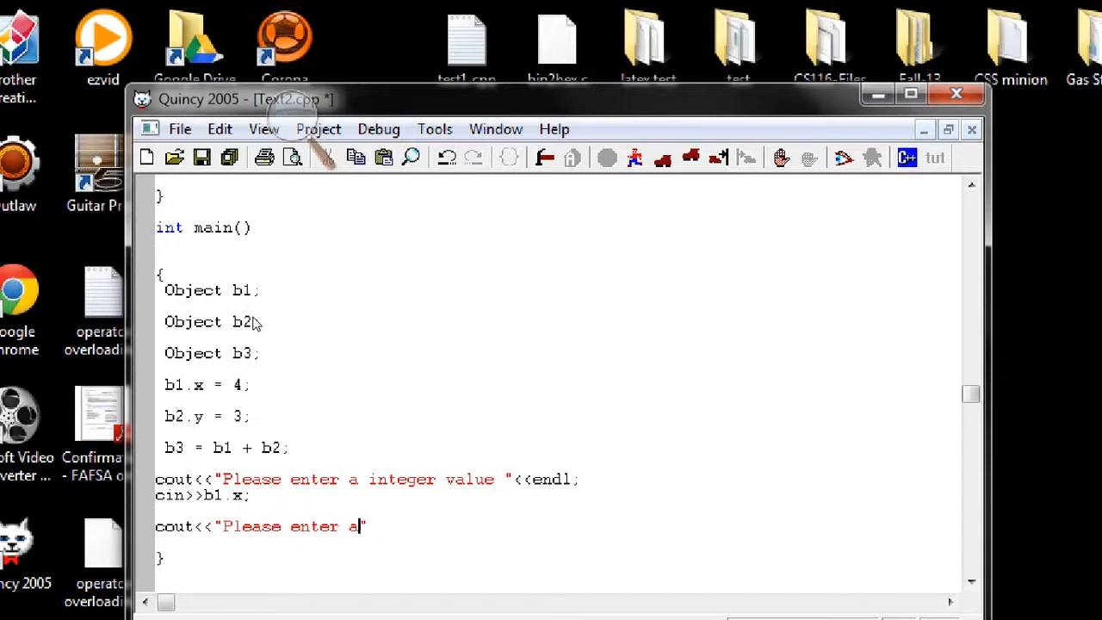
type("nother va")
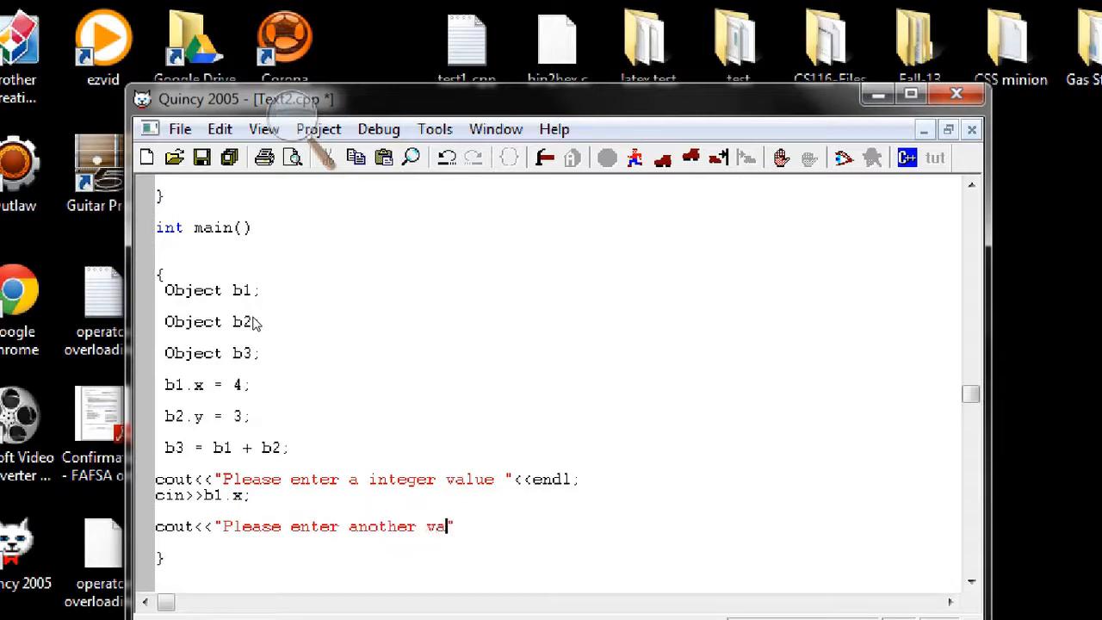
type("lue")
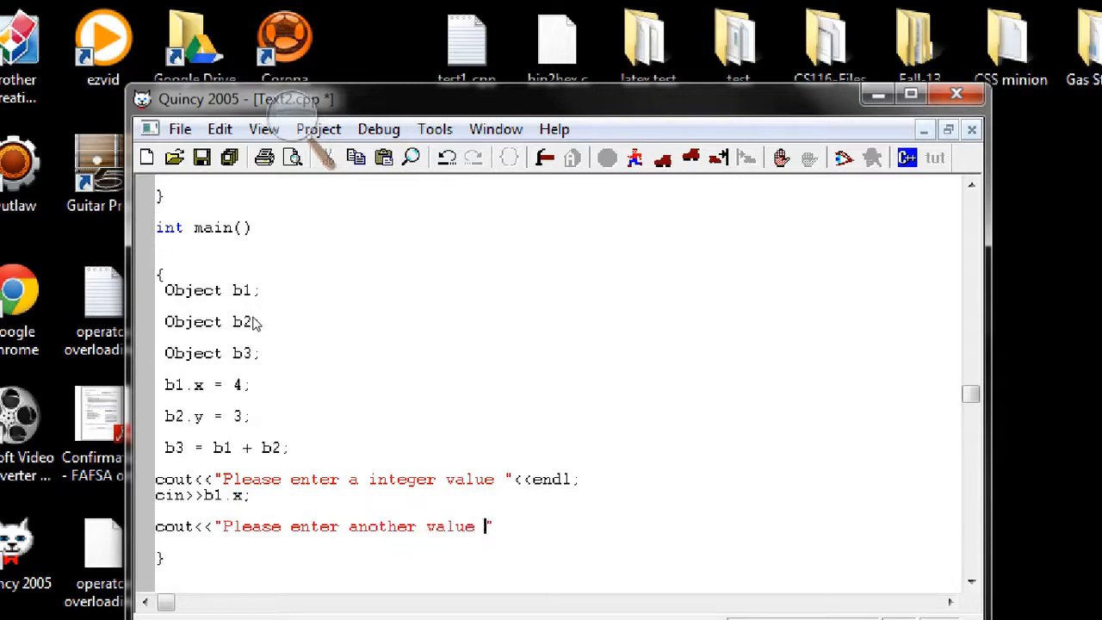
type("<<e")
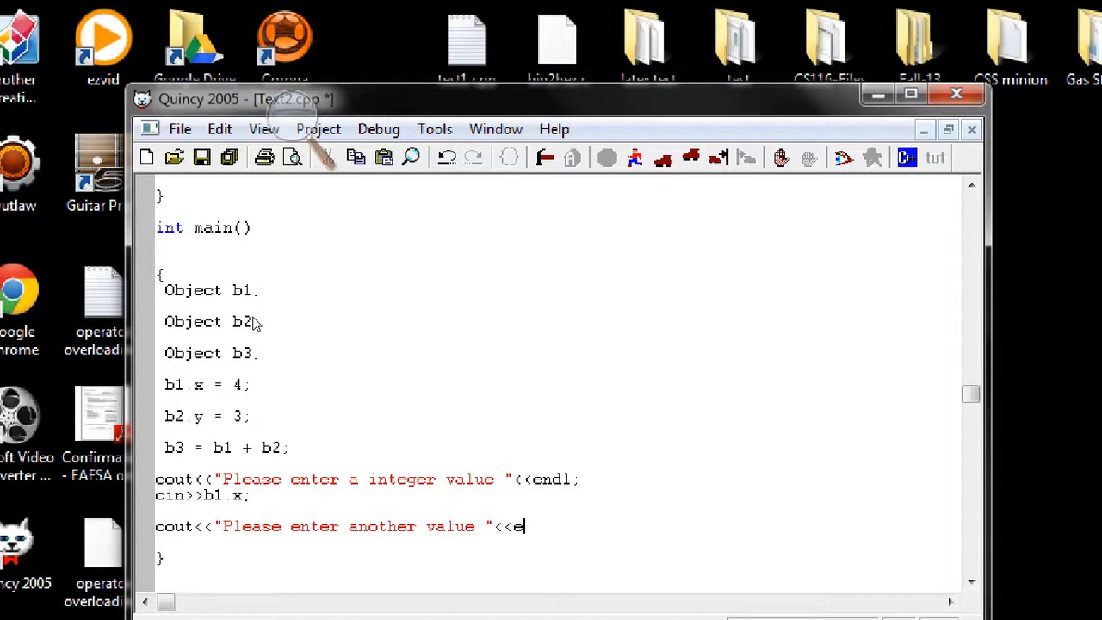
type("ndl;")
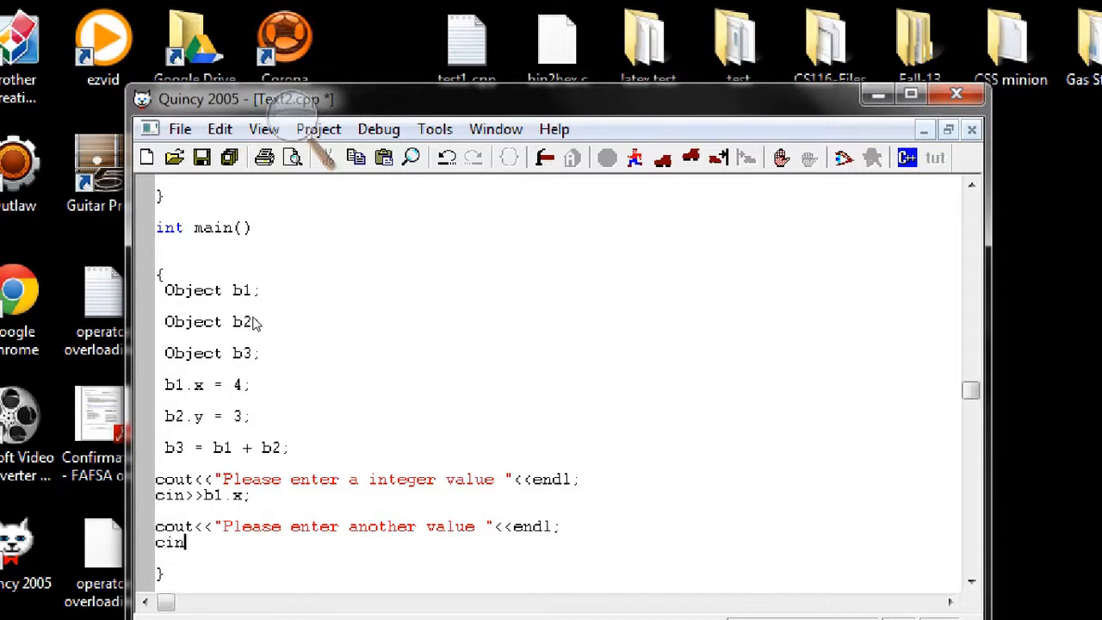
- Read the second value with cin>>b2.y;
type(">>b")
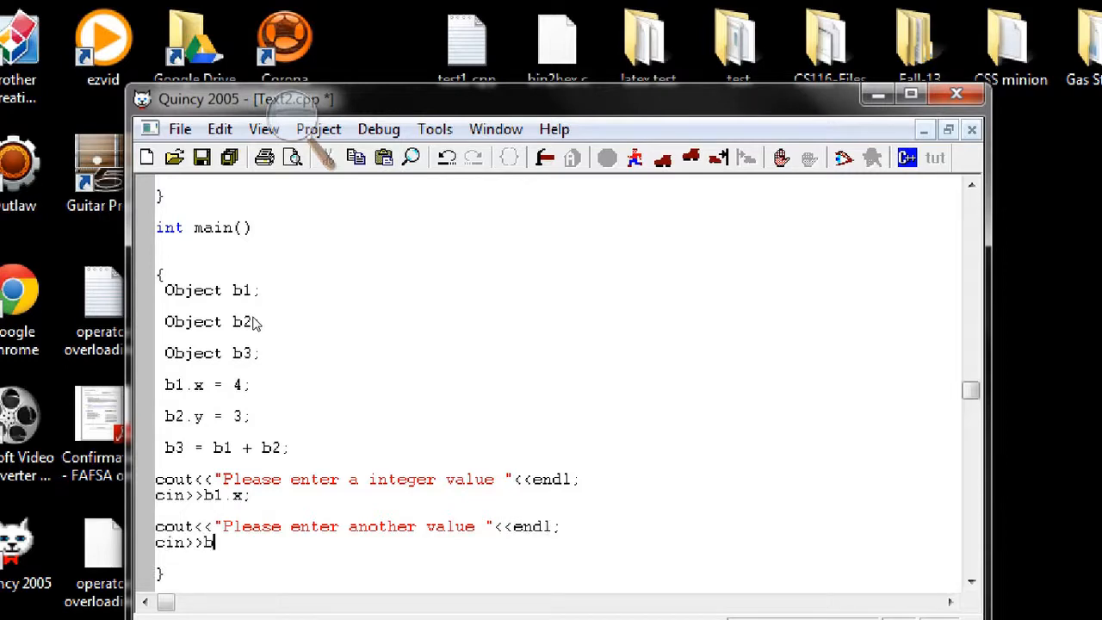
type("2.y;")
type("cout<<\"")
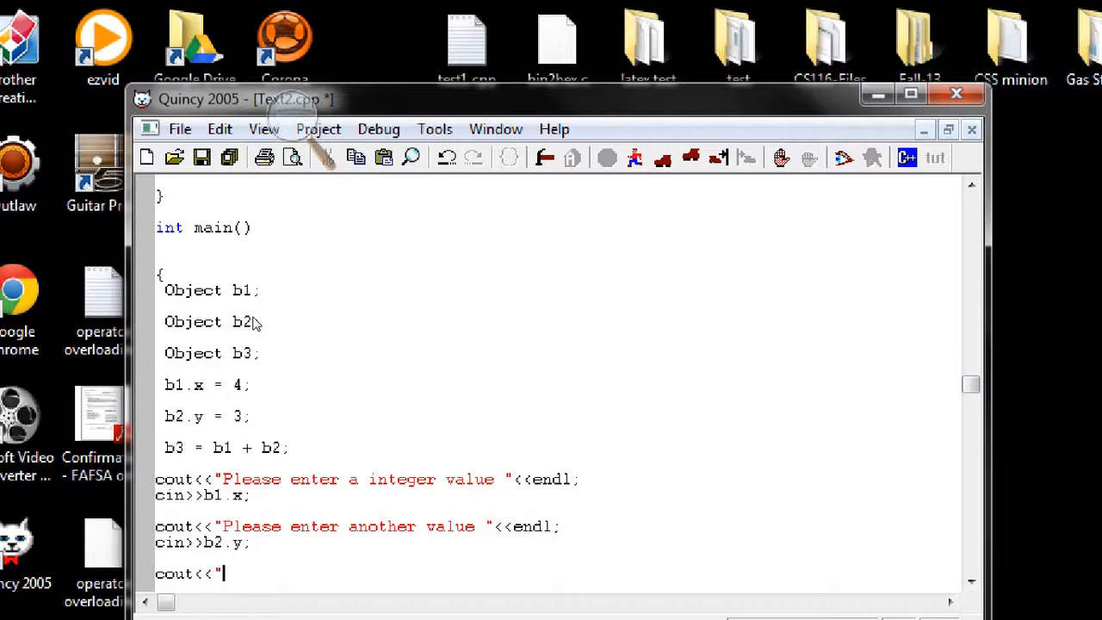
- End main with cout<<"The result is "<<b3<<endl;
type("The result is \"")
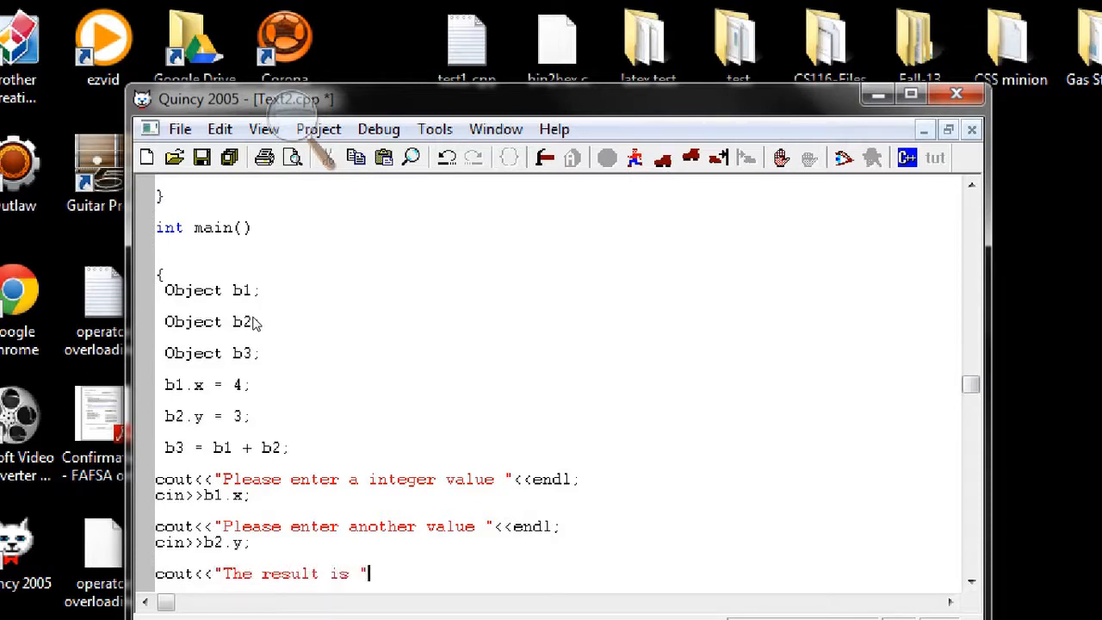
type("<<b")
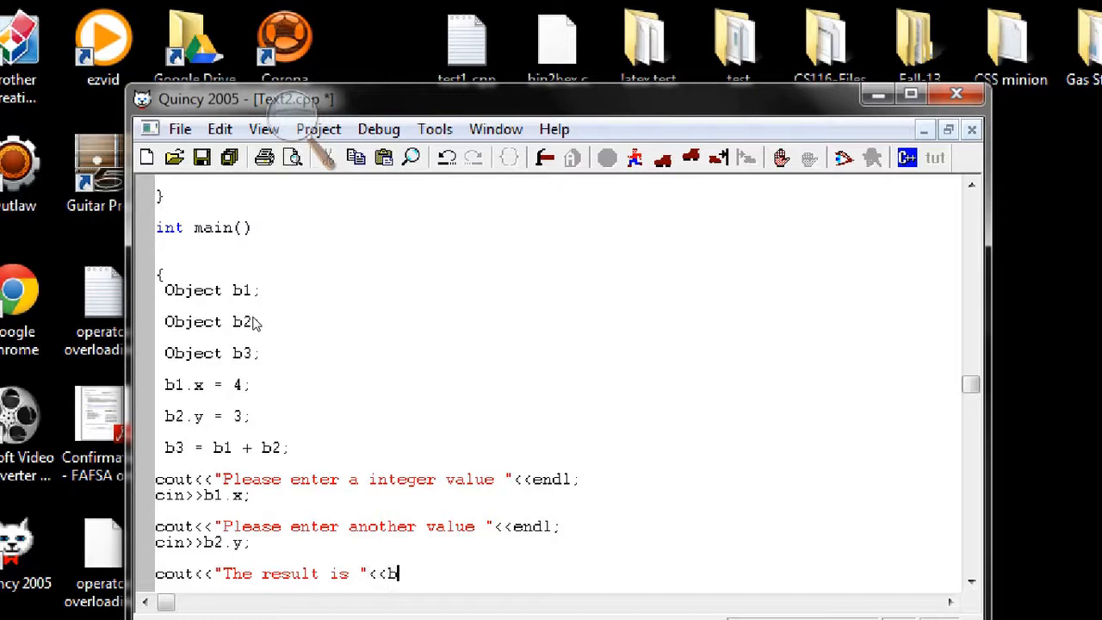
type("3<<endl")
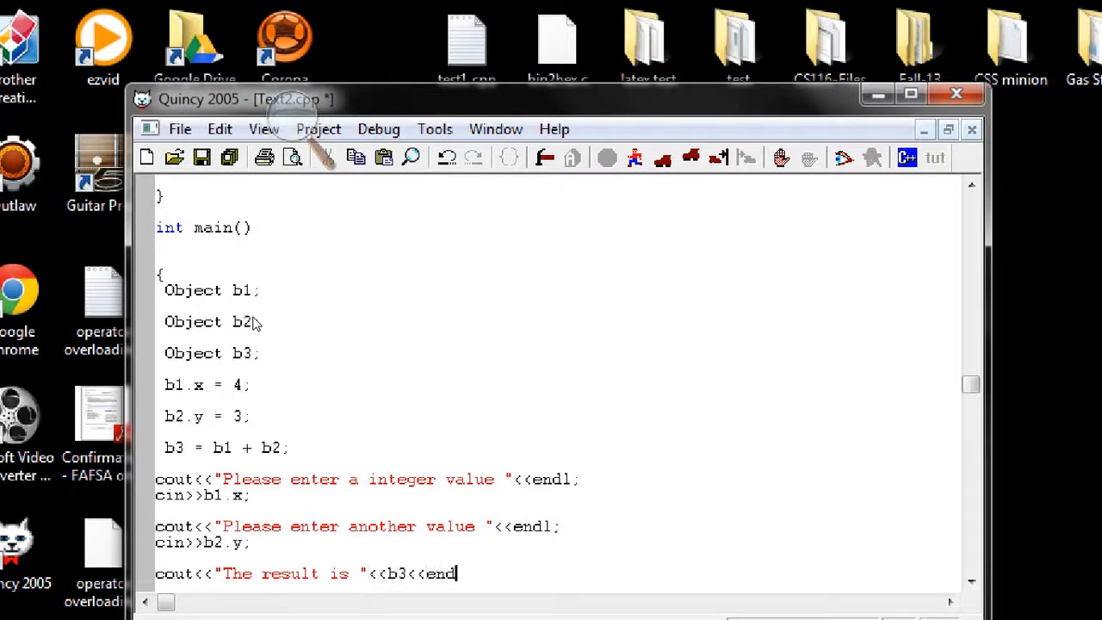
type(";")
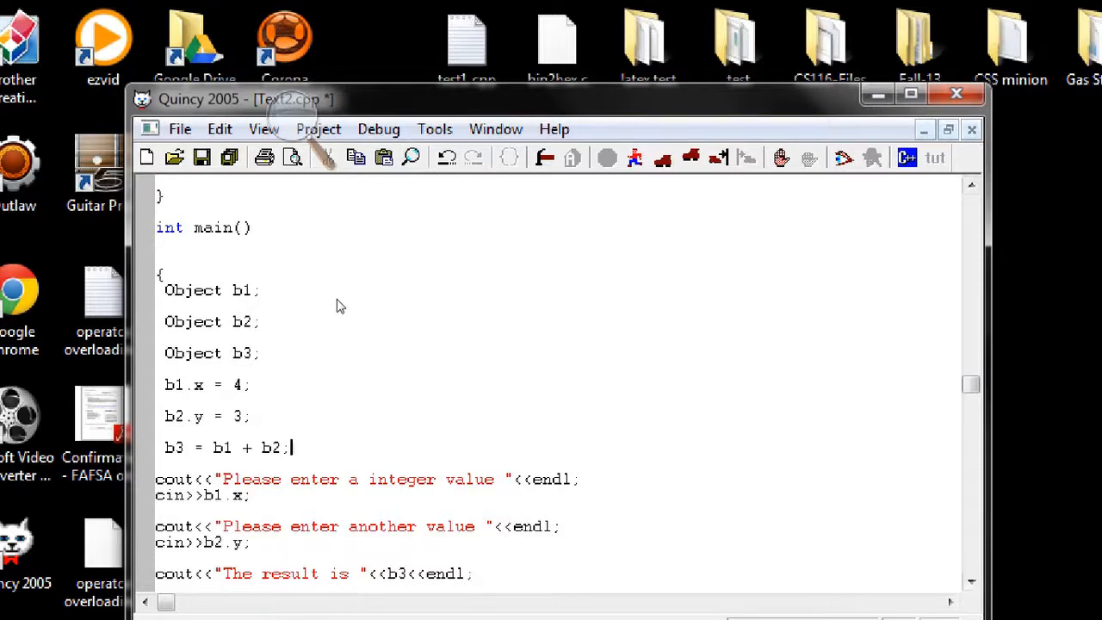
mouse_move(792, 261)
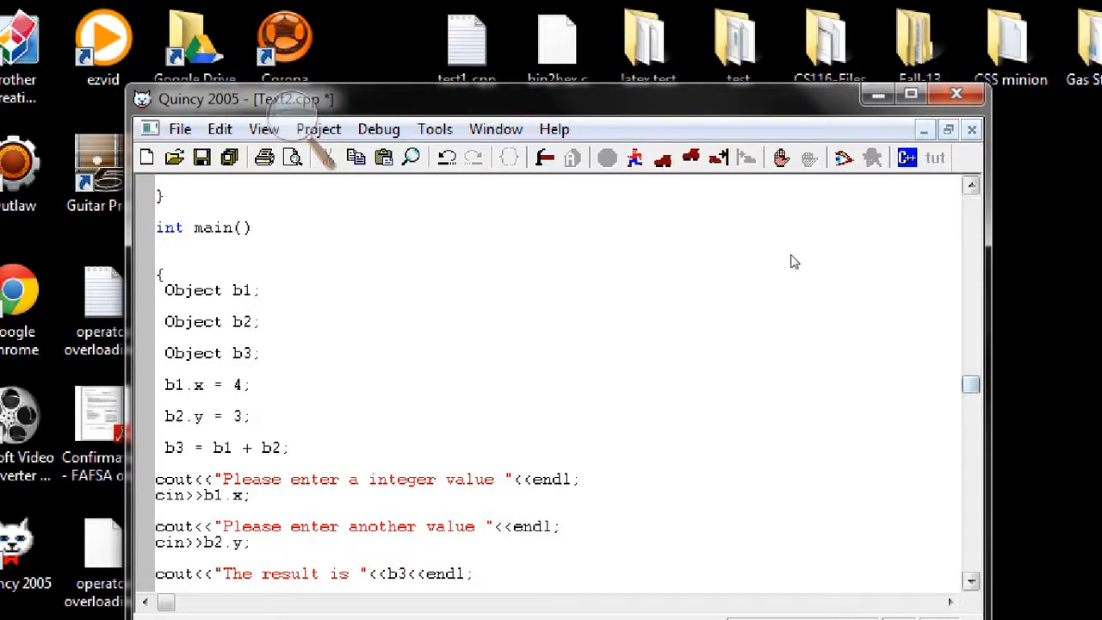
scroll("up", 3)
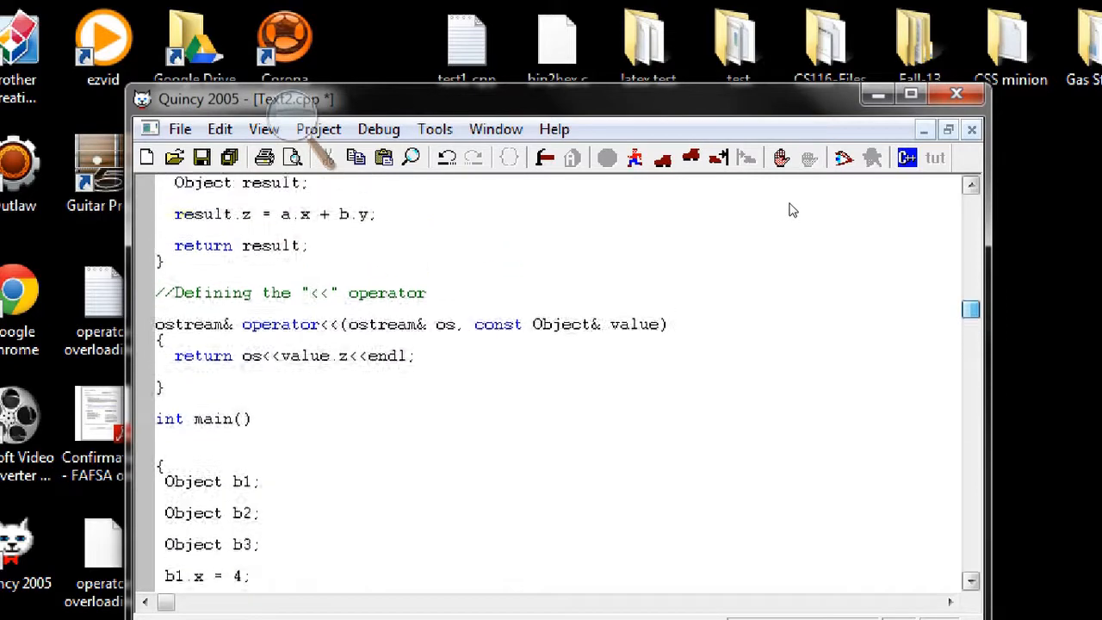
scroll("up", 3)
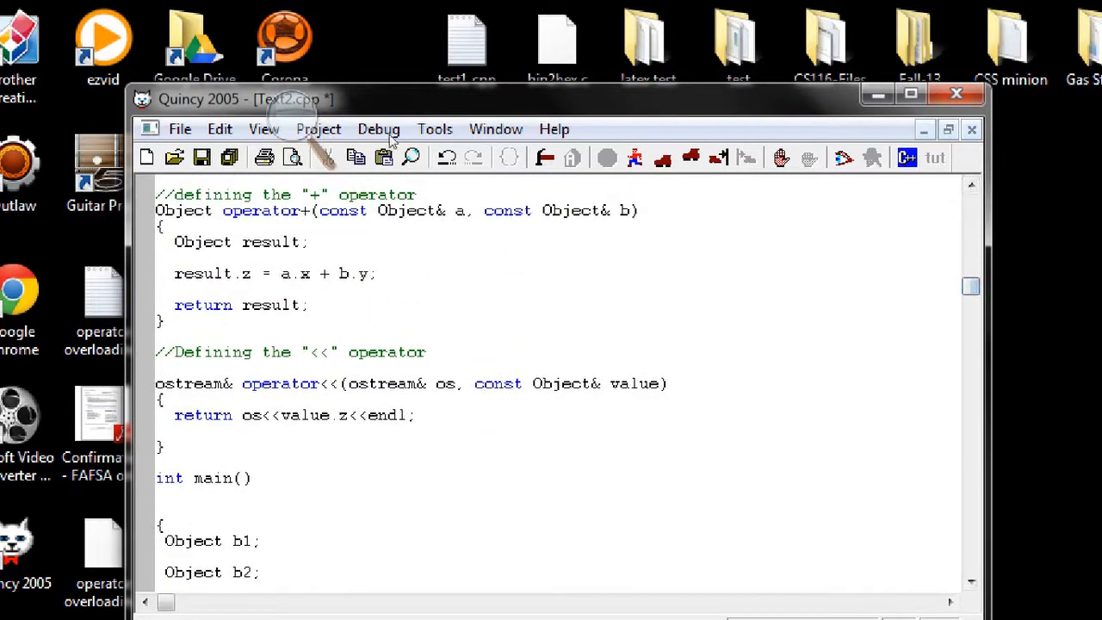
mouse_move(707, 252)
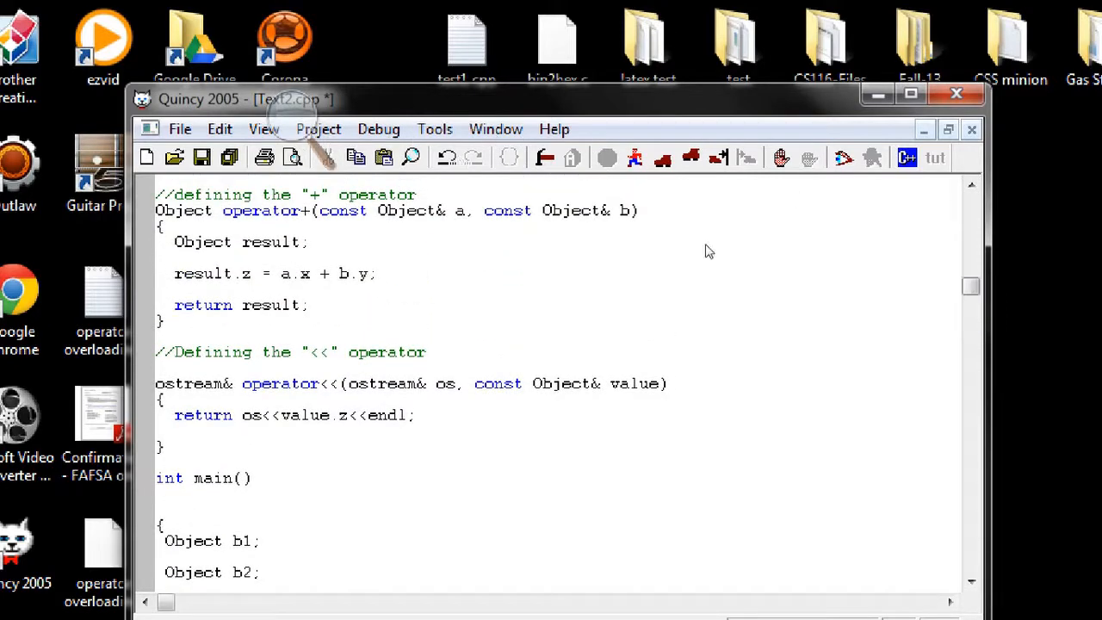
scroll("down", 3)
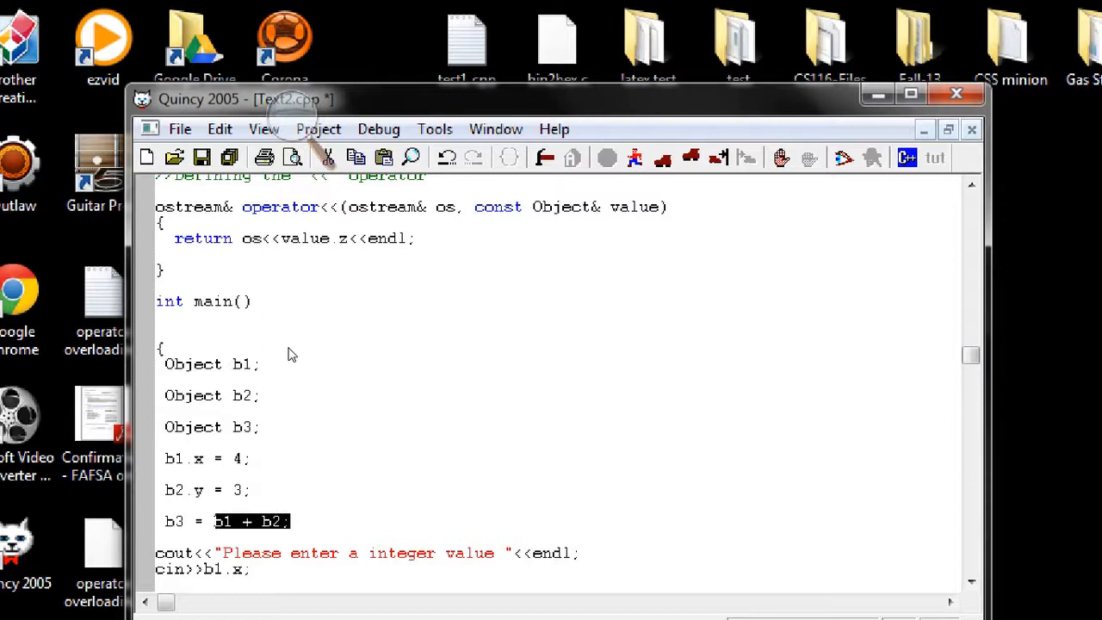
- Assign b3 = operator+(b1,b2); in place of b1 + b2
type("ope")
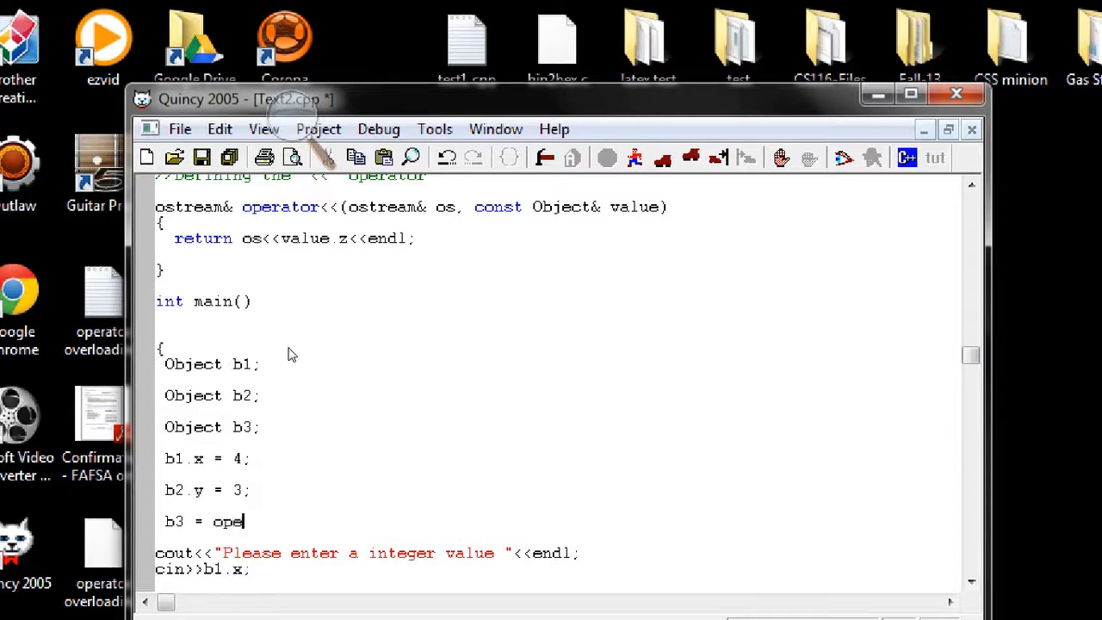
type("rator+")
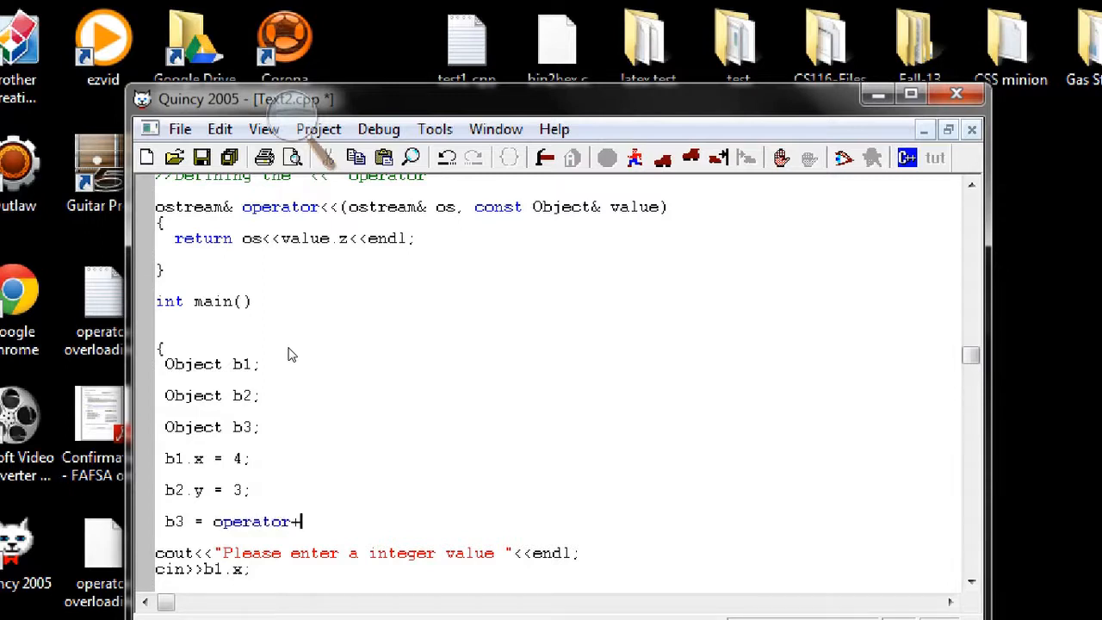
type("()")
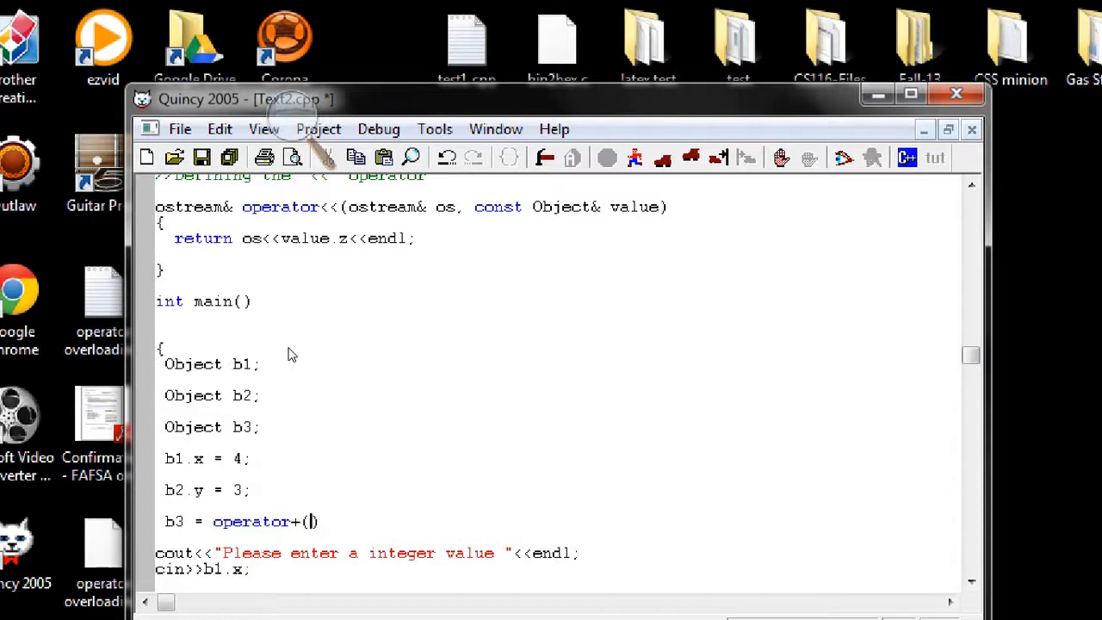
type("b1,b")
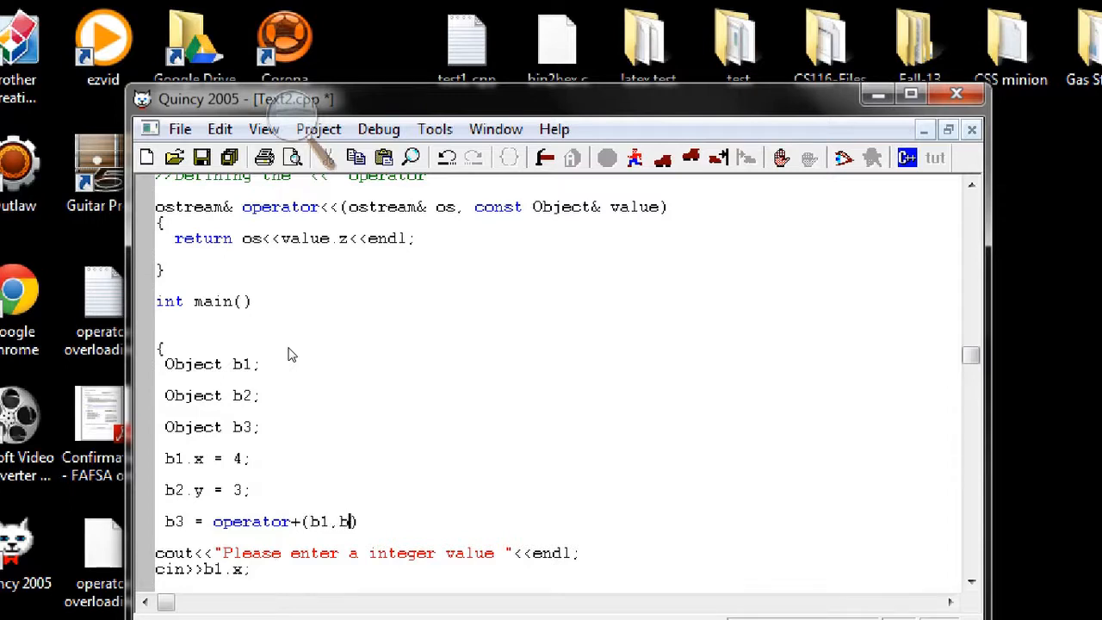
type("2);")
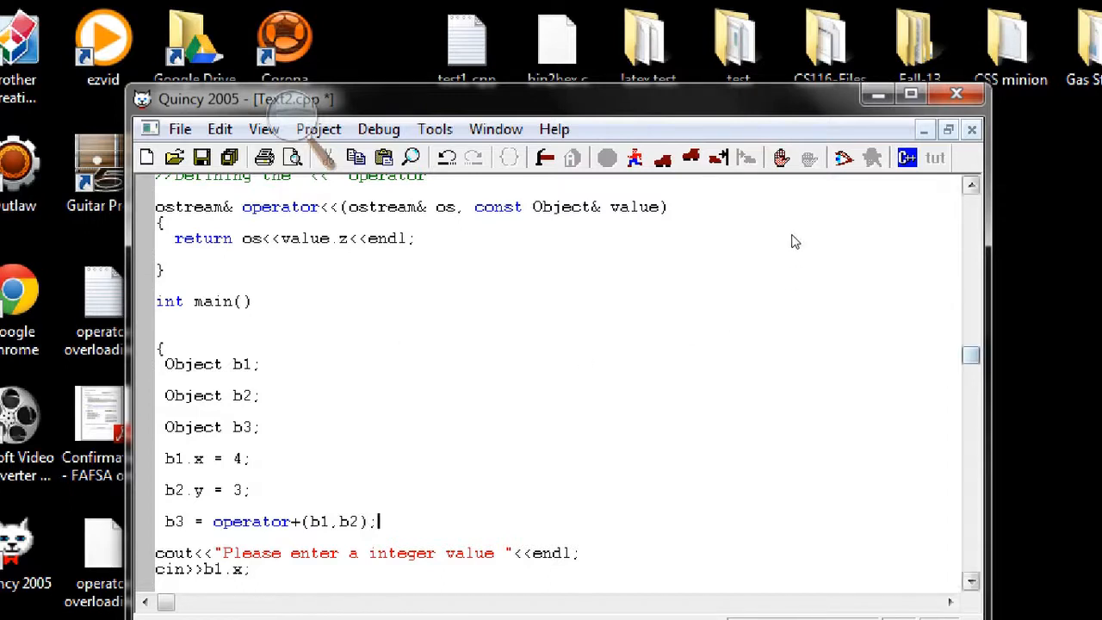
scroll("down", 3)
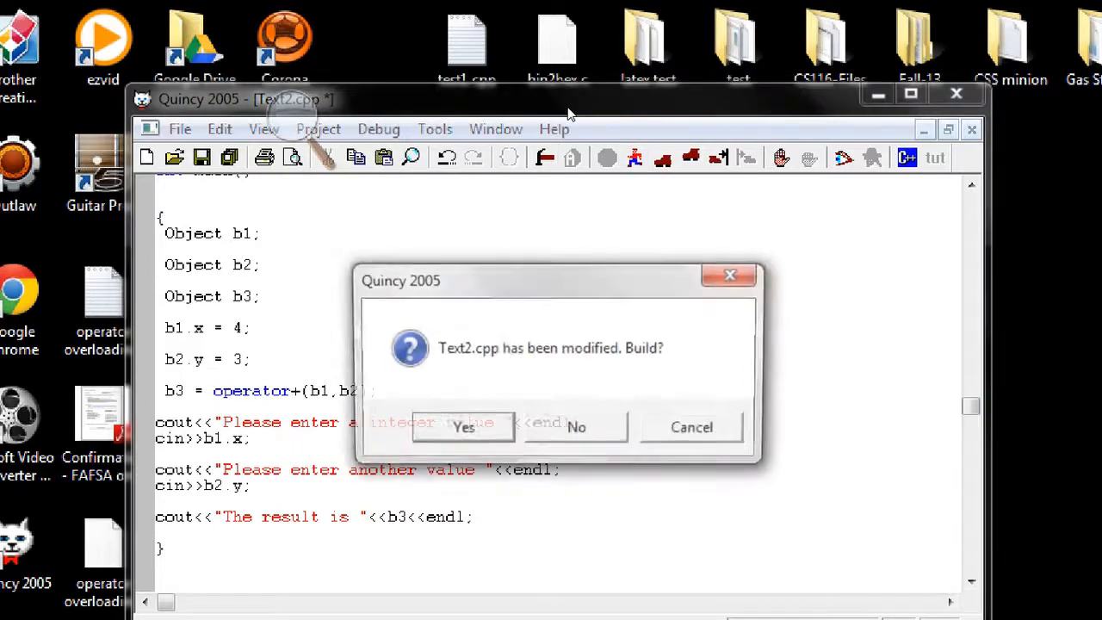
- Confirm Yes to build the modified Text2.cpp
left_click(463, 427)
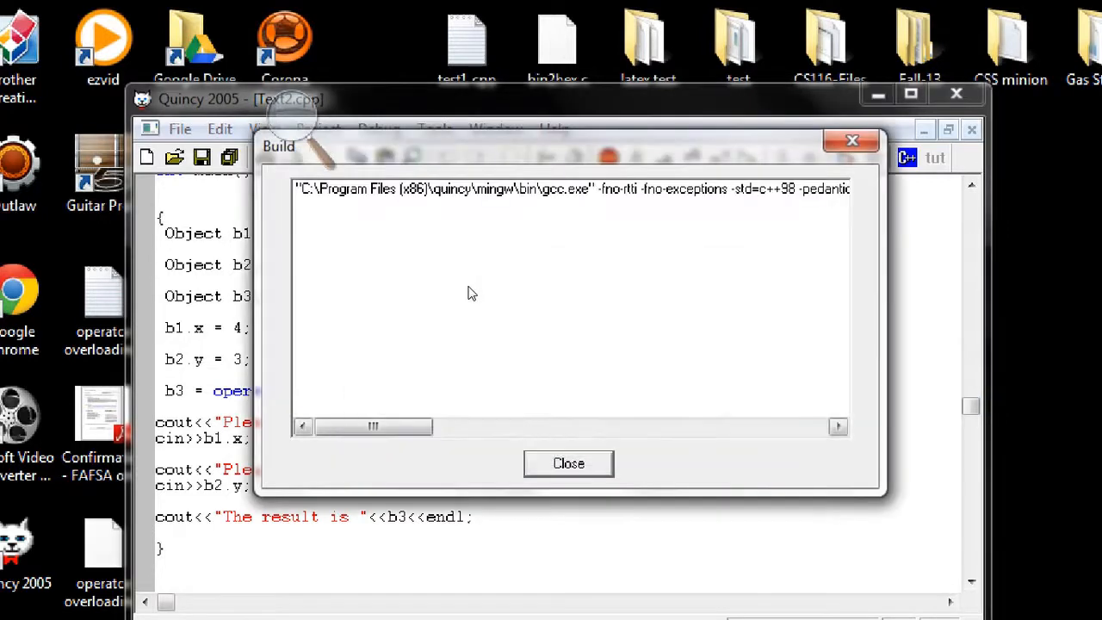